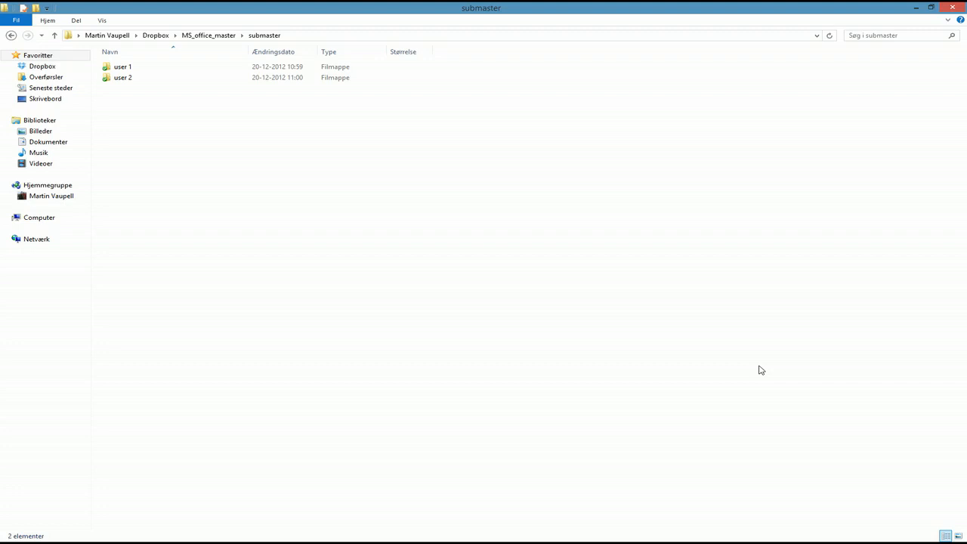
mouse_move(276, 342)
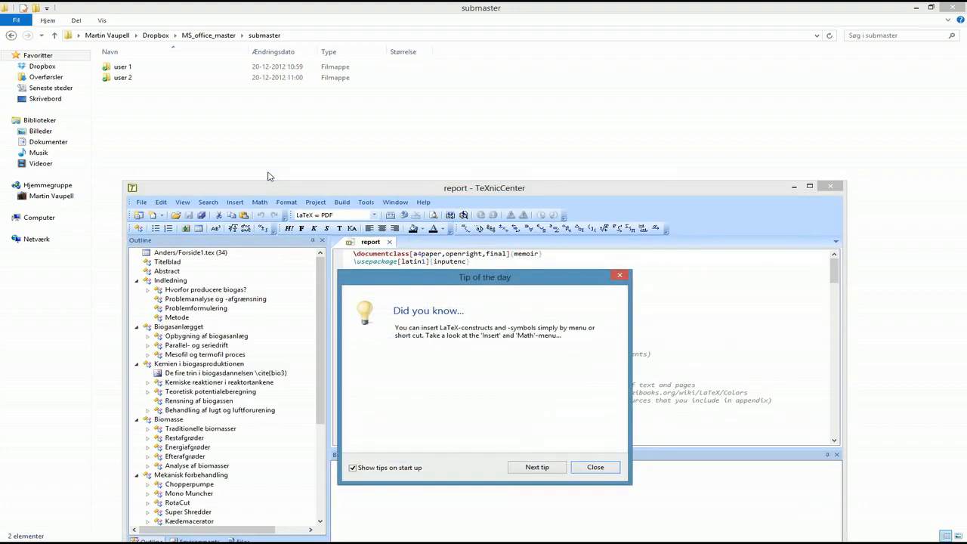
- Dismiss the tip, maximize TeXnicCenter, and scroll to the Kemiske reaktioner section of hovedfil
left_click(595, 467)
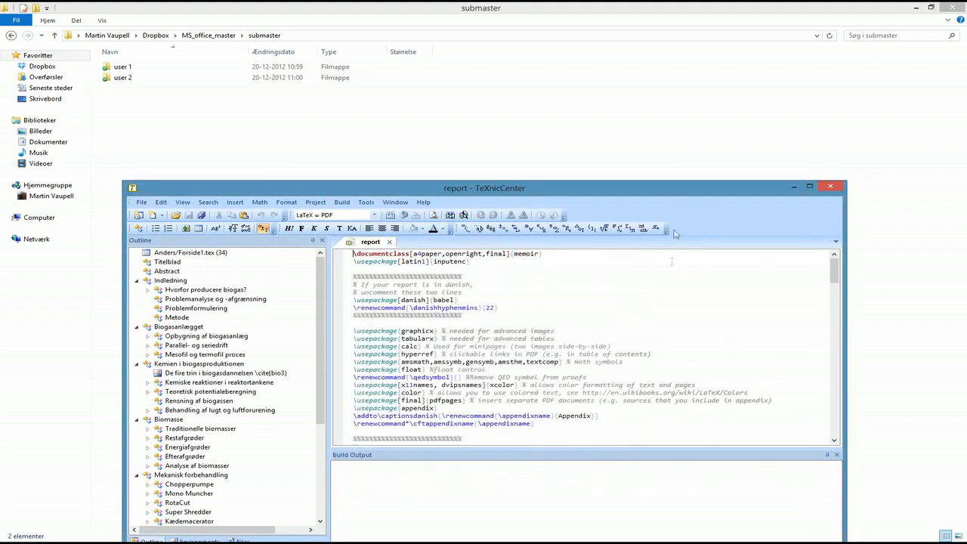
left_click(809, 187)
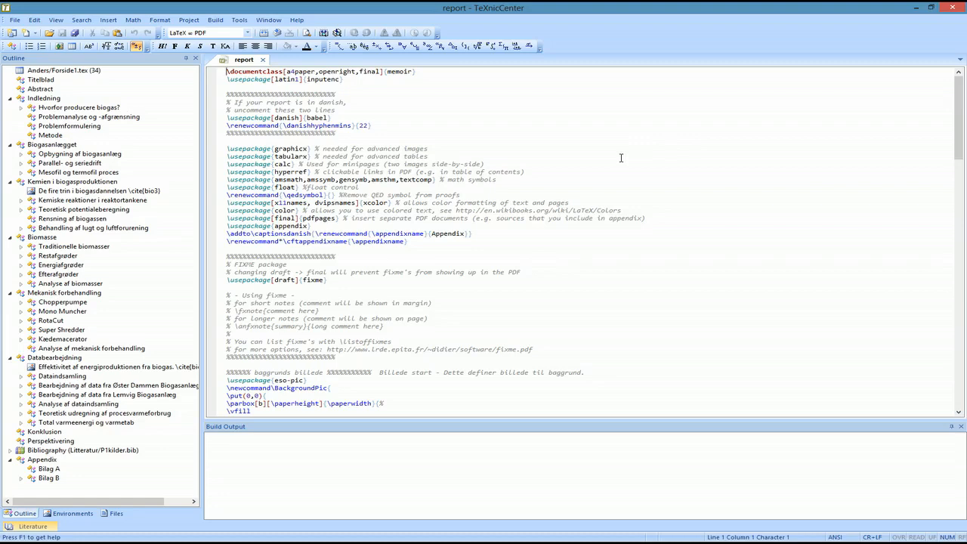
scroll("down", 3)
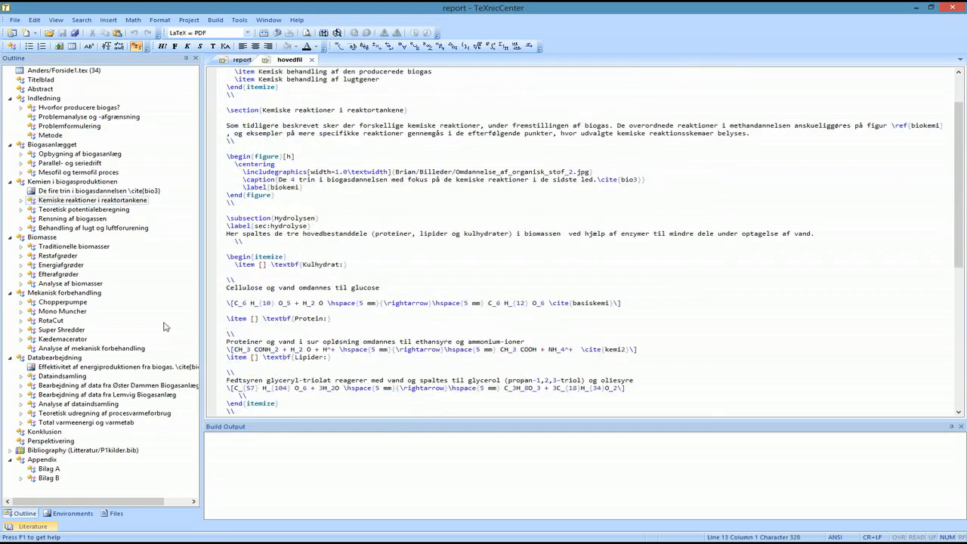
left_click(62, 330)
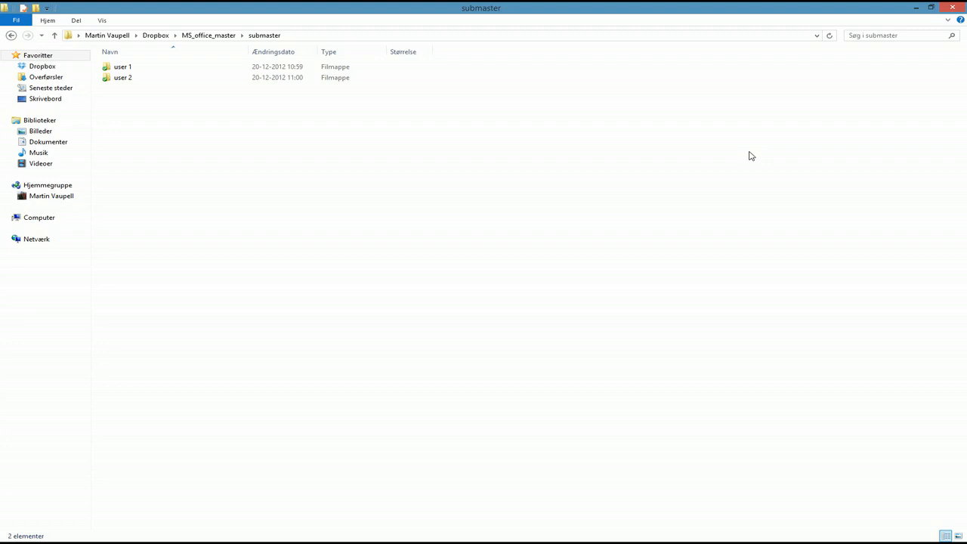
mouse_move(562, 201)
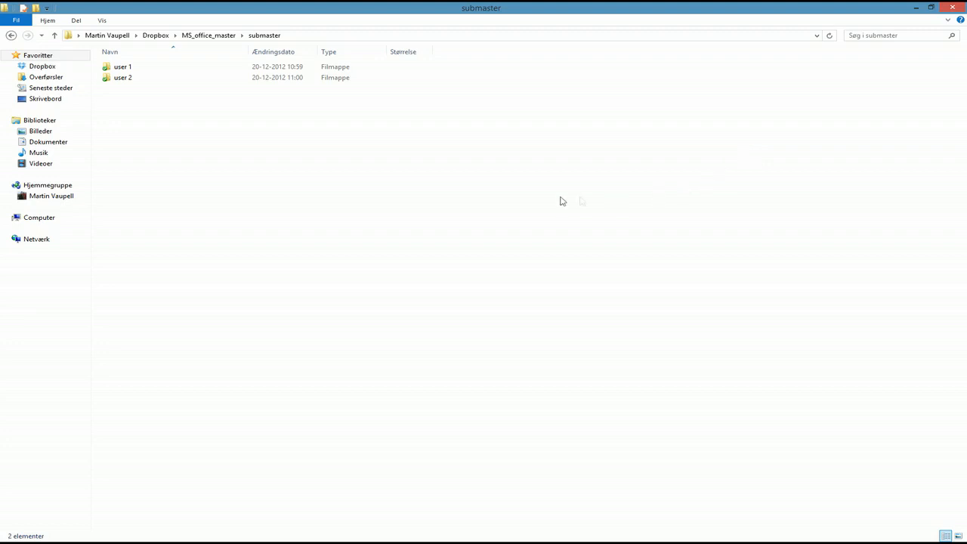
mouse_move(195, 218)
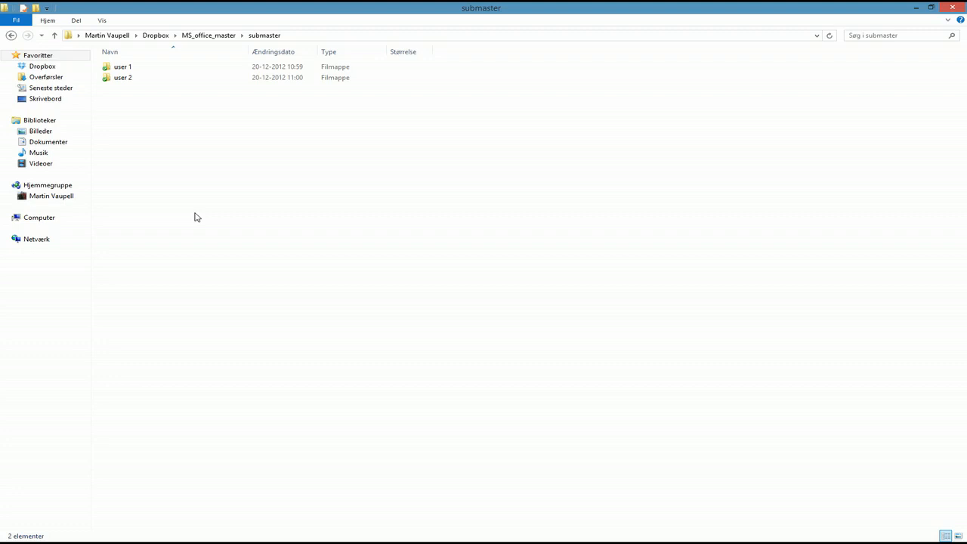
mouse_move(209, 264)
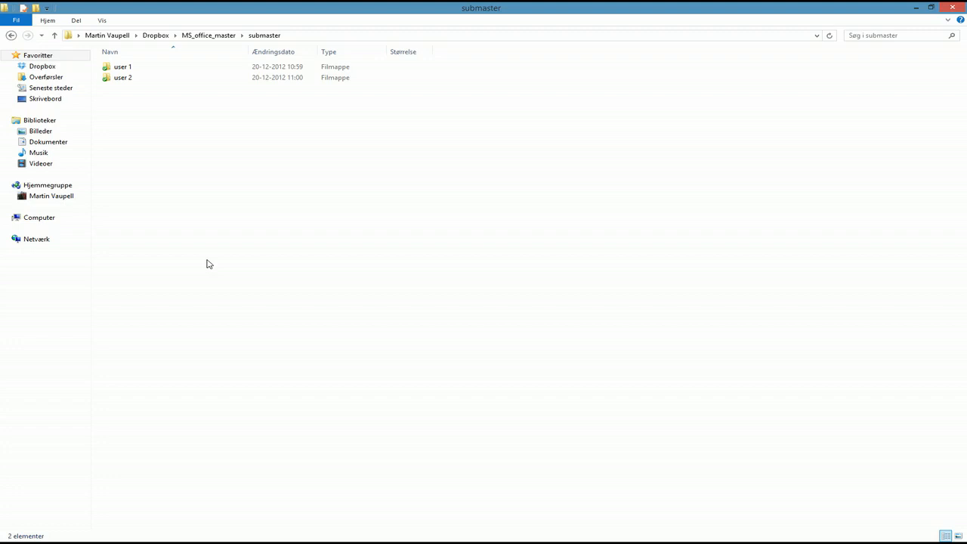
mouse_move(319, 223)
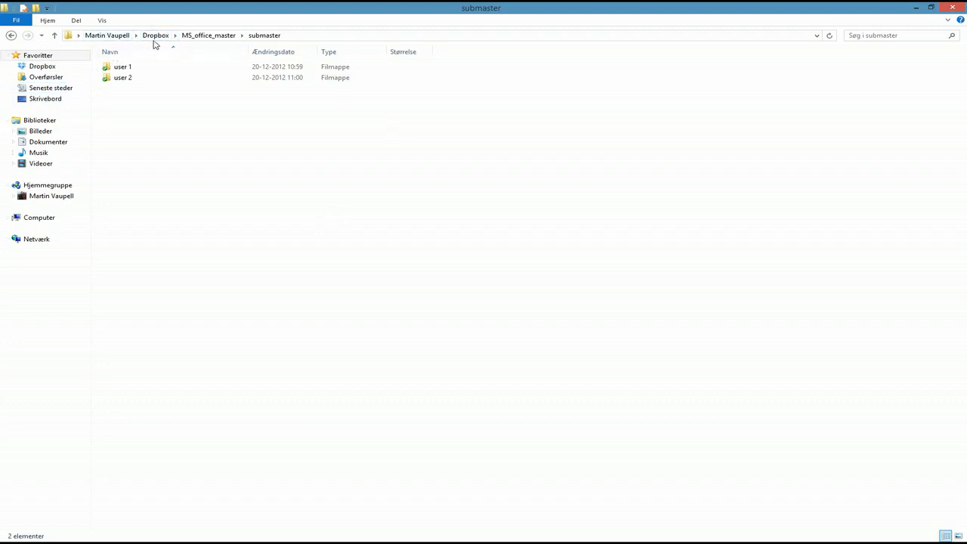
- Browse from Dropbox through MS_office_master and submaster into the user 1 folder
left_click(155, 34)
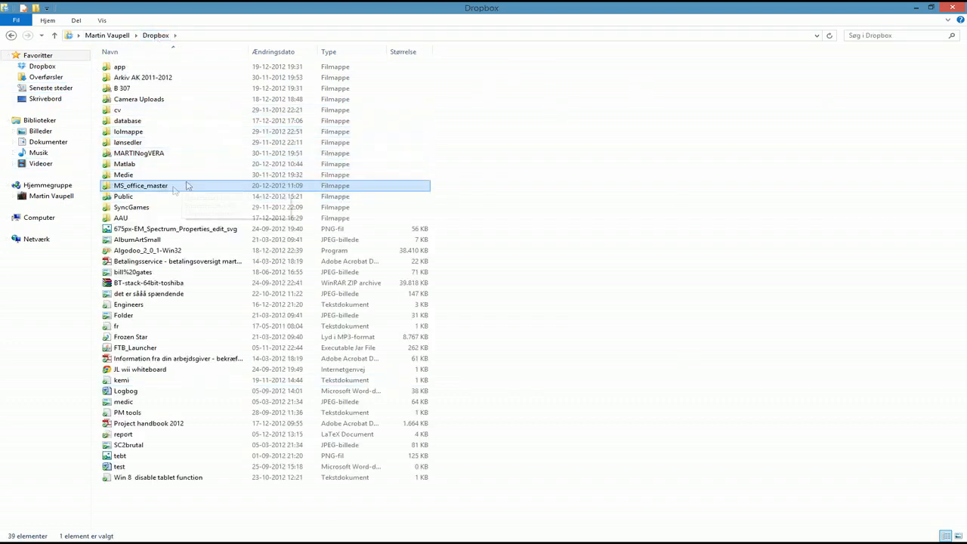
double_click(141, 185)
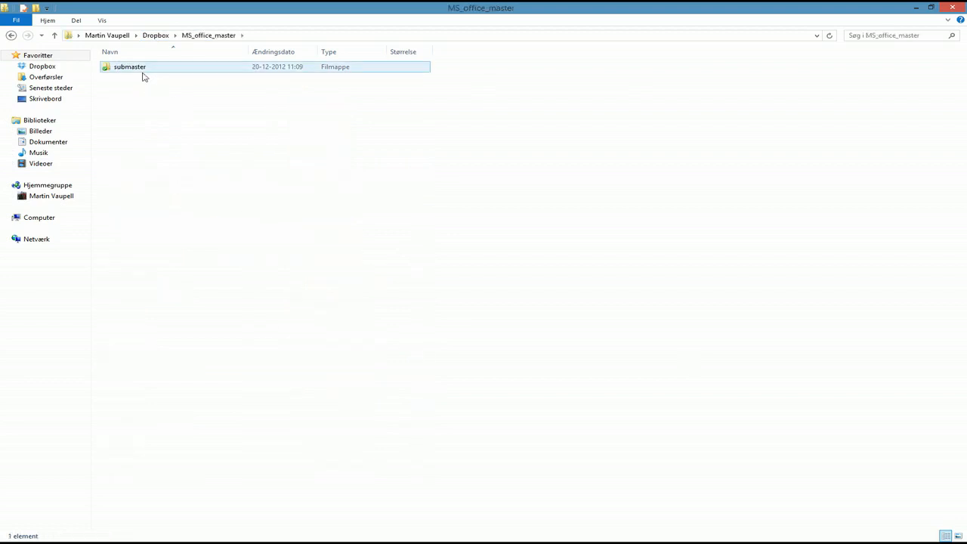
double_click(129, 66)
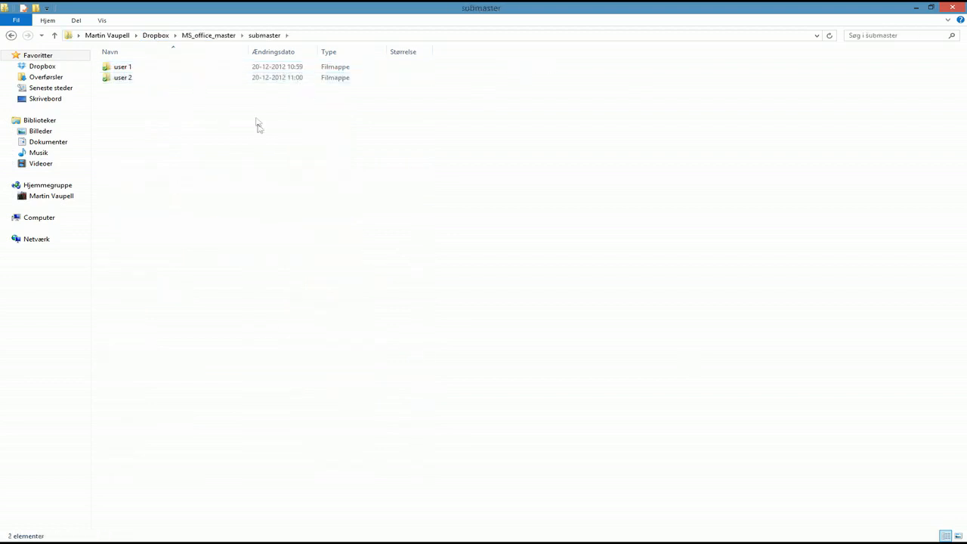
mouse_move(238, 94)
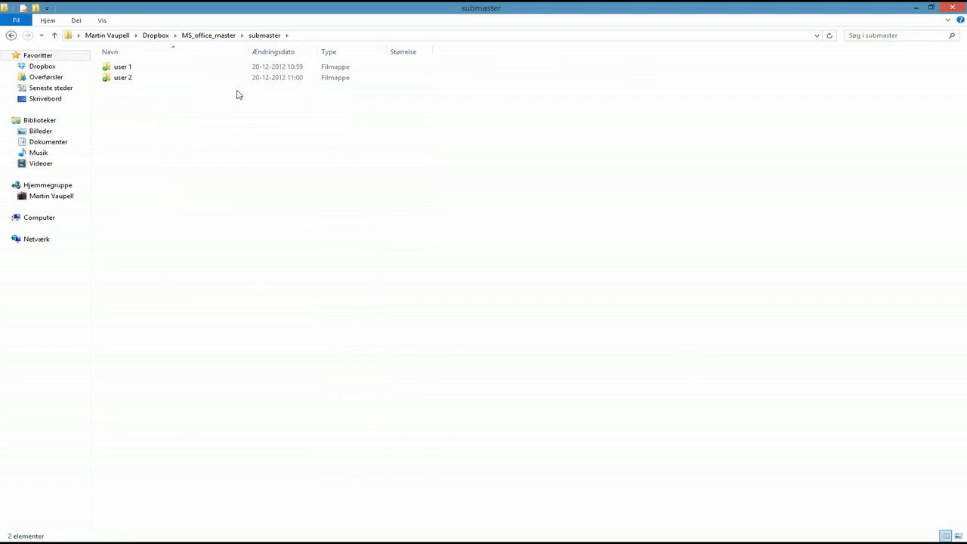
left_click(121, 66)
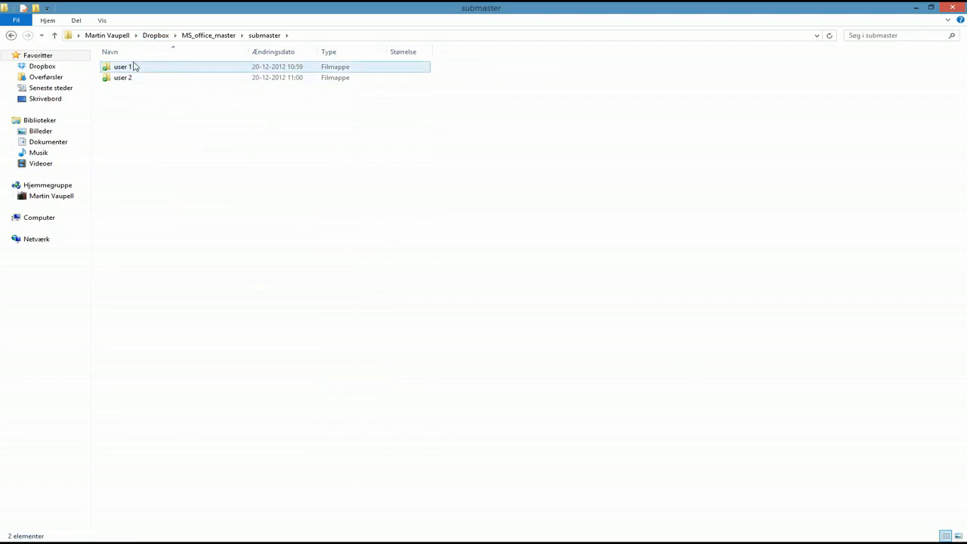
double_click(122, 67)
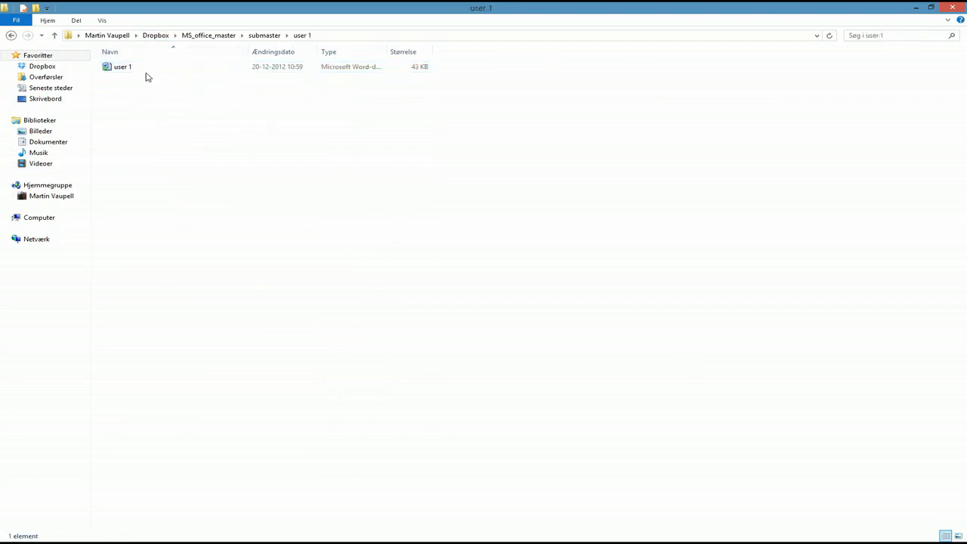
- Rename the user 1 Word document to intro1thing
left_click(122, 66)
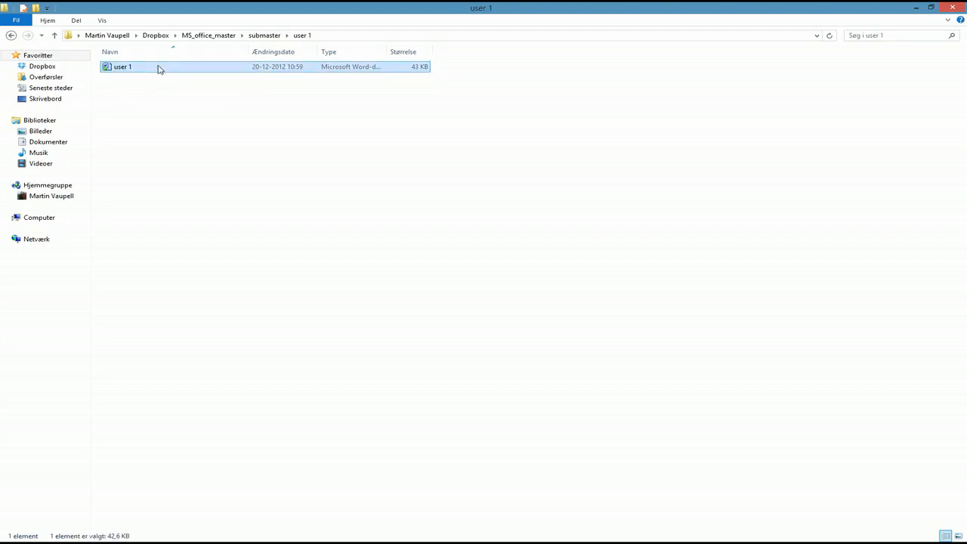
left_click(122, 67)
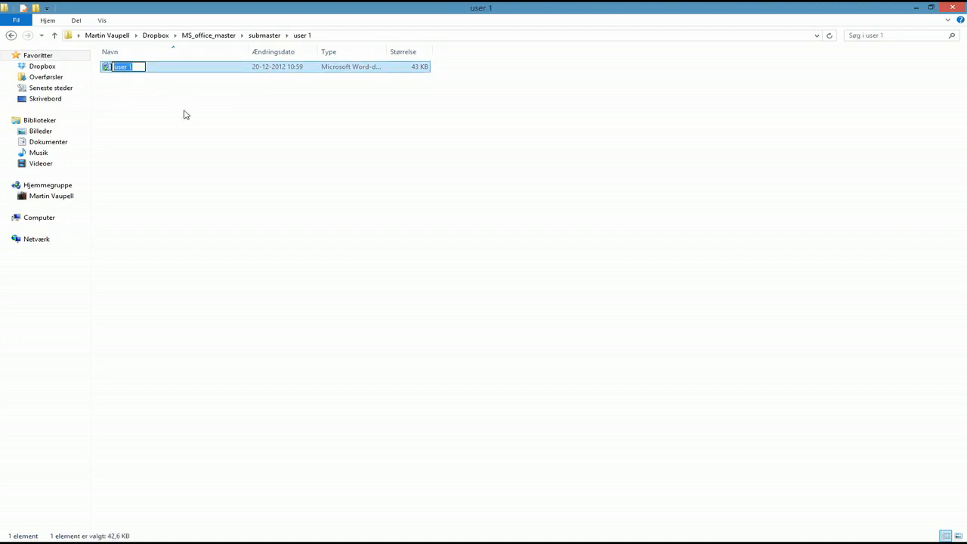
type("intro1")
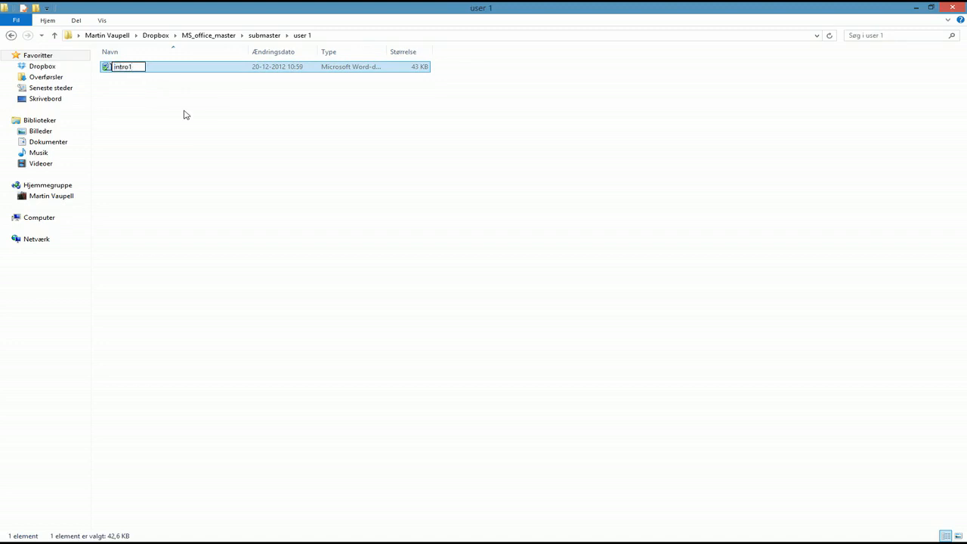
type("thing")
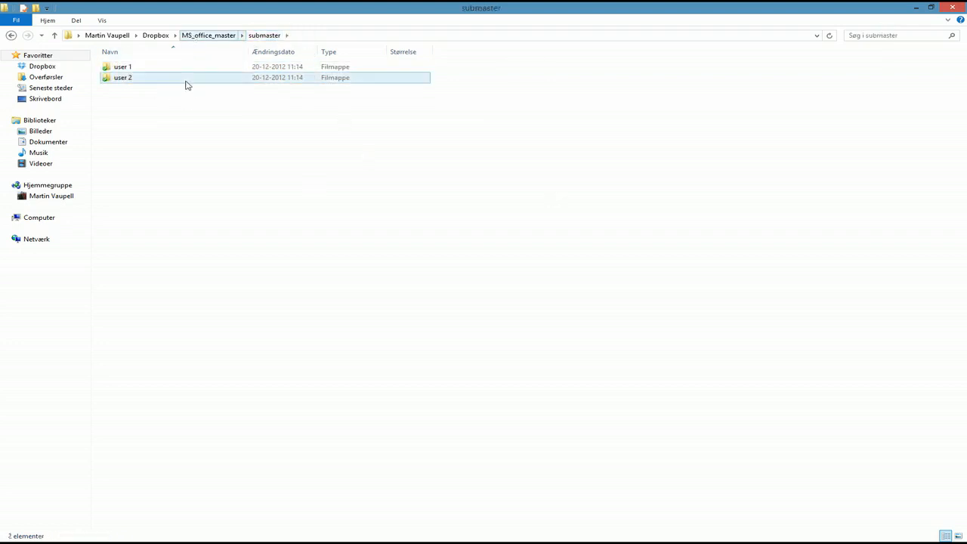
- Dismiss a folder shortcut menu, then go back through submaster into user 1 to see intro1thing
left_click(181, 131)
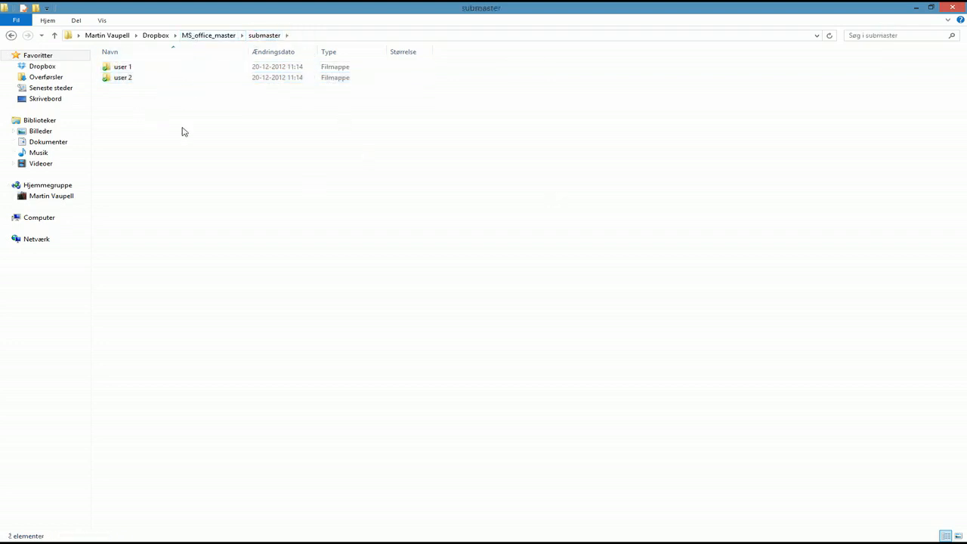
right_click(181, 131)
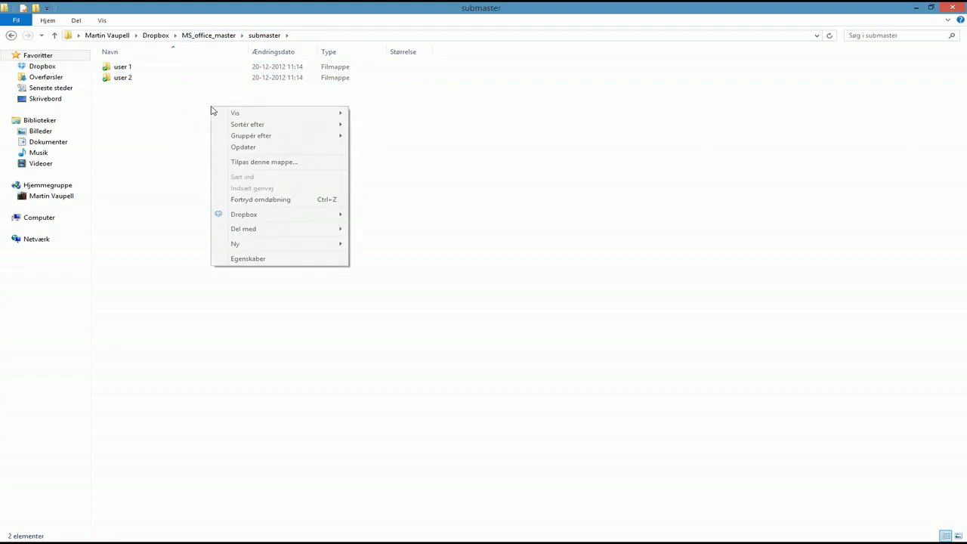
left_click(251, 125)
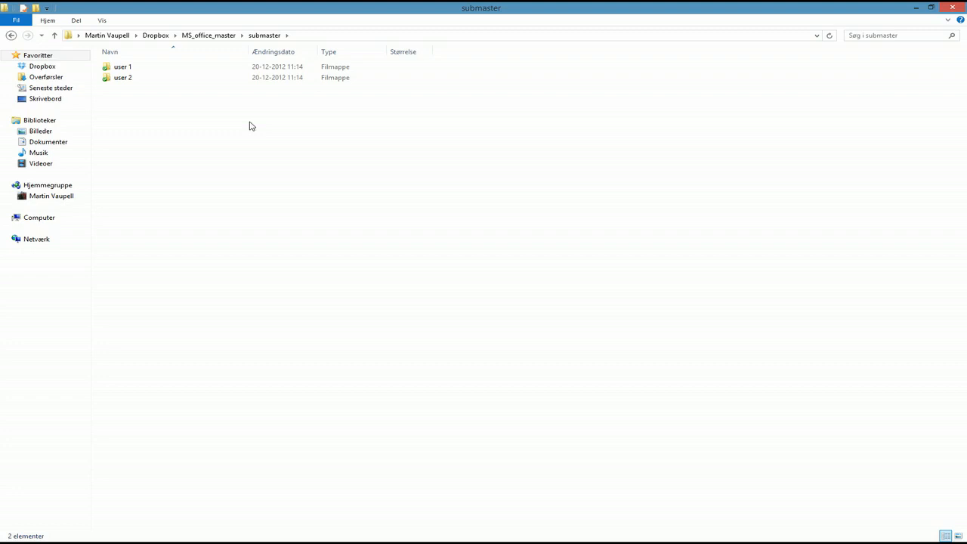
mouse_move(214, 64)
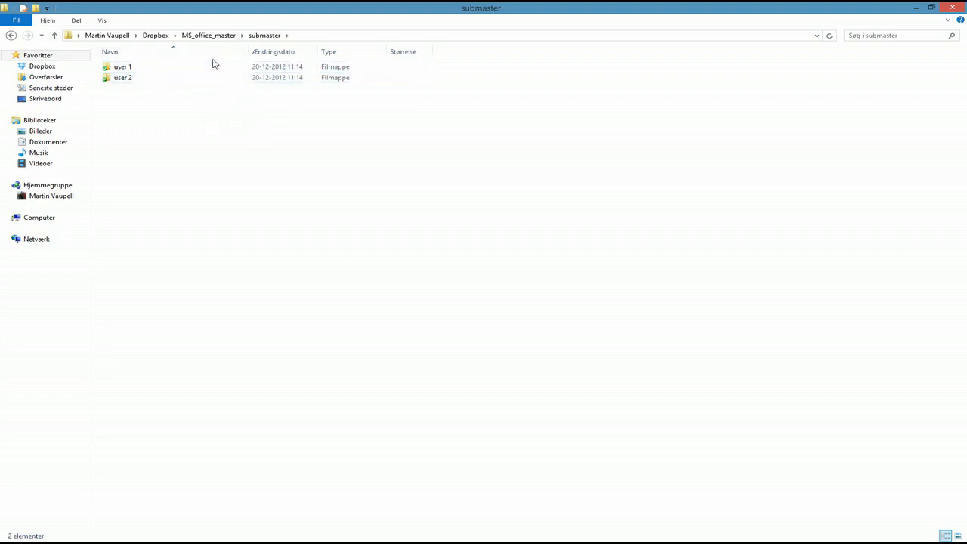
mouse_move(217, 144)
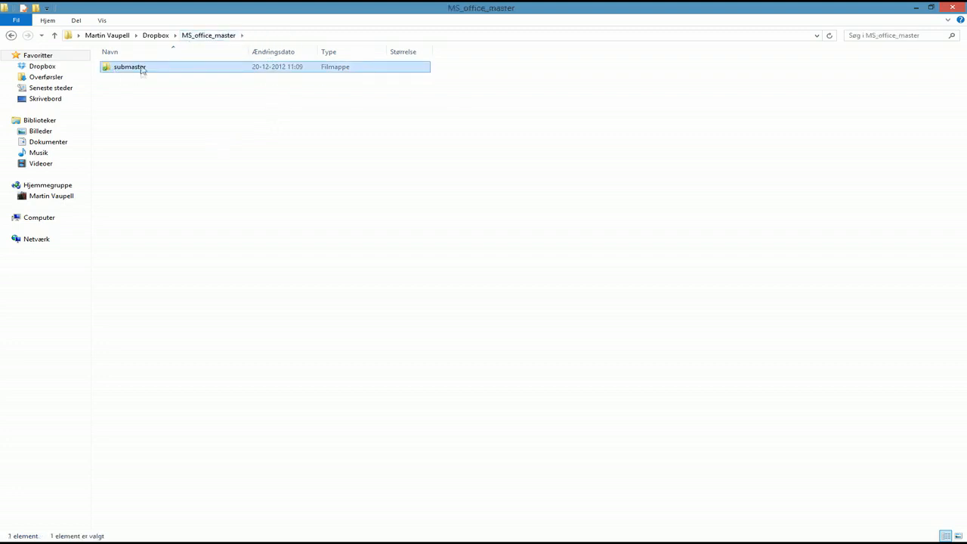
double_click(128, 67)
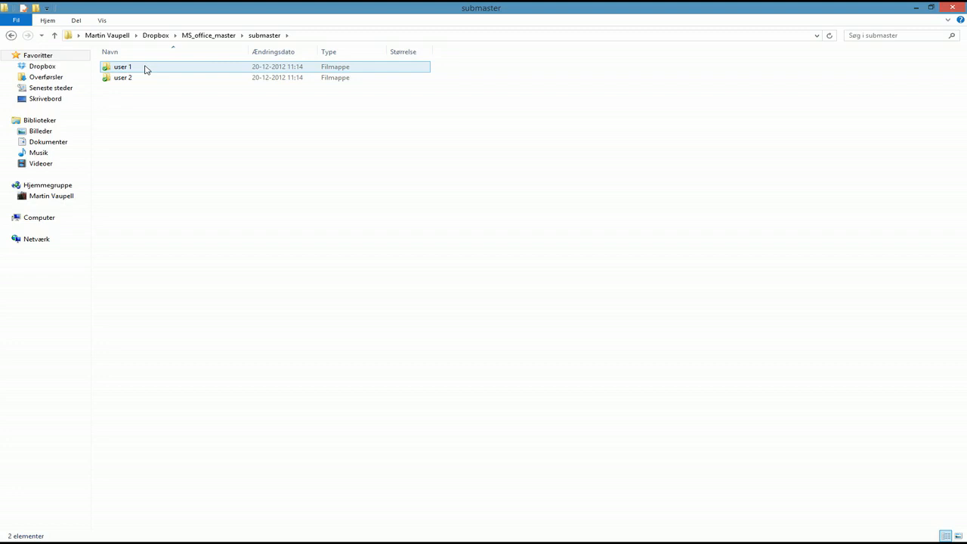
double_click(122, 67)
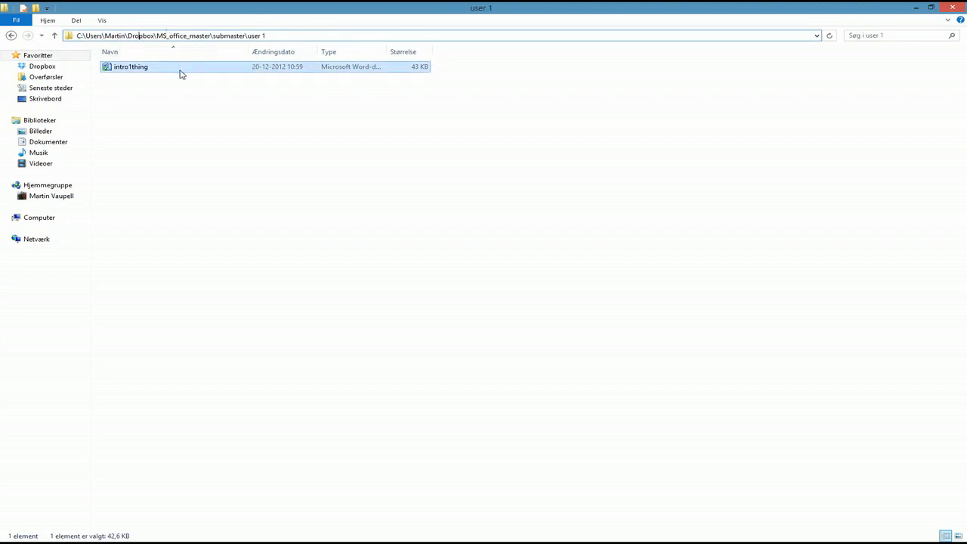
mouse_move(168, 73)
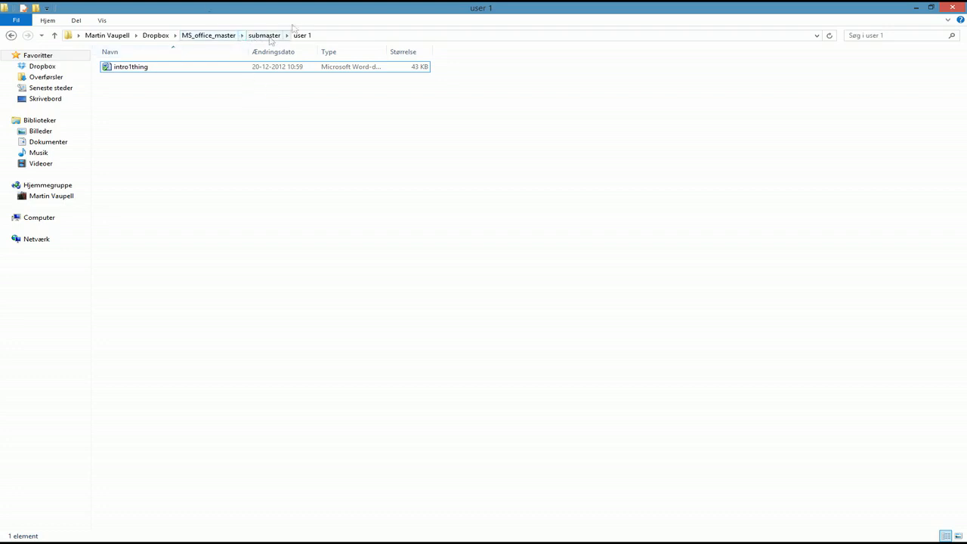
- View the user 1 and user 2 folders in submaster, then go back to MS_office_master
left_click(156, 34)
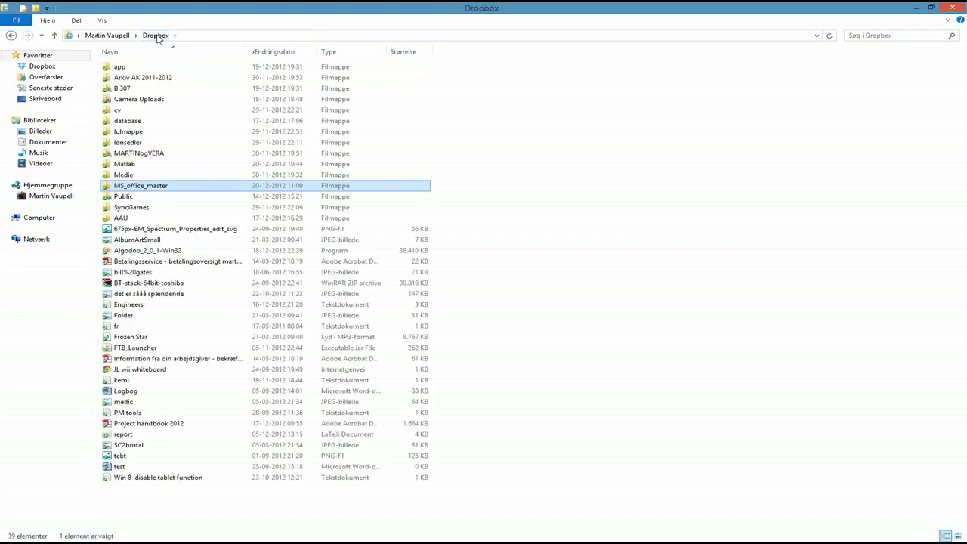
double_click(140, 185)
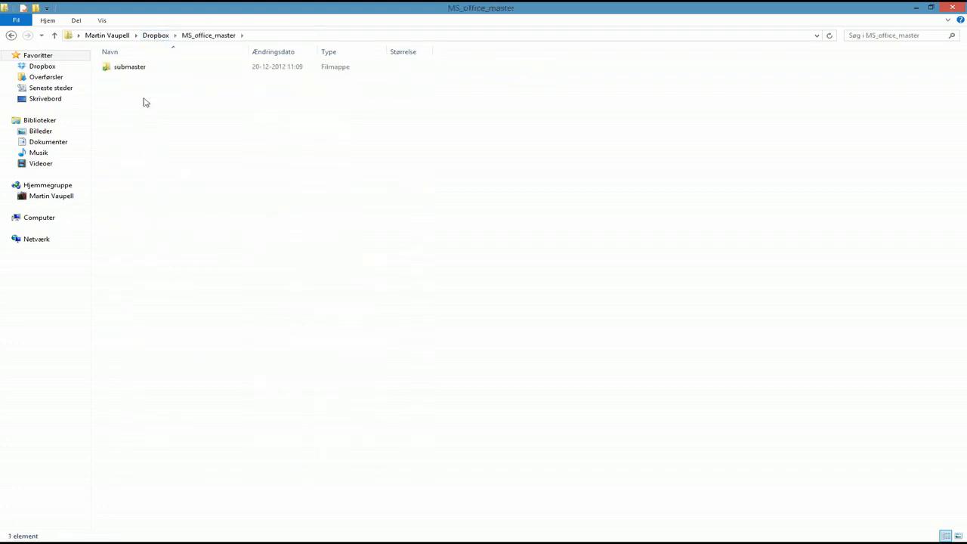
double_click(129, 66)
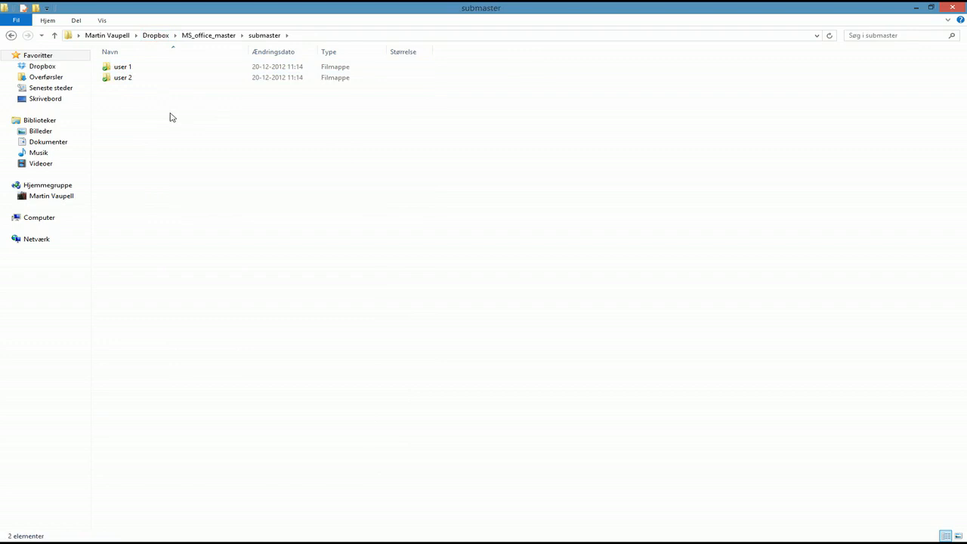
mouse_move(222, 98)
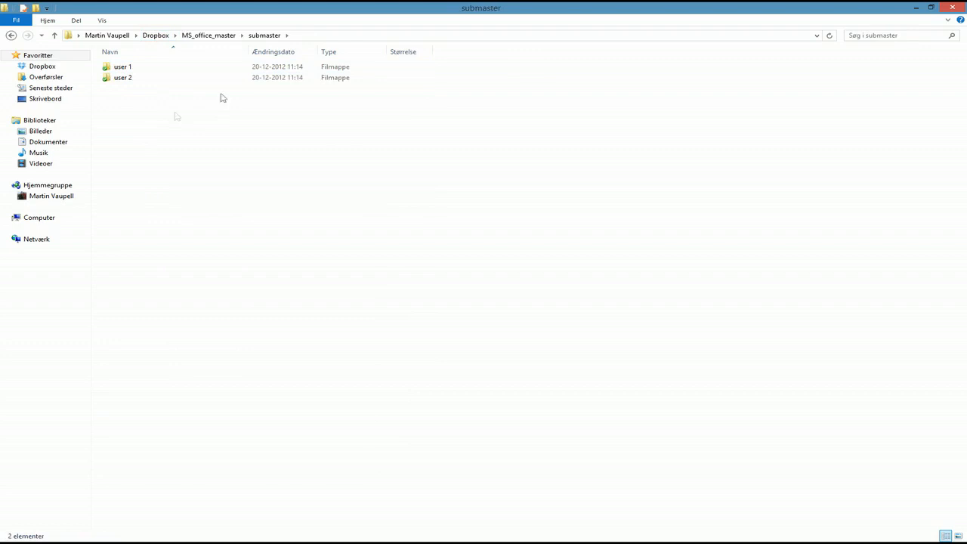
left_click(122, 67)
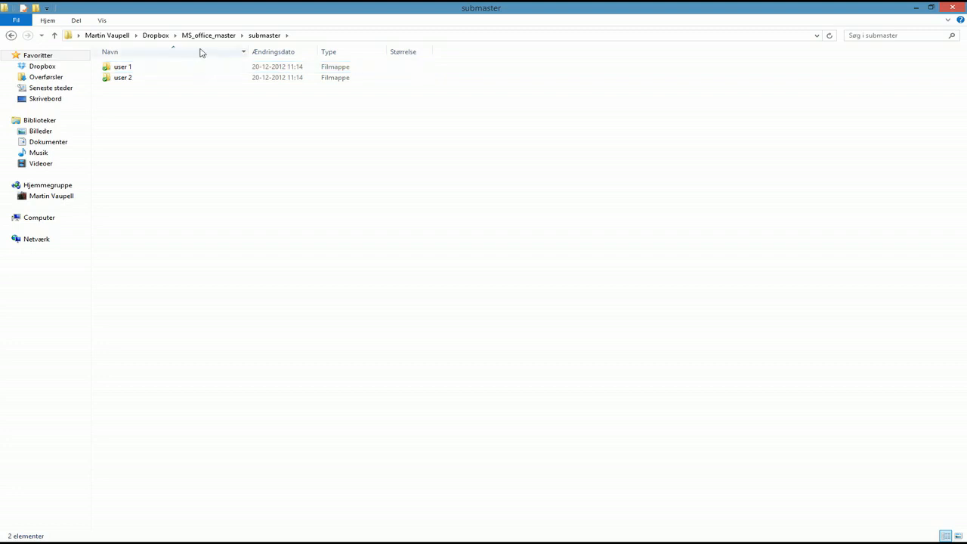
mouse_move(208, 35)
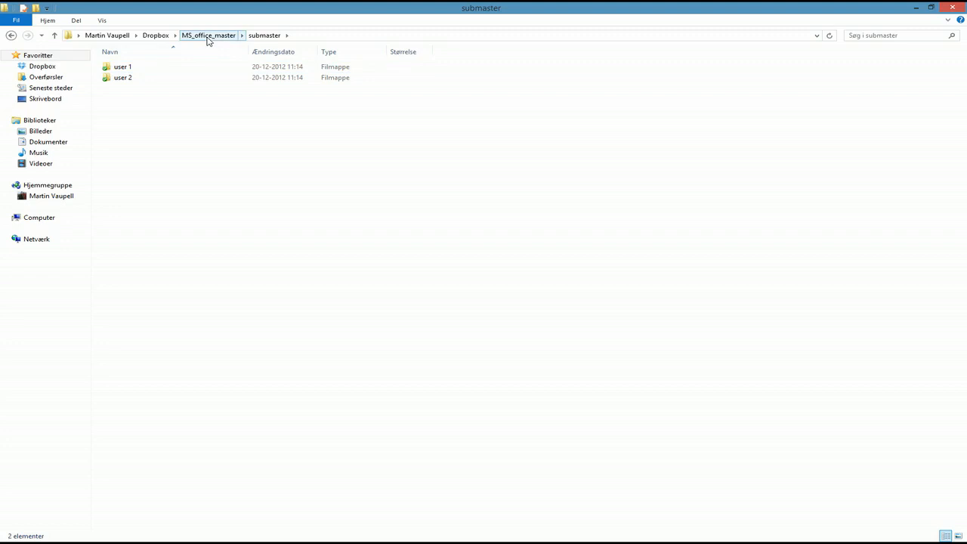
left_click(208, 35)
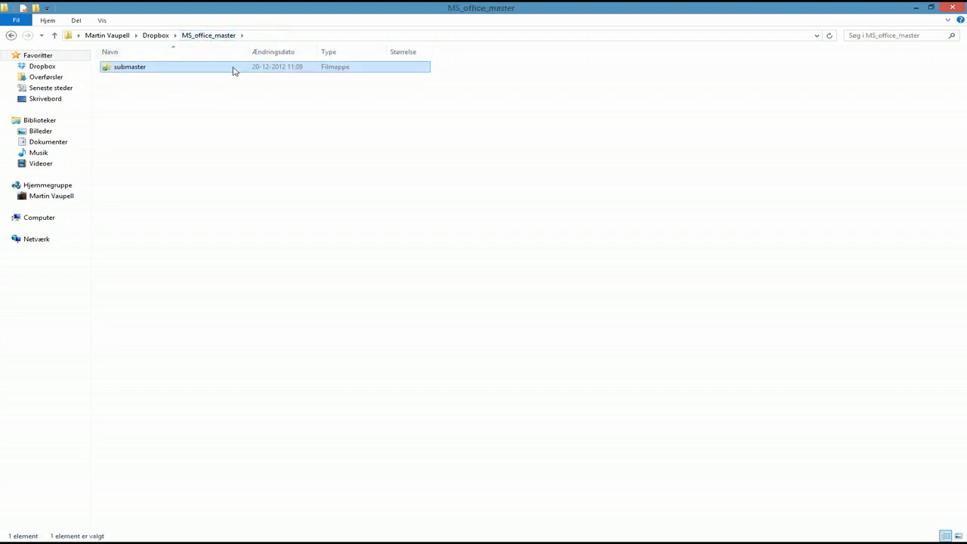
mouse_move(230, 96)
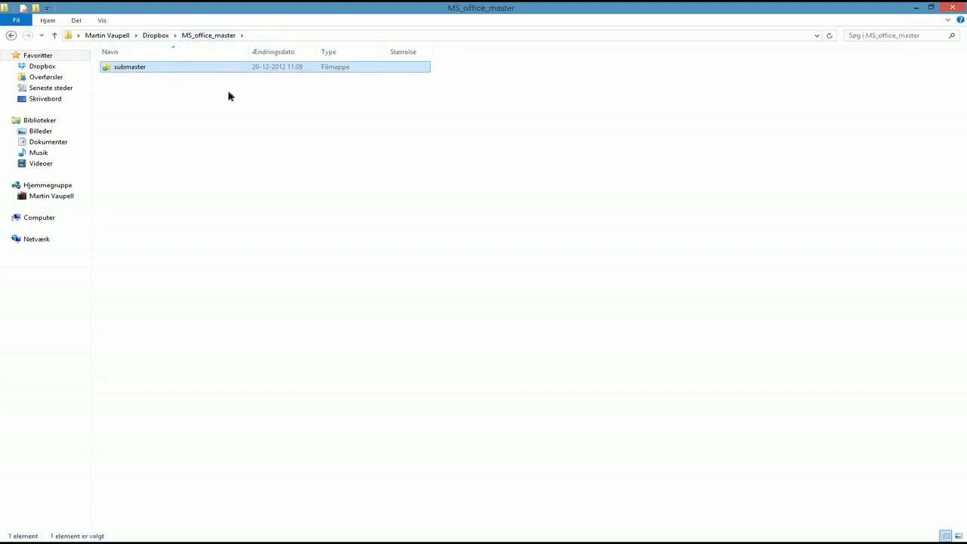
left_click(212, 98)
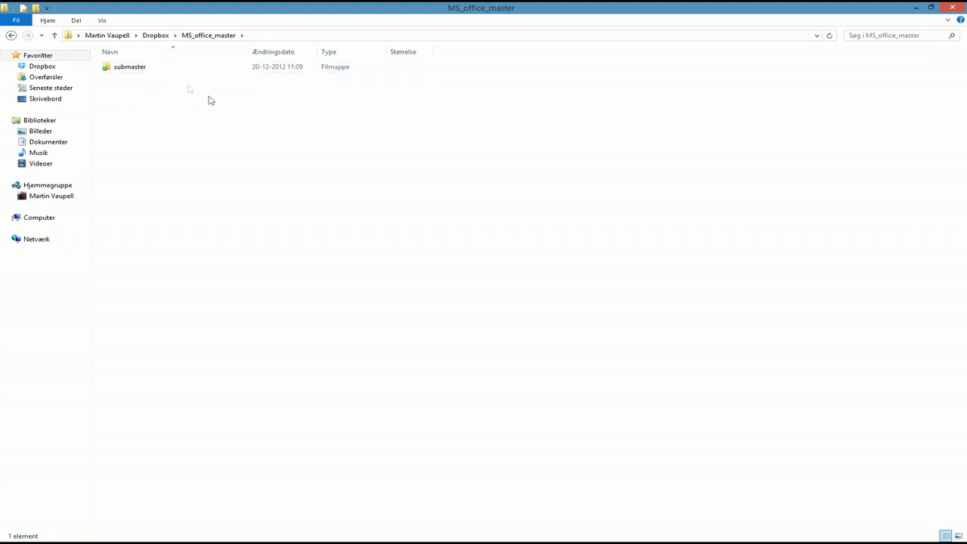
mouse_move(185, 90)
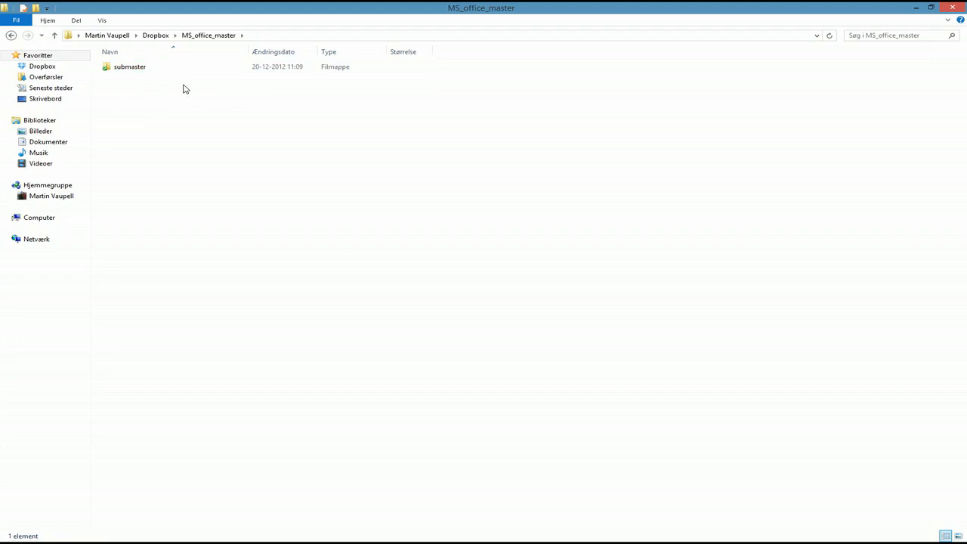
- Create a new Word document named masterblaster in MS_office_master
right_click(184, 88)
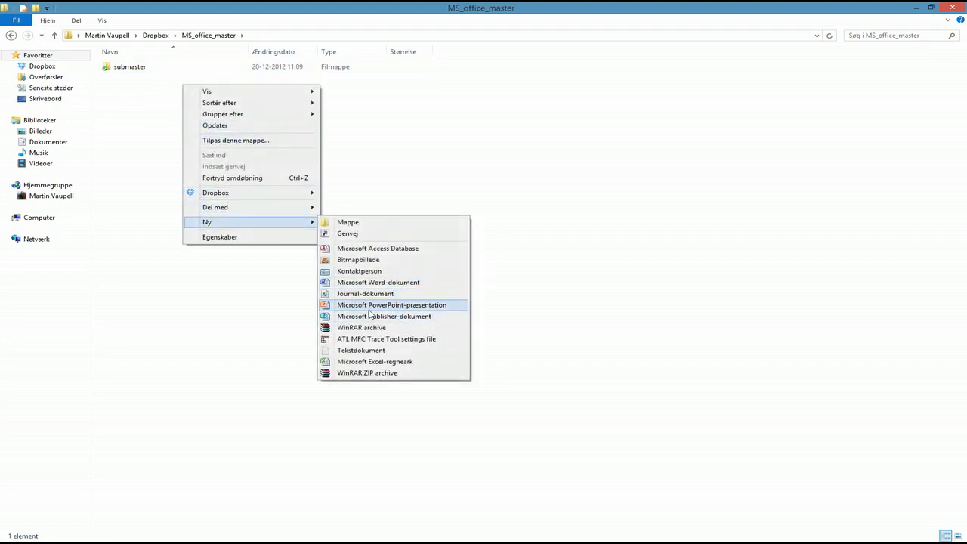
left_click(378, 282)
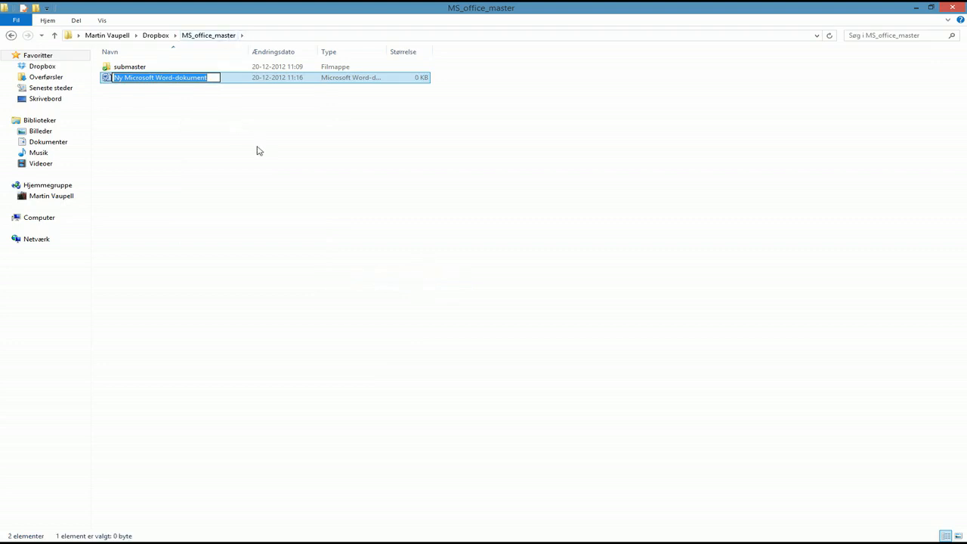
type("masterbl")
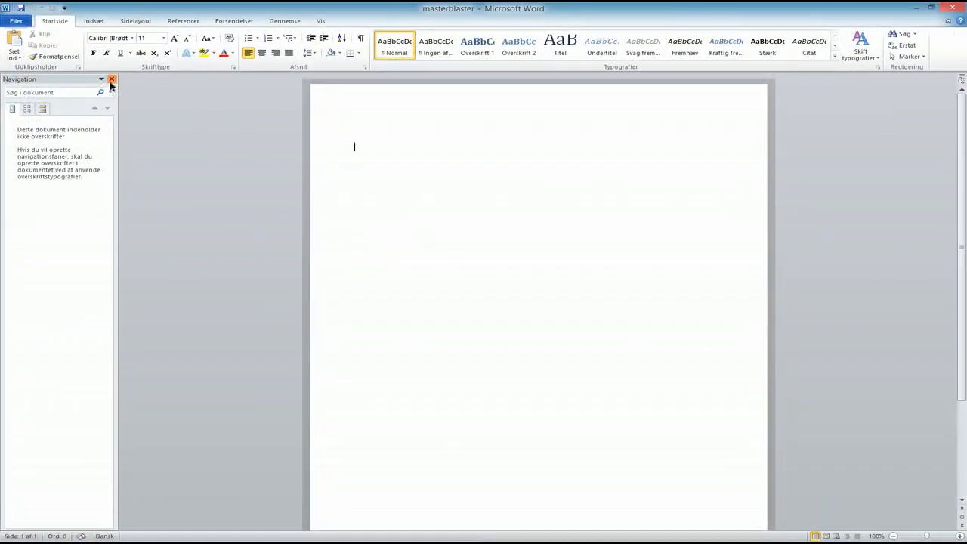
- Close the Navigation pane and switch to the View (Vis) ribbon
left_click(111, 79)
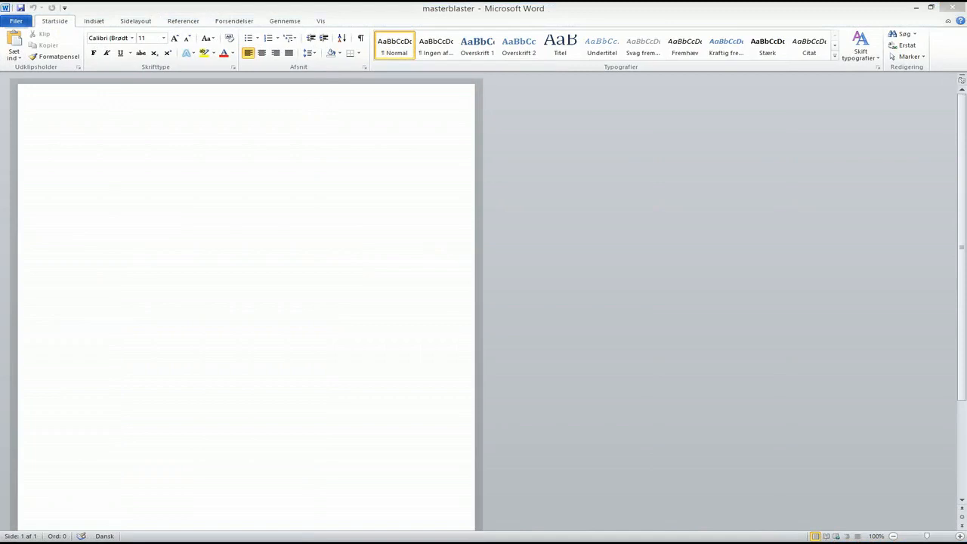
mouse_move(513, 242)
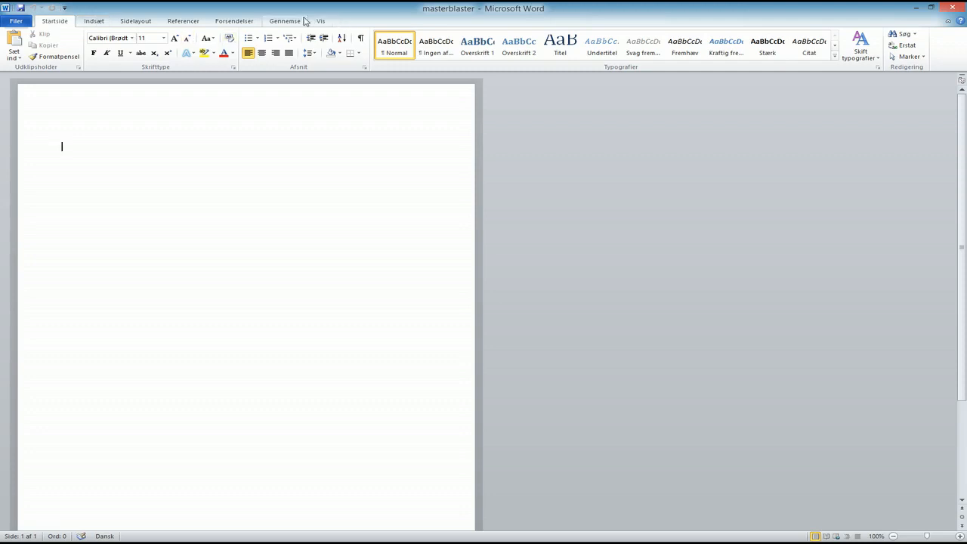
mouse_move(314, 6)
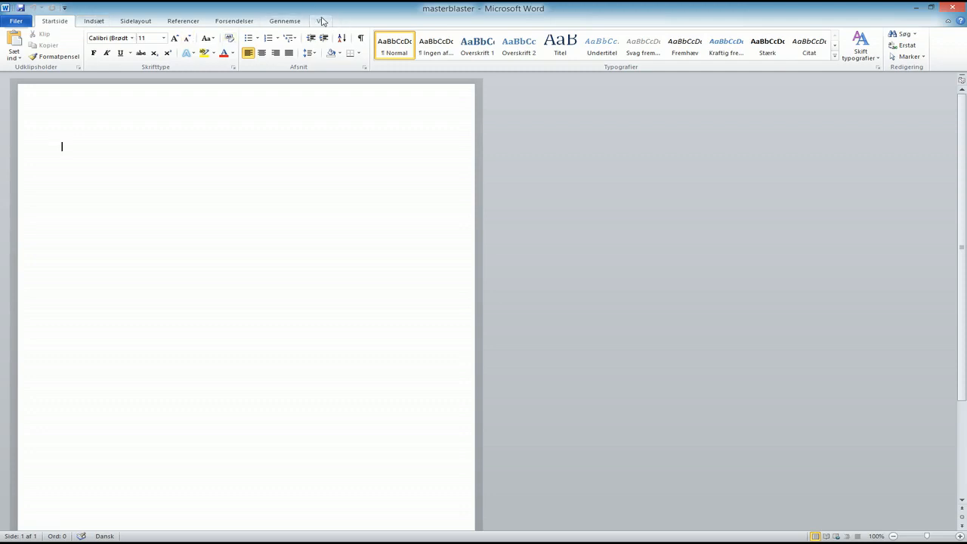
mouse_move(309, 16)
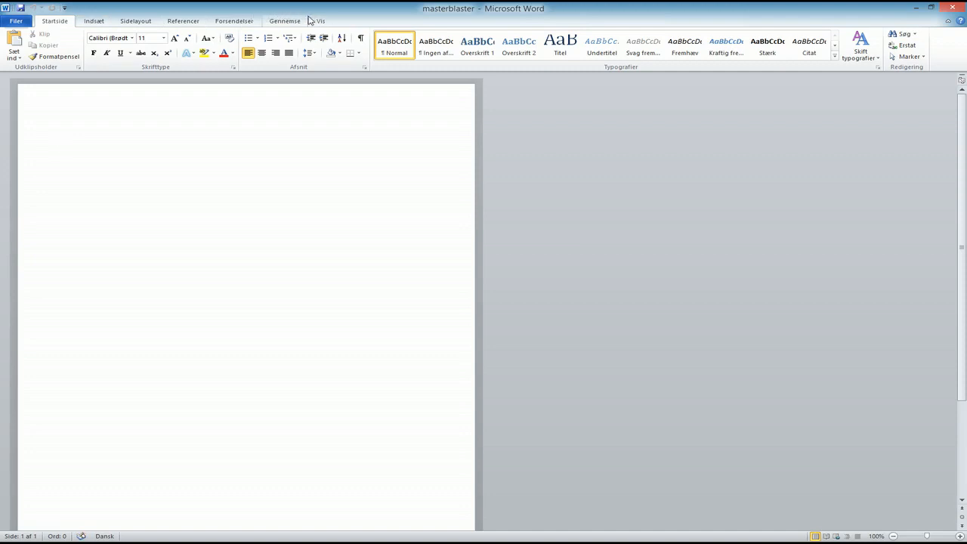
left_click(320, 20)
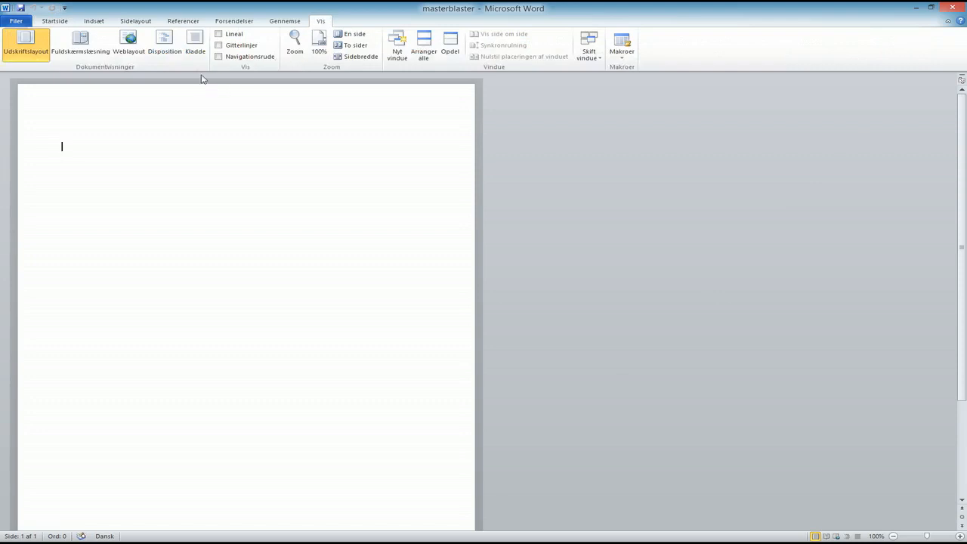
mouse_move(165, 46)
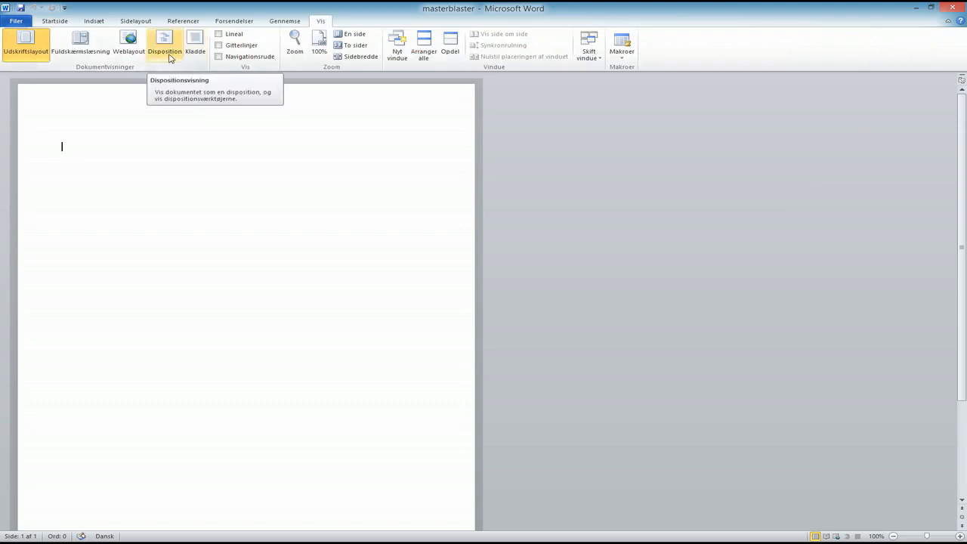
- Switch to Outline view, type a Chapter 1 line, and show the master document tools
left_click(164, 46)
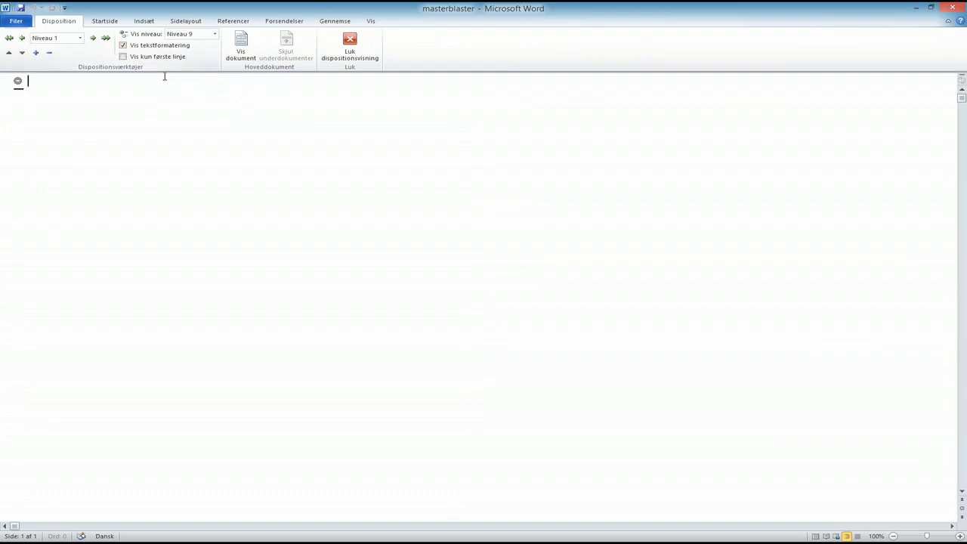
mouse_move(276, 190)
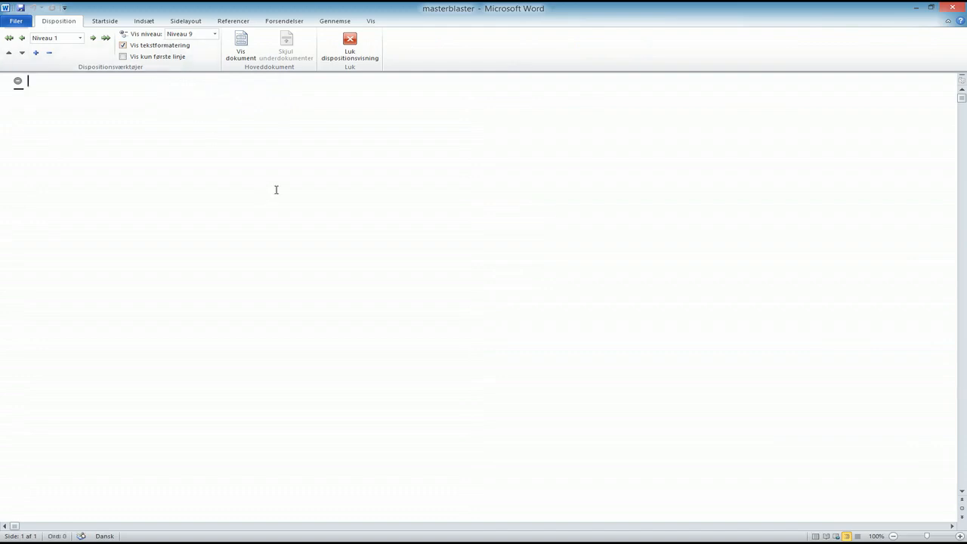
mouse_move(226, 200)
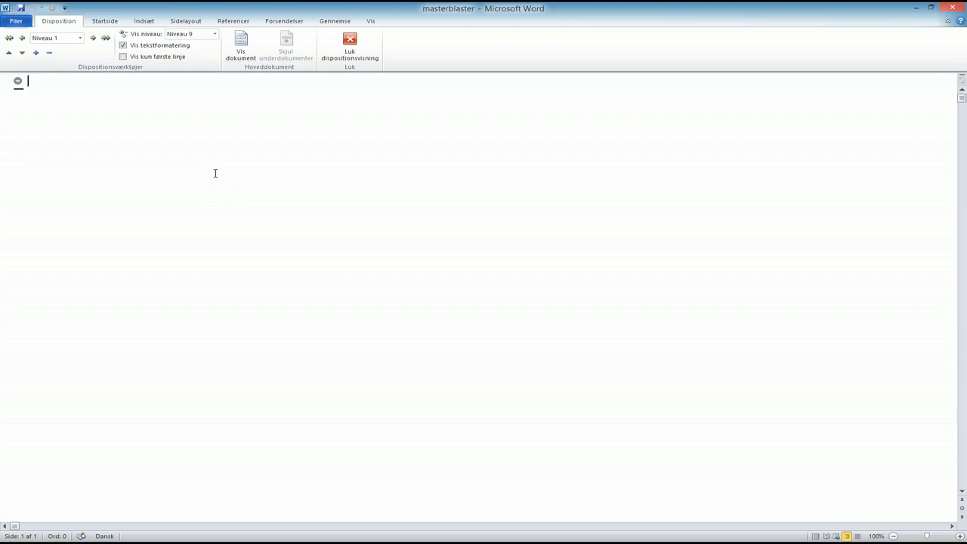
mouse_move(136, 92)
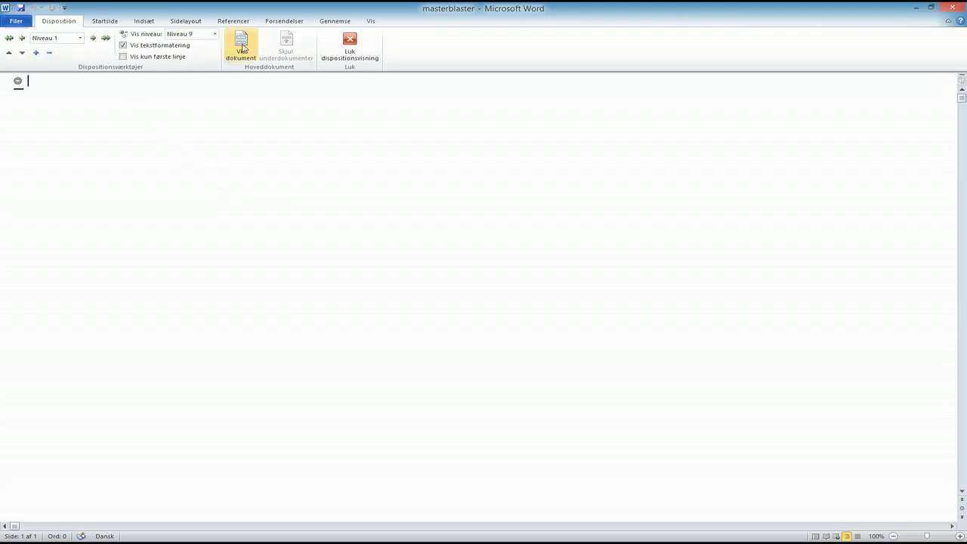
mouse_move(76, 47)
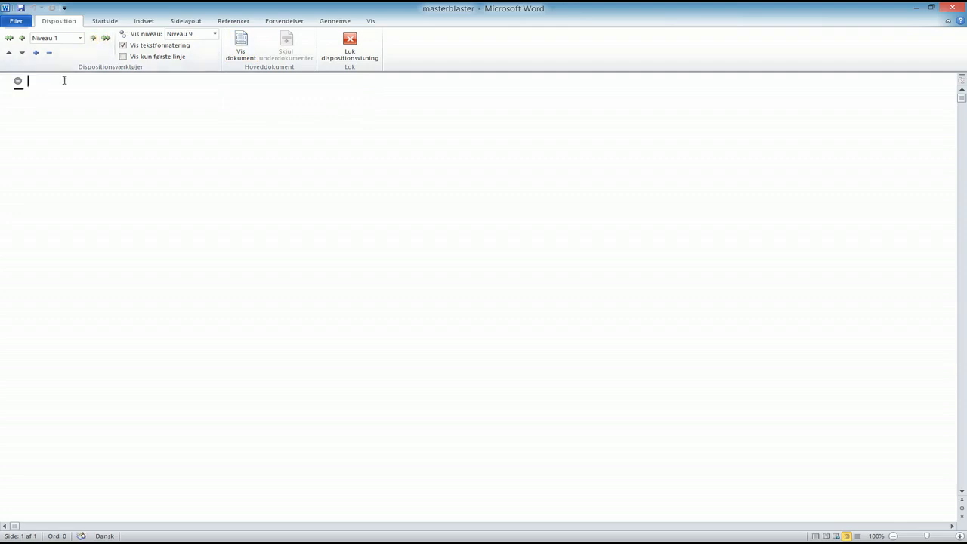
type("Chapter 1")
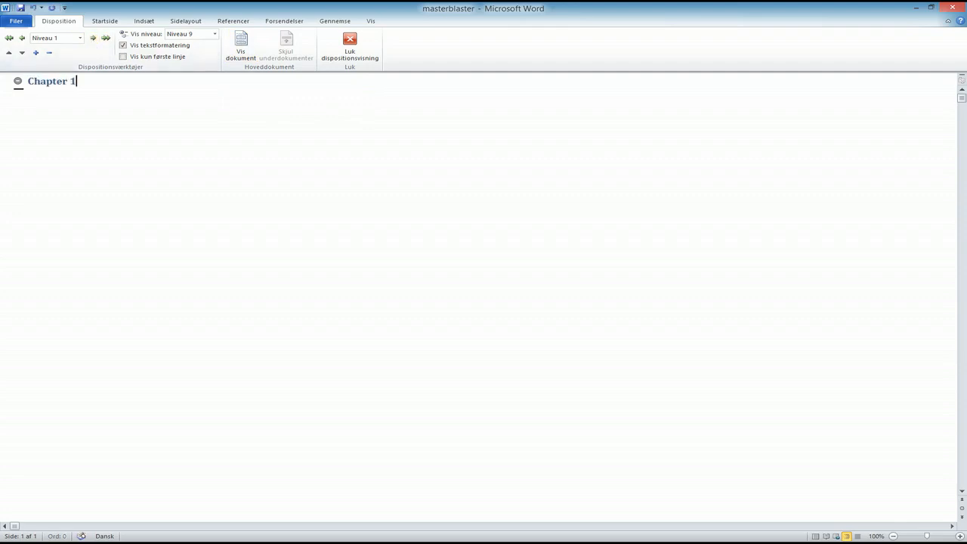
key("Return")
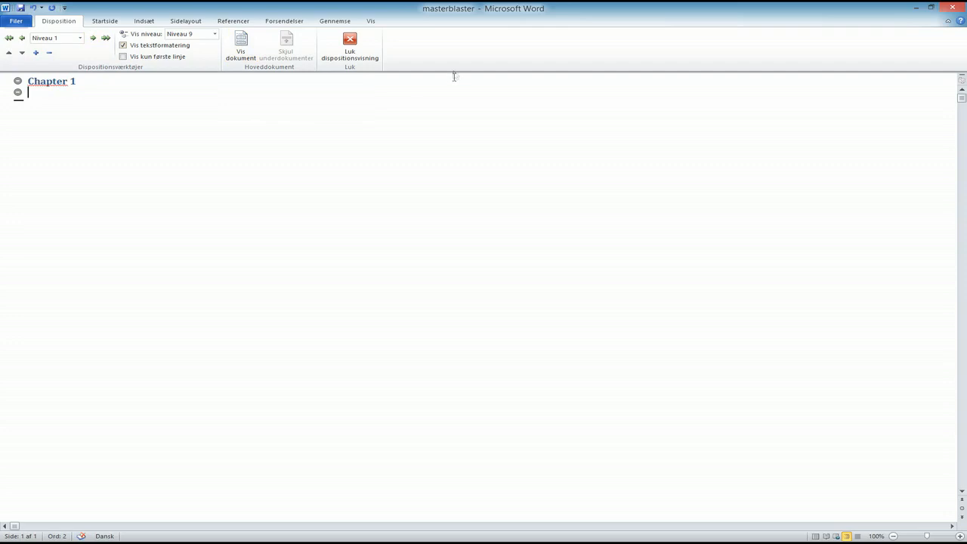
left_click(241, 47)
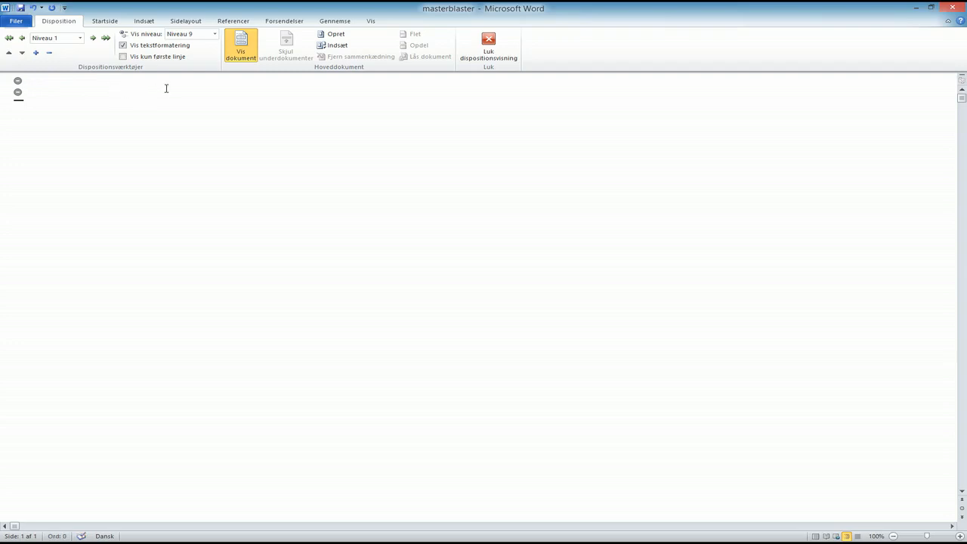
mouse_move(337, 45)
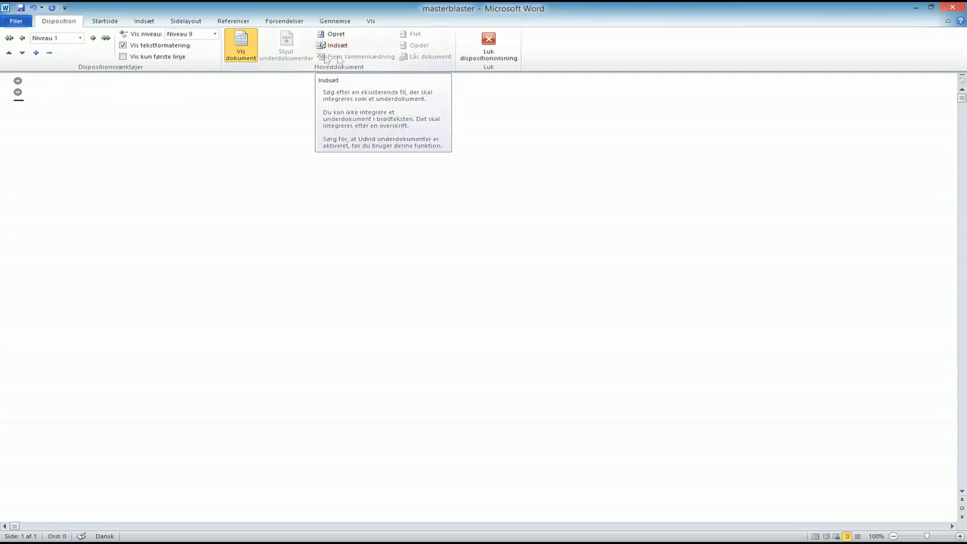
mouse_move(336, 45)
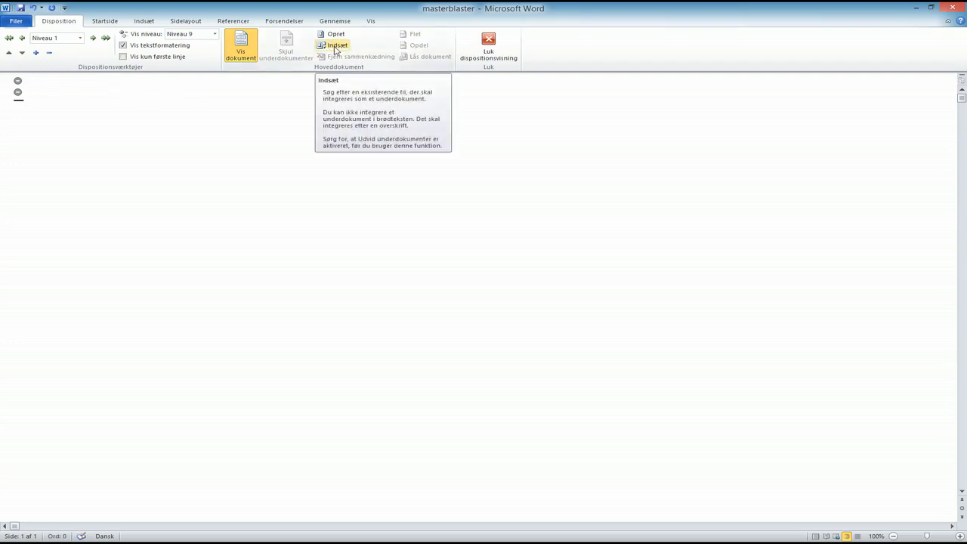
mouse_move(240, 45)
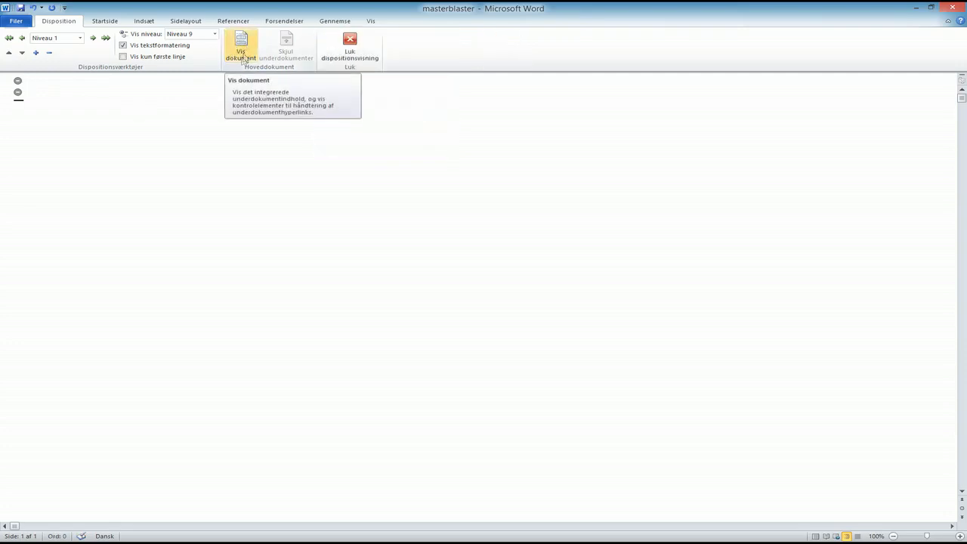
- Start inserting a subdocument, browsing from Dropbox into the MS_office_master folder
left_click(241, 49)
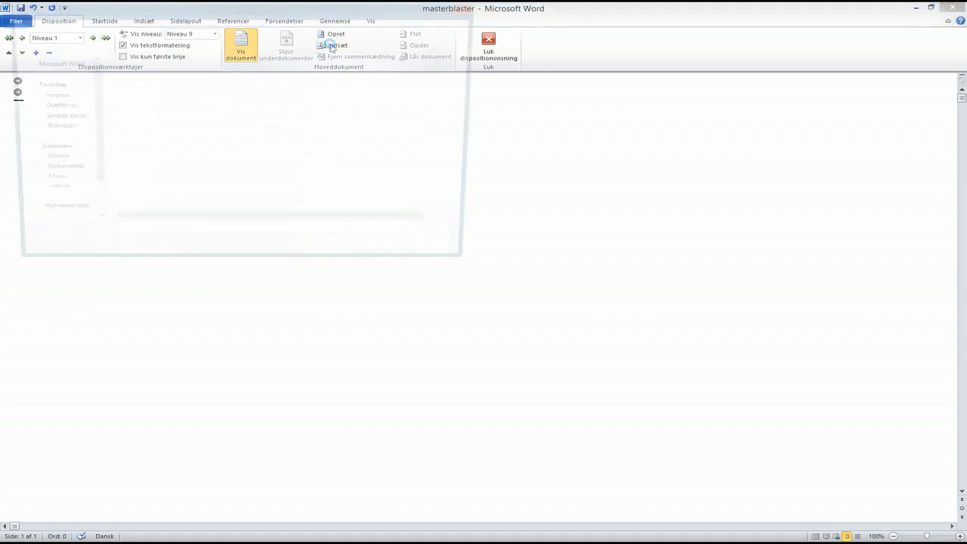
left_click(334, 45)
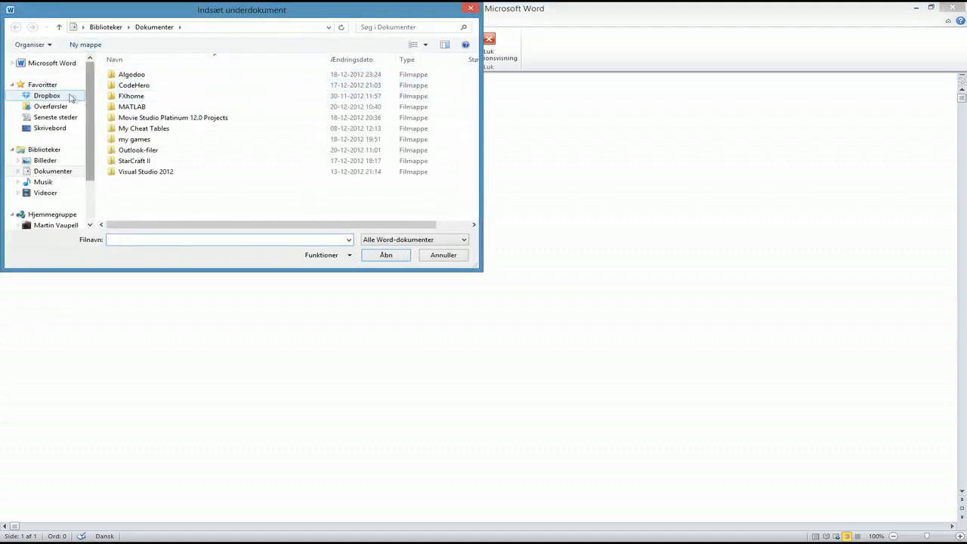
left_click(46, 95)
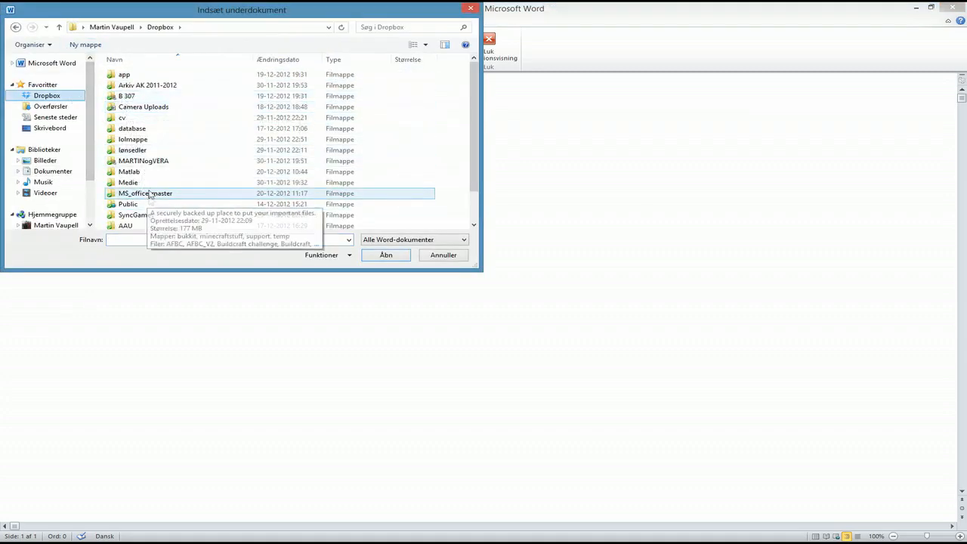
double_click(144, 193)
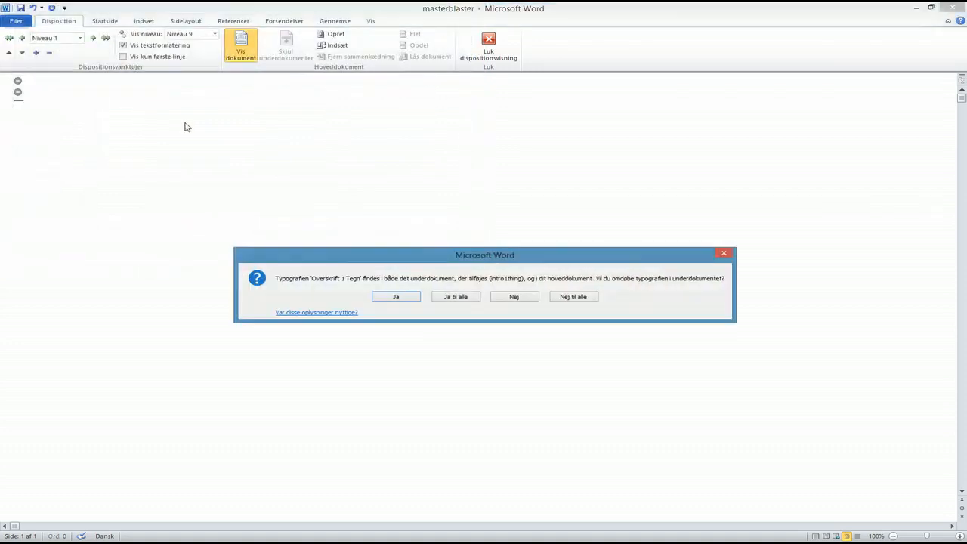
mouse_move(365, 290)
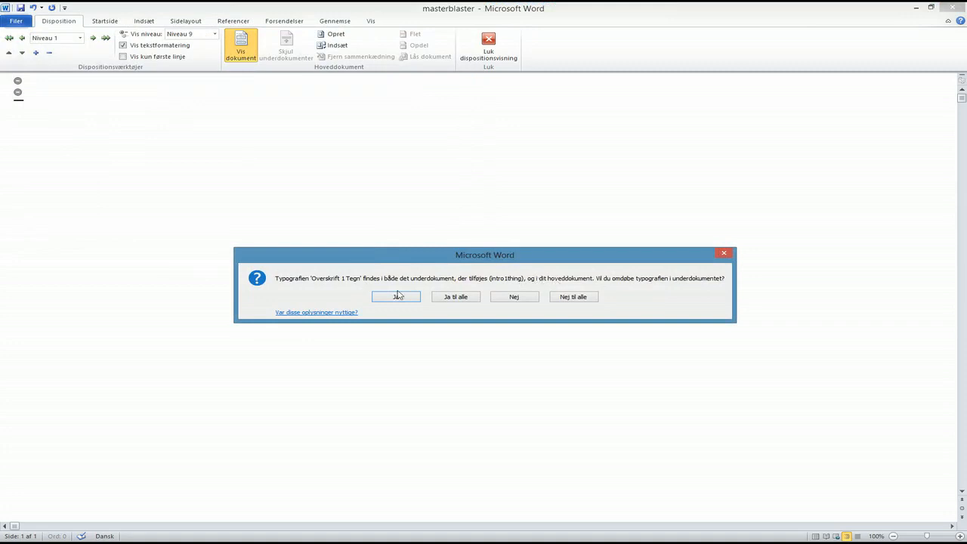
mouse_move(424, 256)
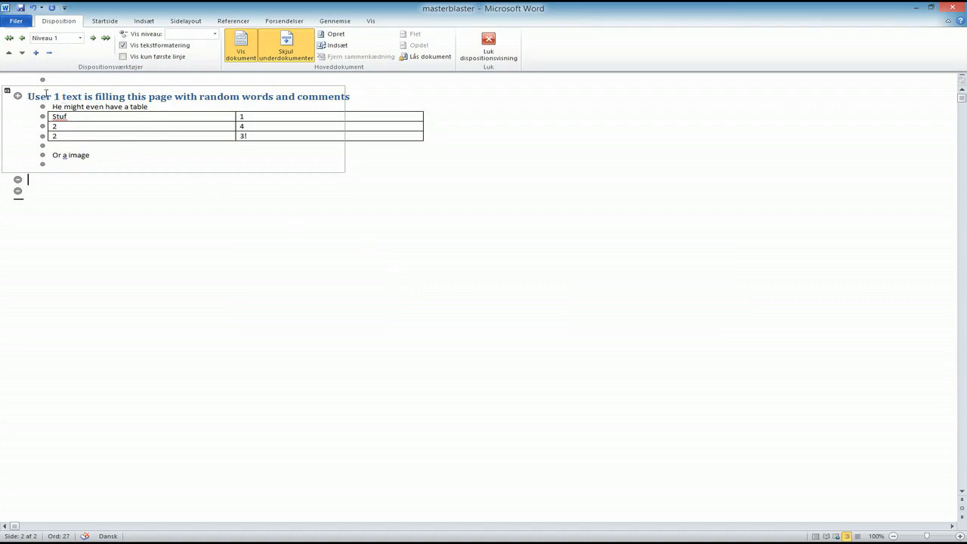
mouse_move(121, 190)
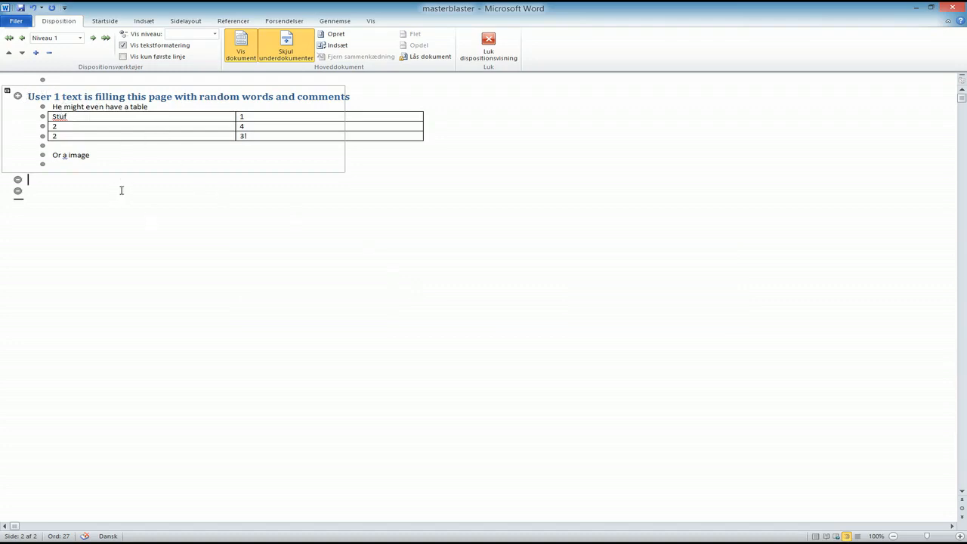
- Start another subdocument insert and browse into the user 2 folder
left_click(337, 44)
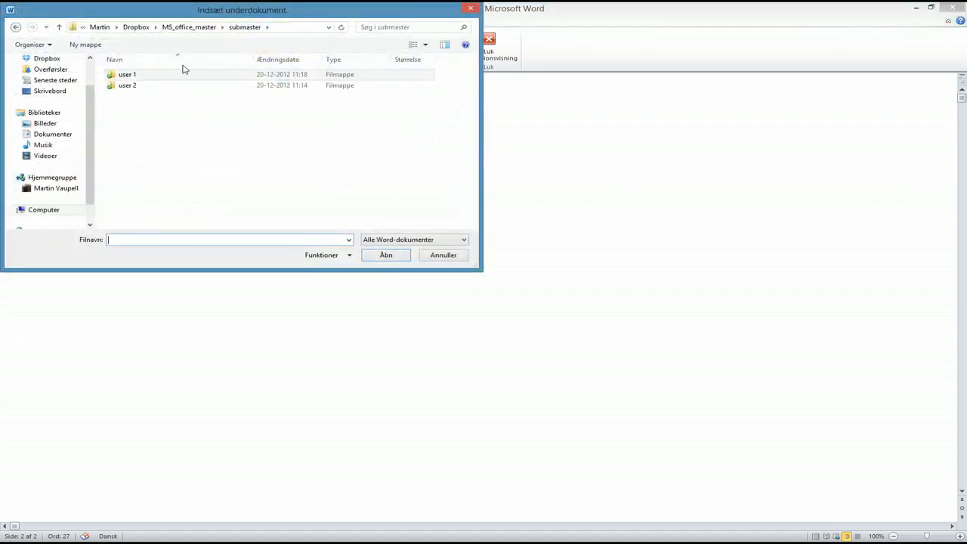
left_click(386, 255)
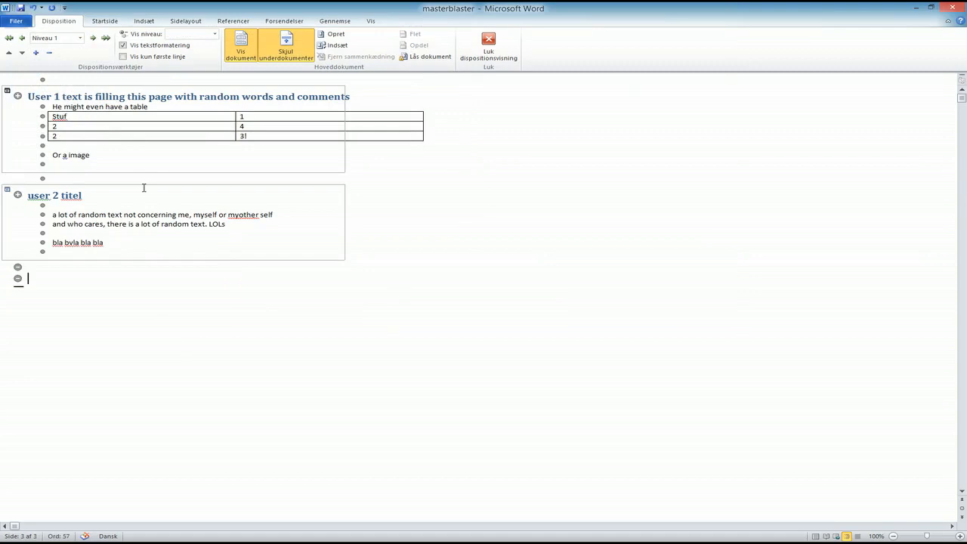
mouse_move(149, 132)
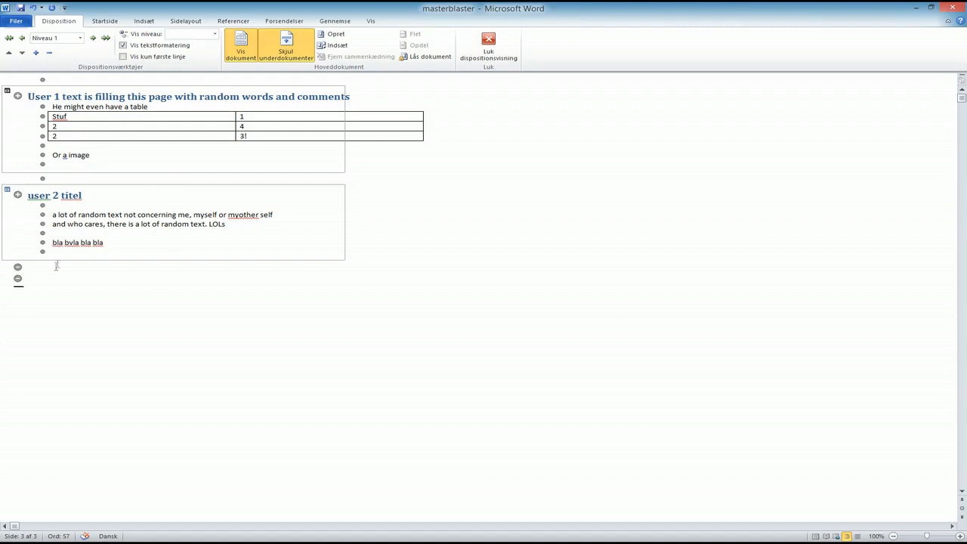
mouse_move(96, 297)
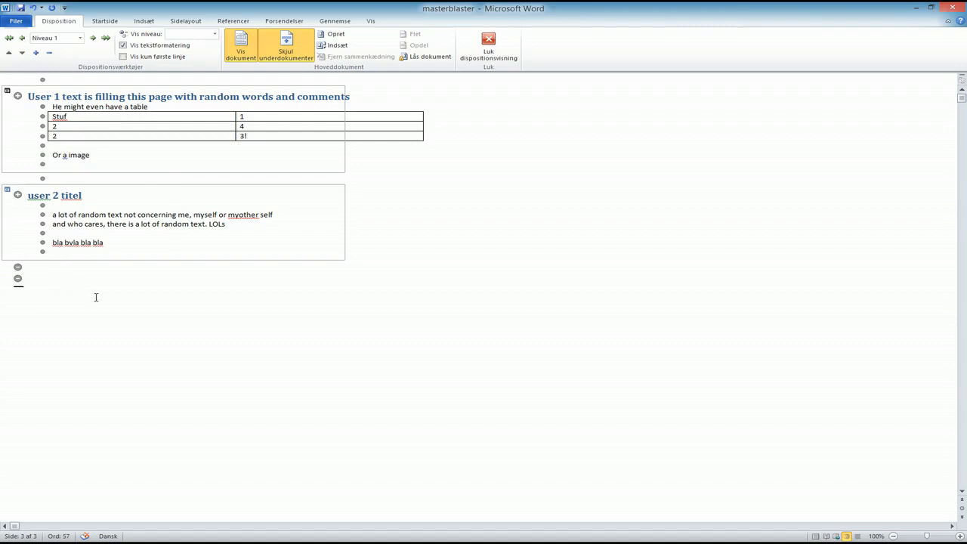
- Type a 'Chapter 3' heading below the user 2 subdocument
left_click(30, 267)
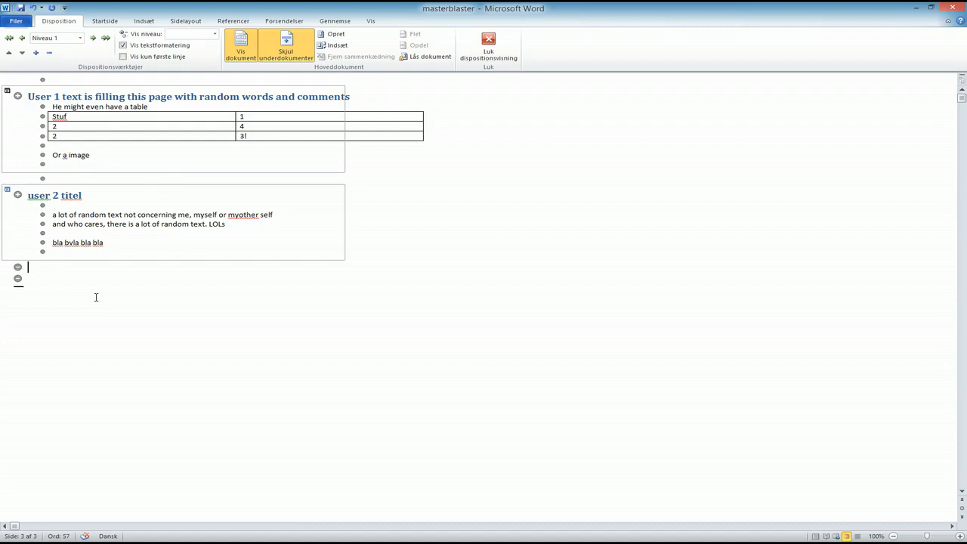
type("Chapter")
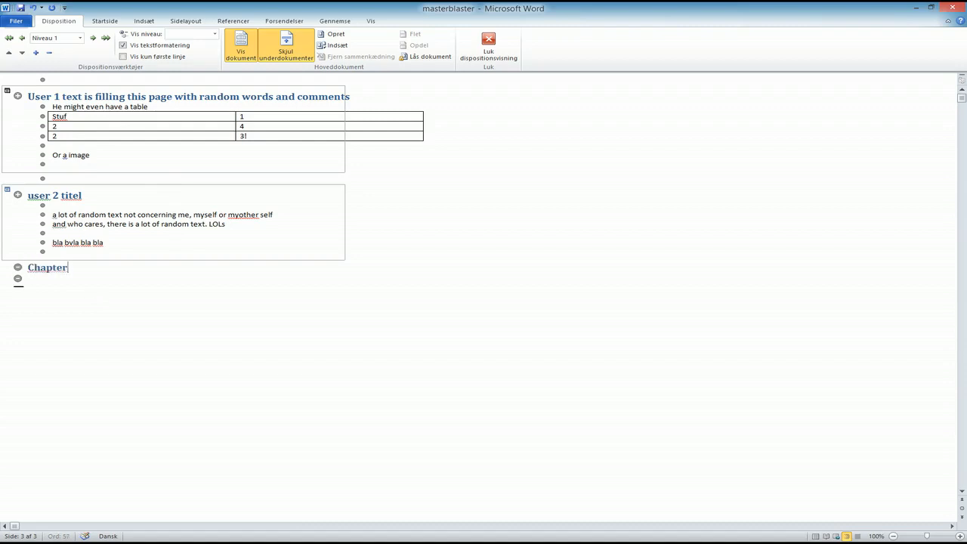
type("3")
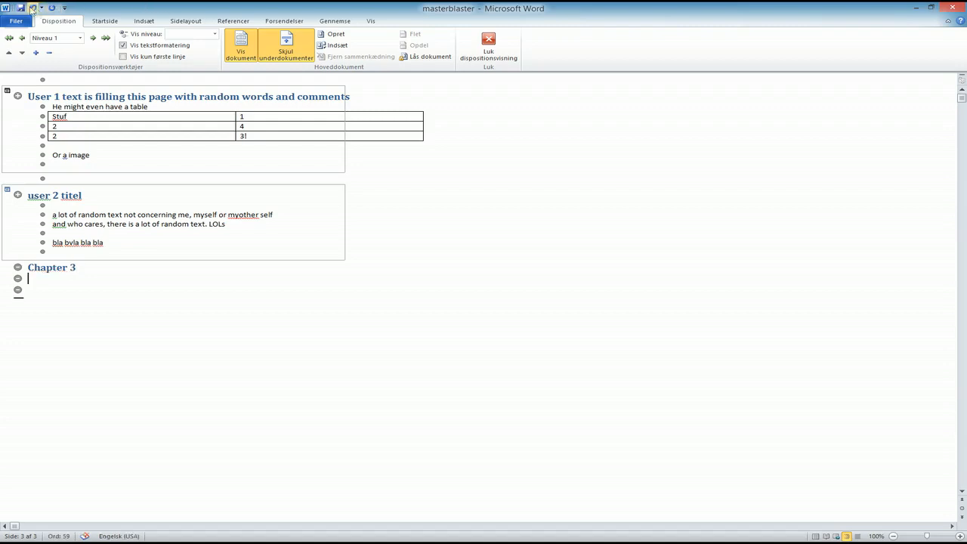
mouse_move(33, 14)
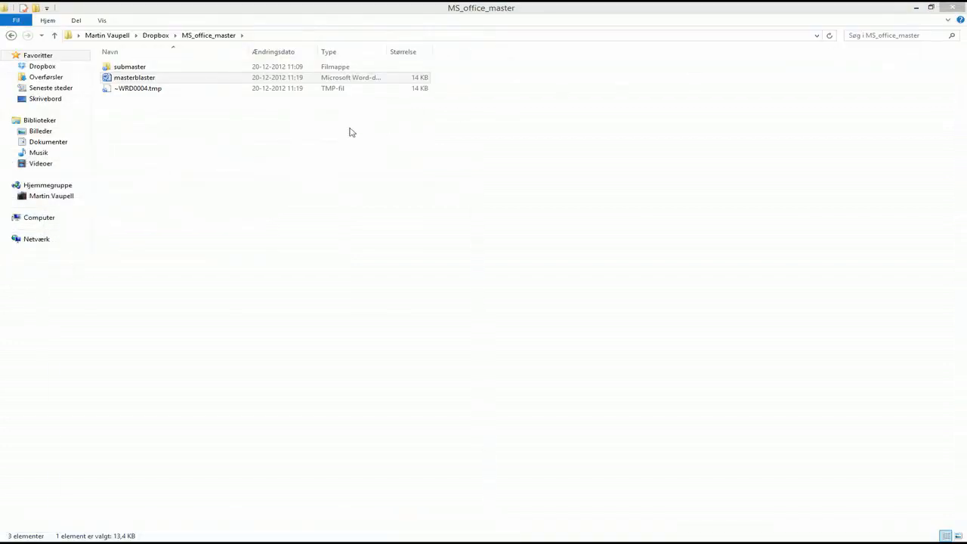
- Verify masterblaster sits beside the submaster folder in MS_office_master, then return to Word
double_click(129, 67)
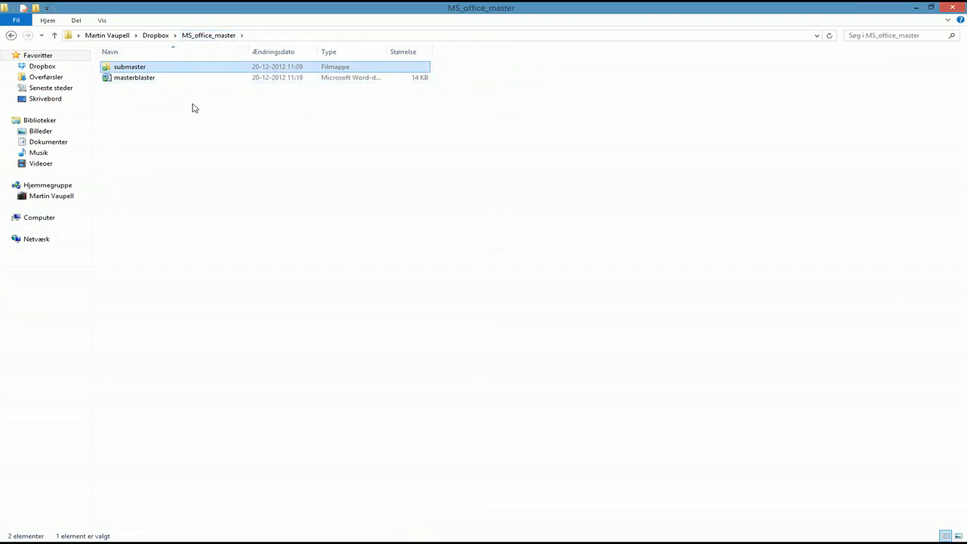
mouse_move(296, 117)
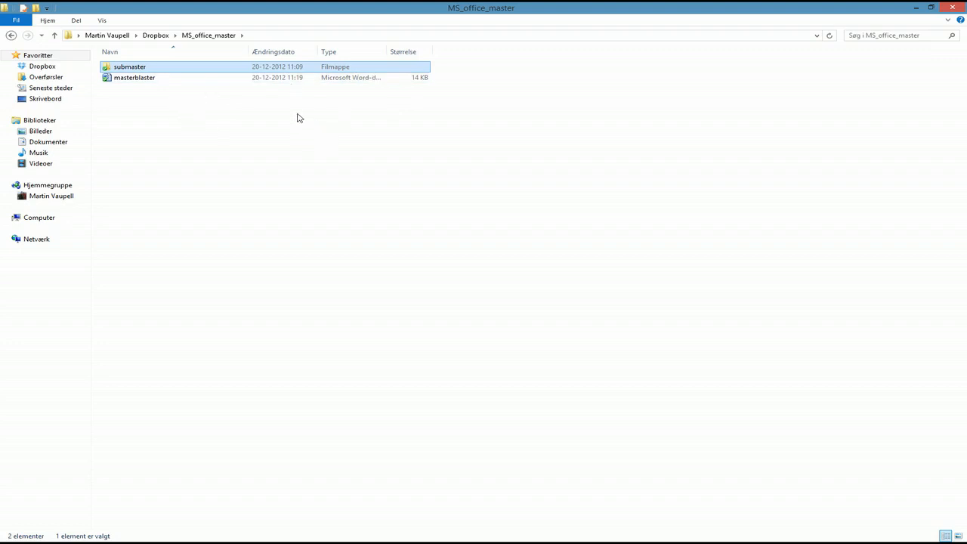
double_click(129, 66)
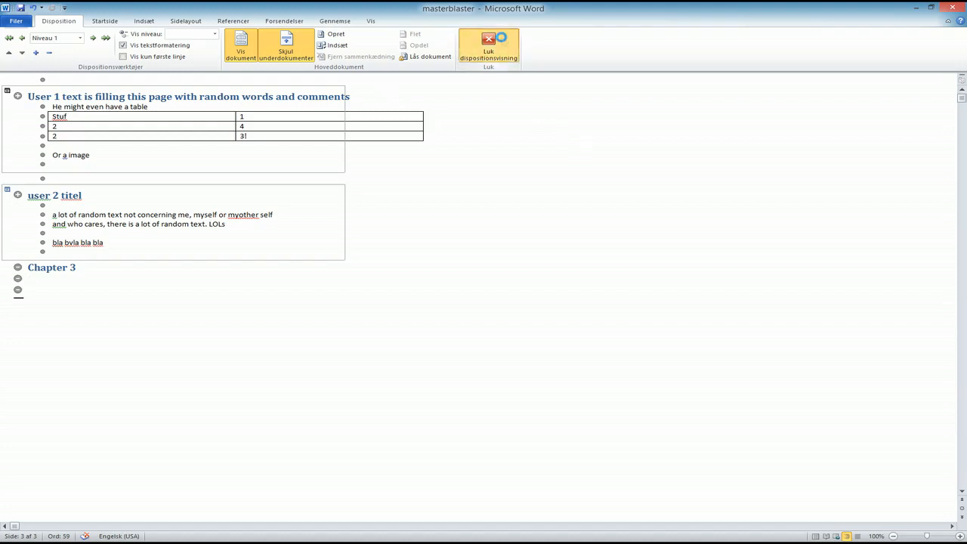
- Switch the master document to print layout and scroll through its pages
left_click(488, 45)
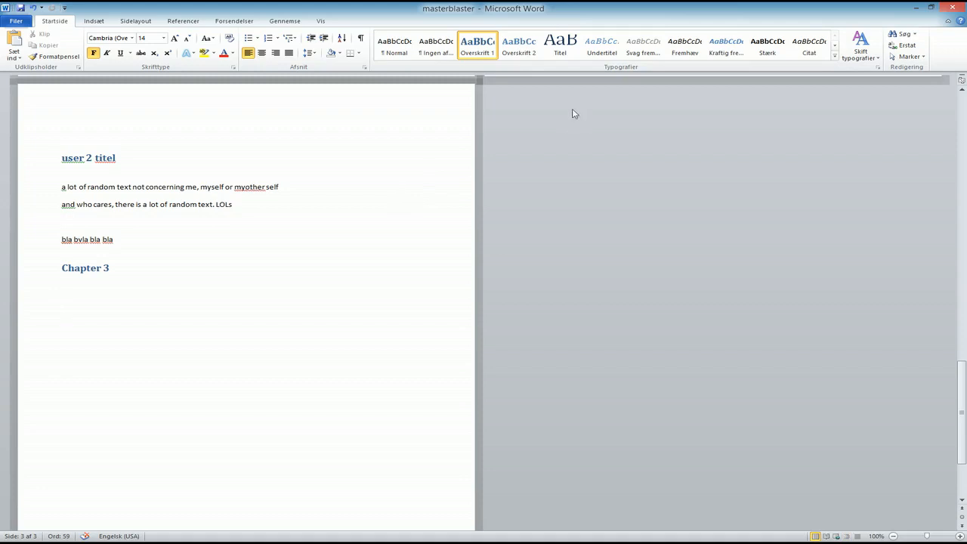
mouse_move(335, 130)
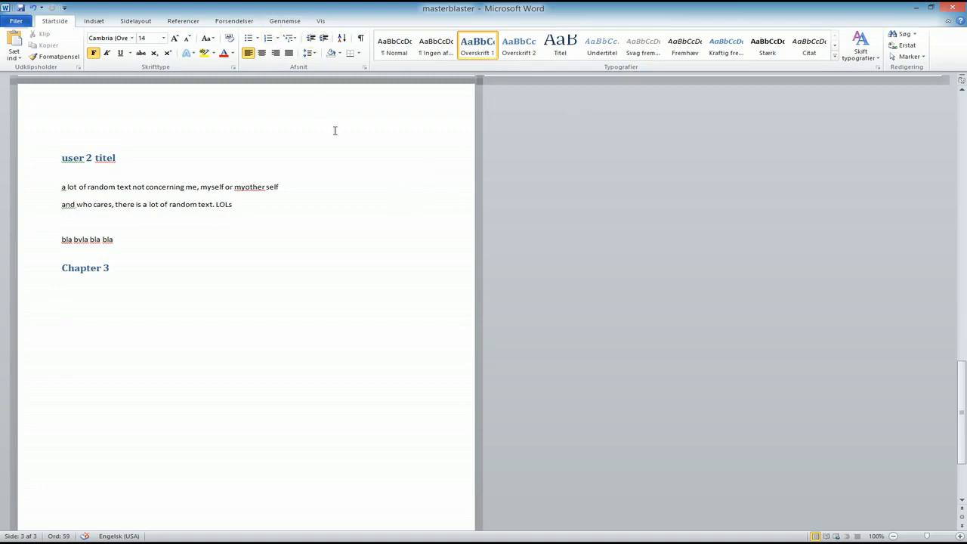
scroll("down", 3)
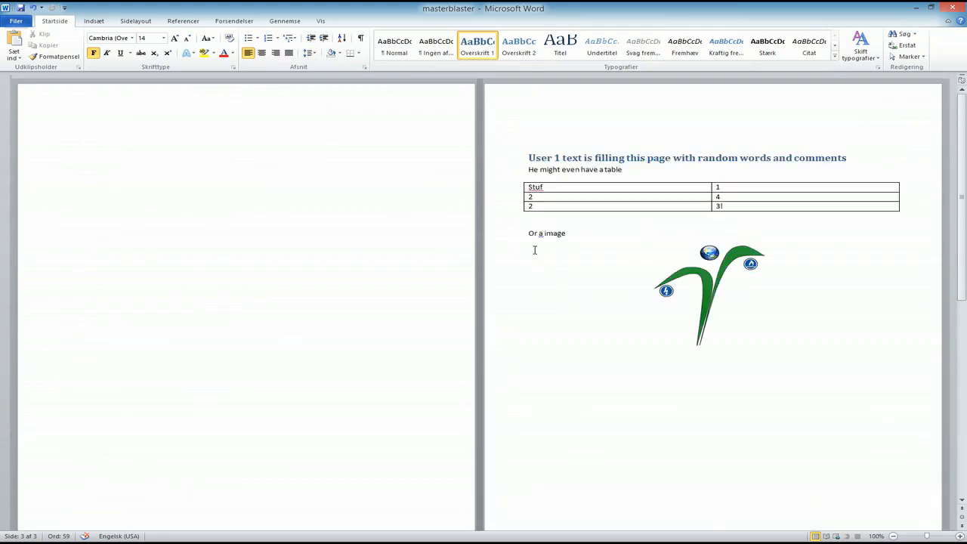
scroll("up", 3)
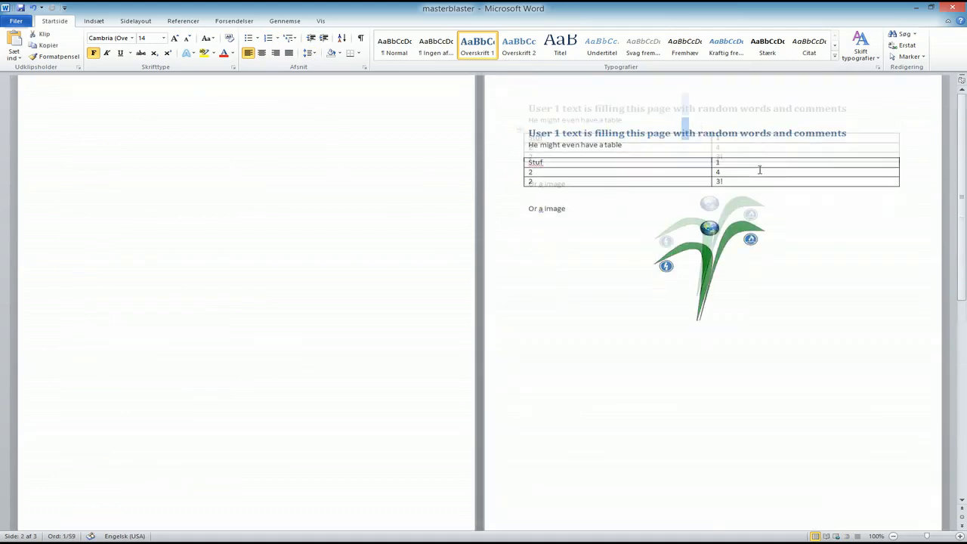
scroll("up", 3)
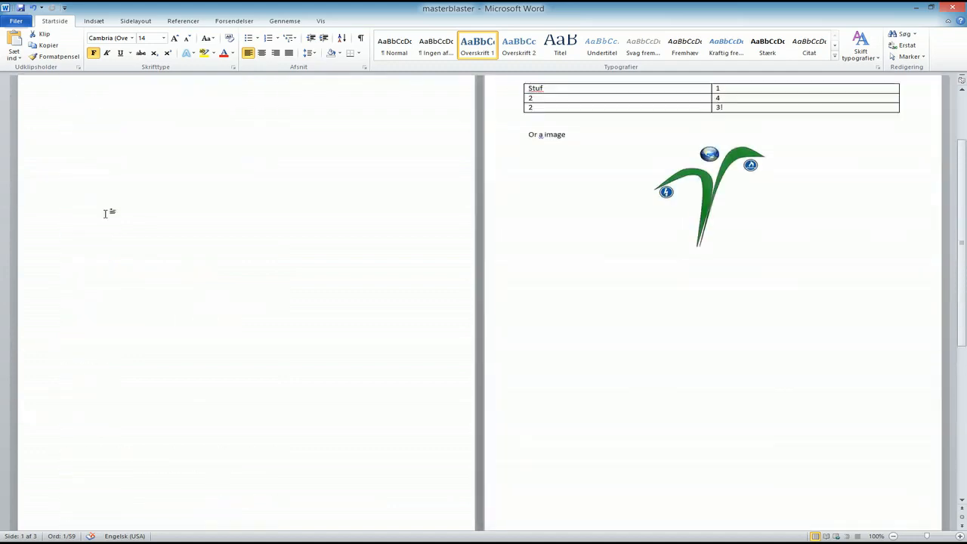
- Go back to outline view and add a blank first page above the User 1 subdocument
left_click(320, 20)
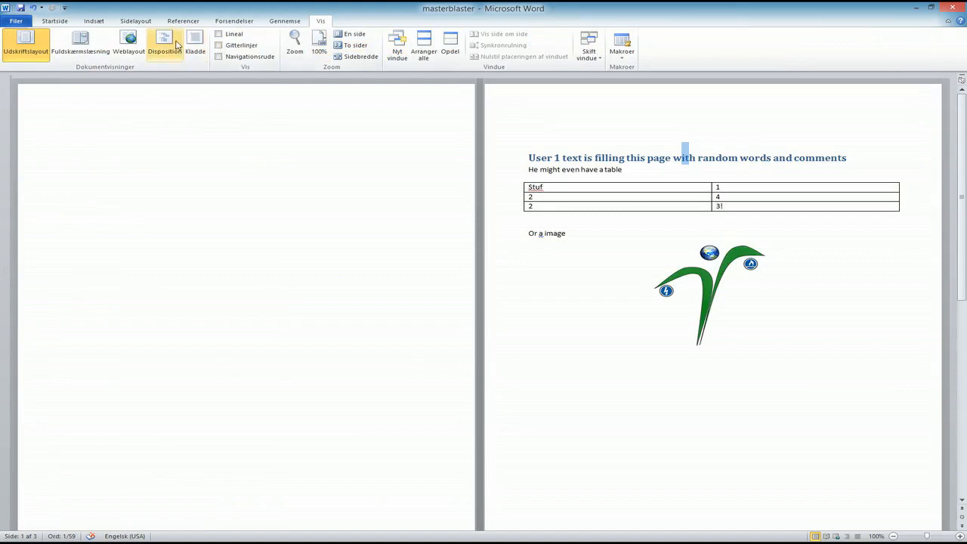
left_click(164, 45)
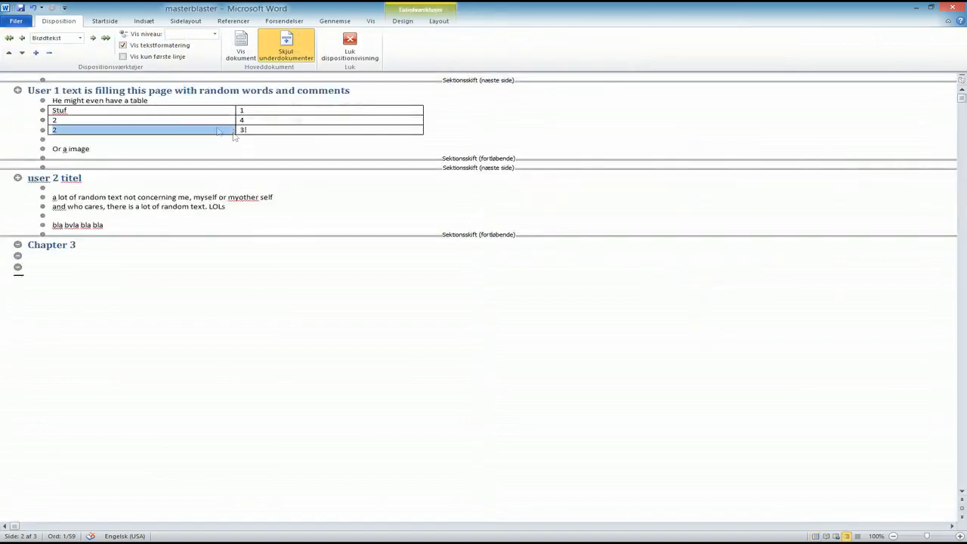
left_click(91, 149)
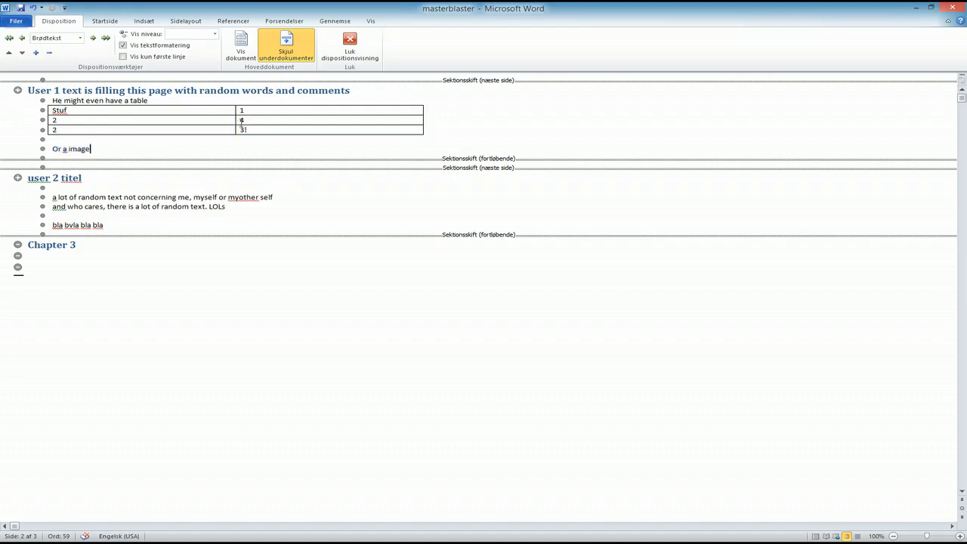
left_click(349, 47)
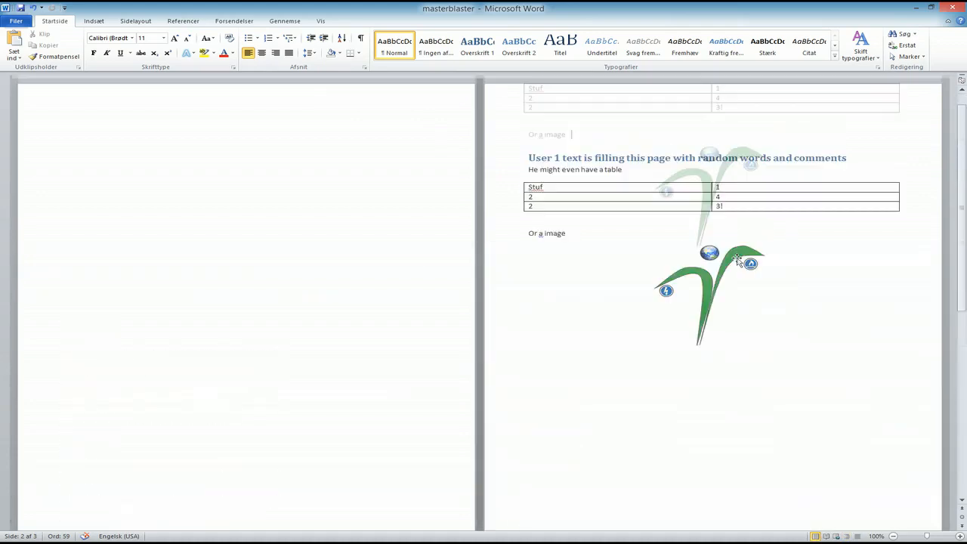
scroll("down", 3)
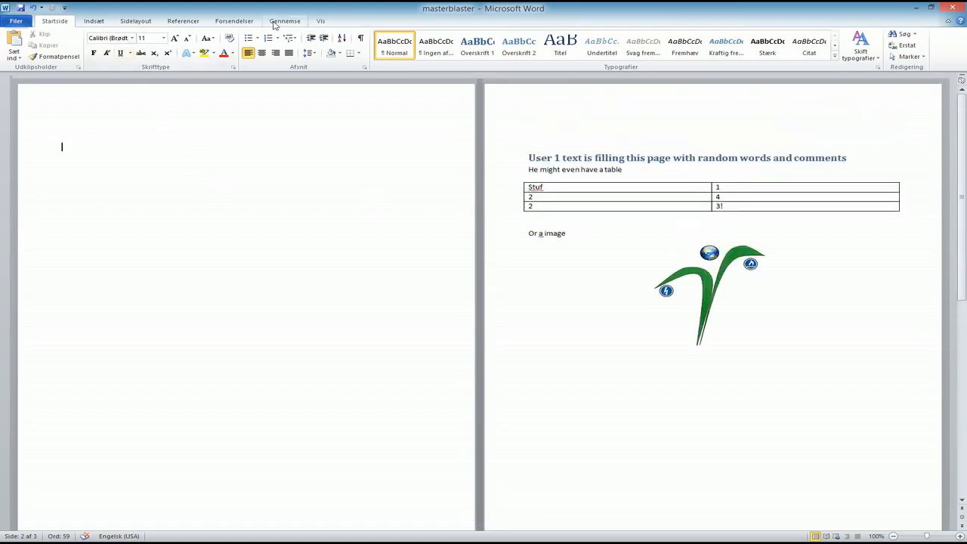
- Insert an automatic table of contents from Referencer and scroll to check the three chapter headings
left_click(183, 21)
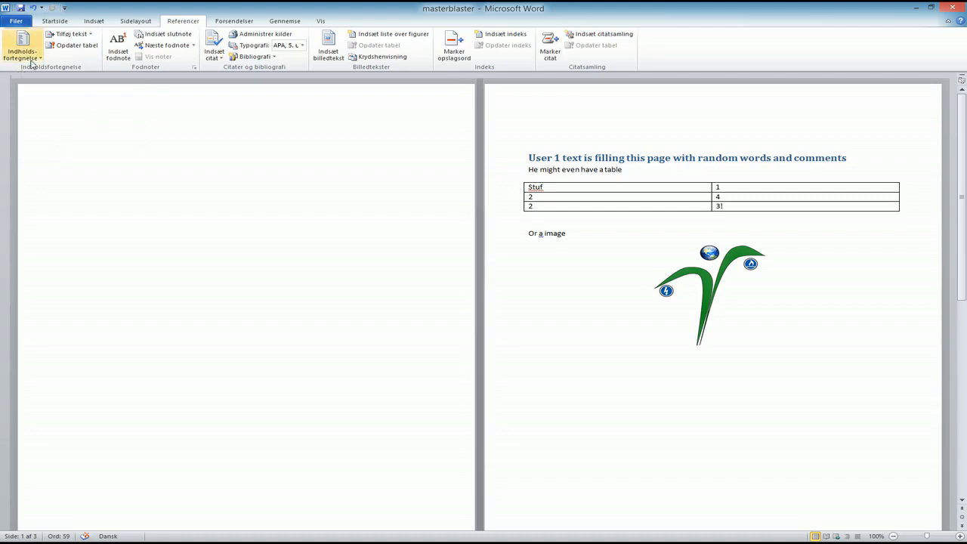
left_click(21, 45)
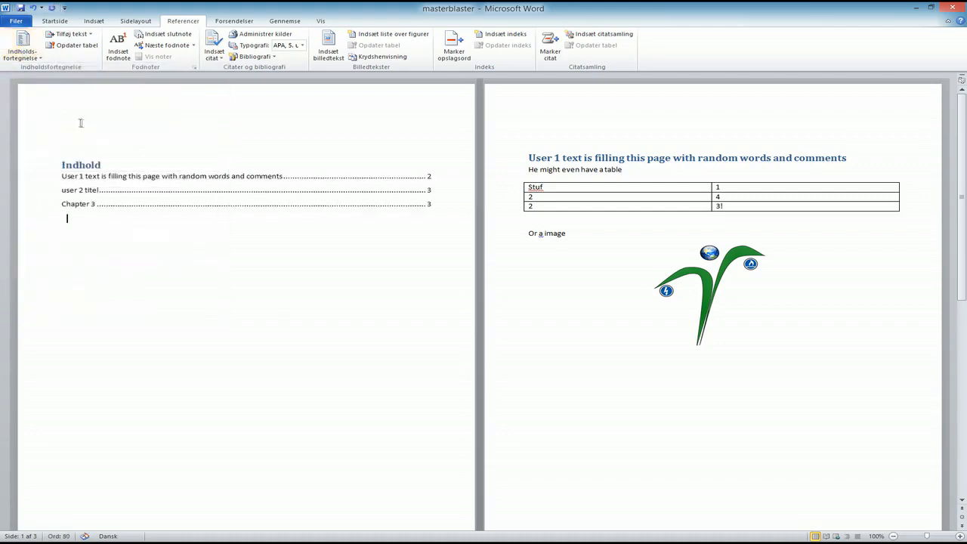
left_click(246, 189)
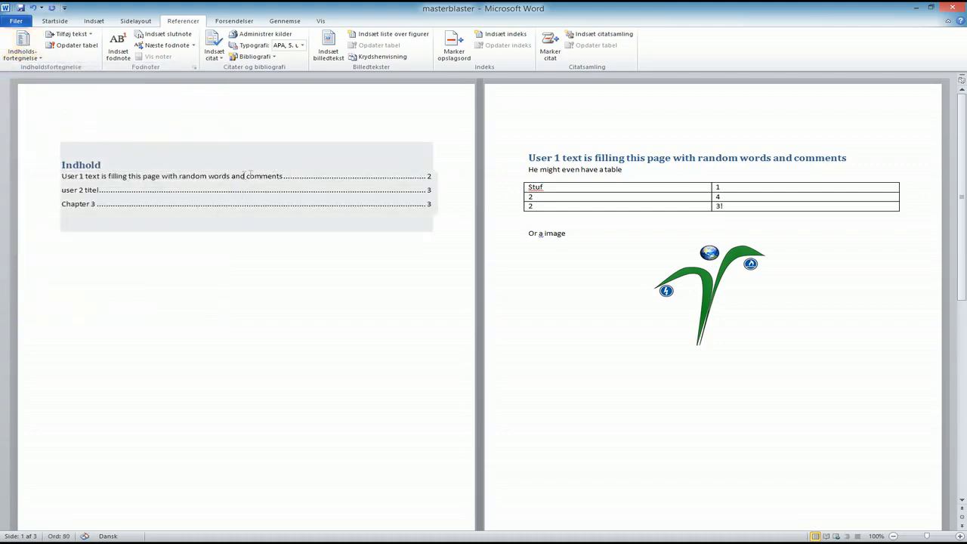
scroll("down", 3)
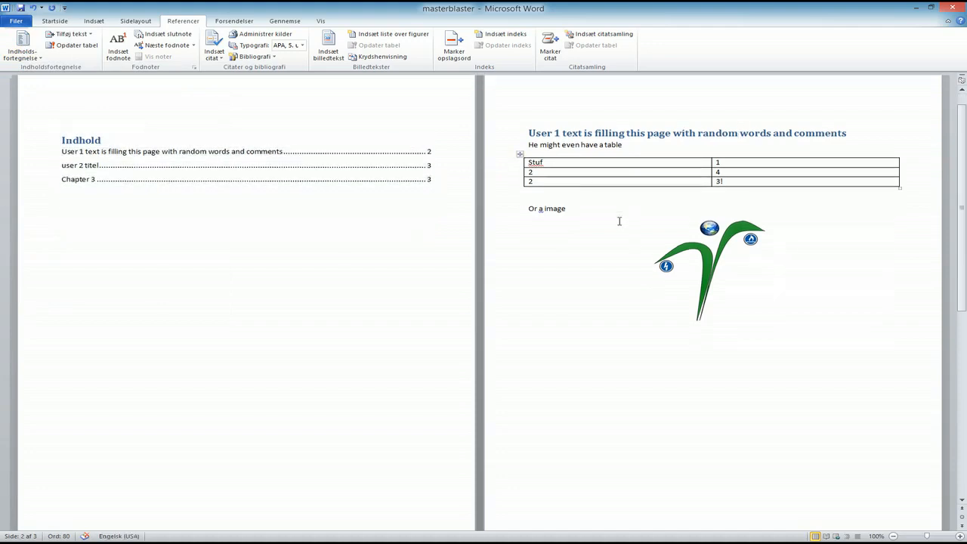
scroll("down", 3)
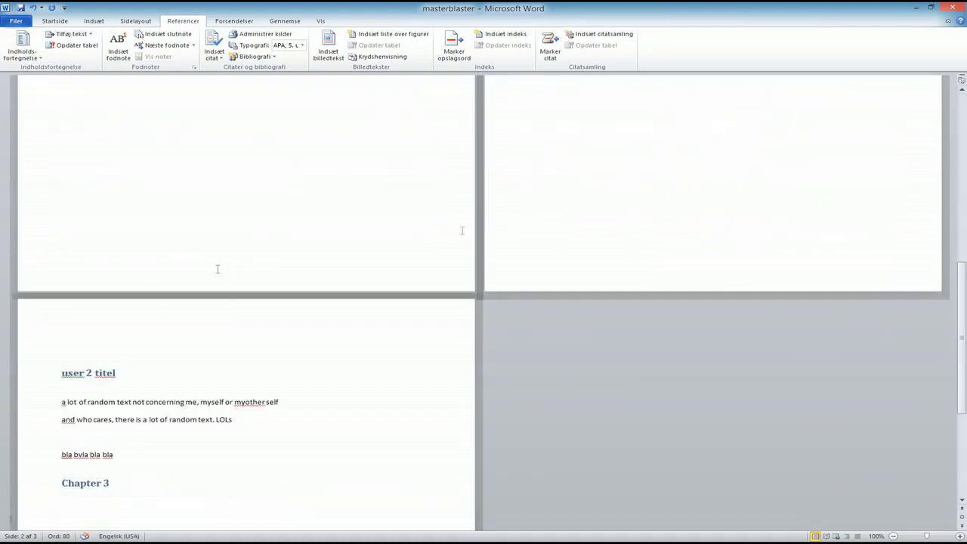
scroll("up", 3)
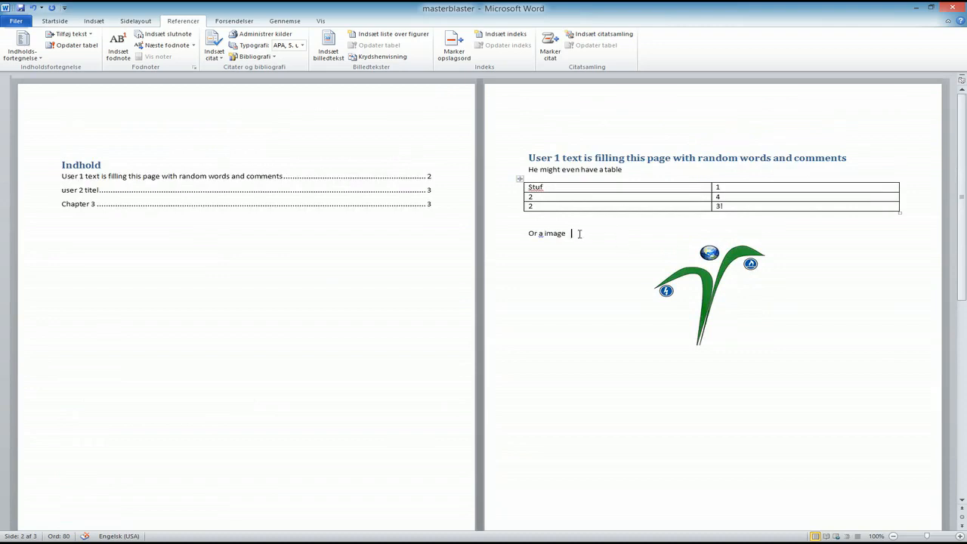
type("v")
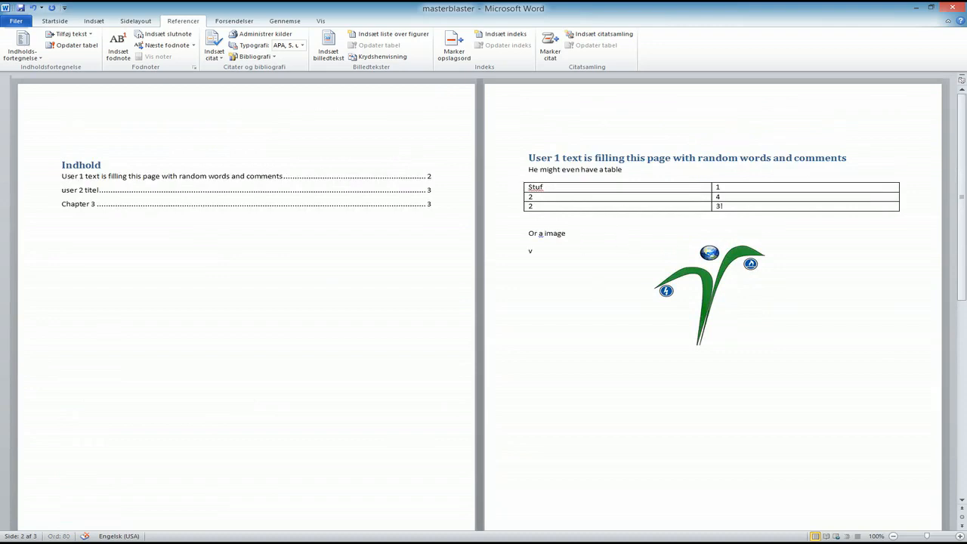
type("zdvzzvdz")
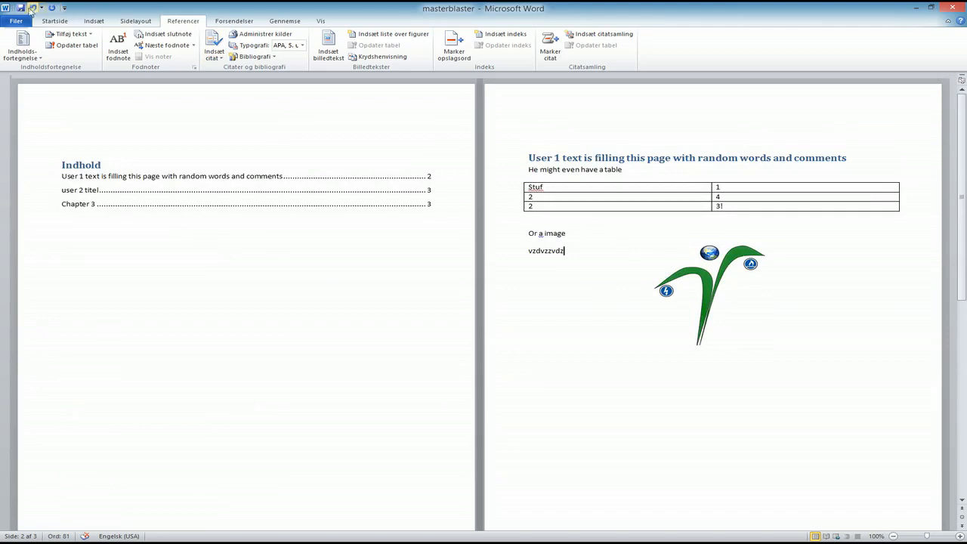
scroll("down", 3)
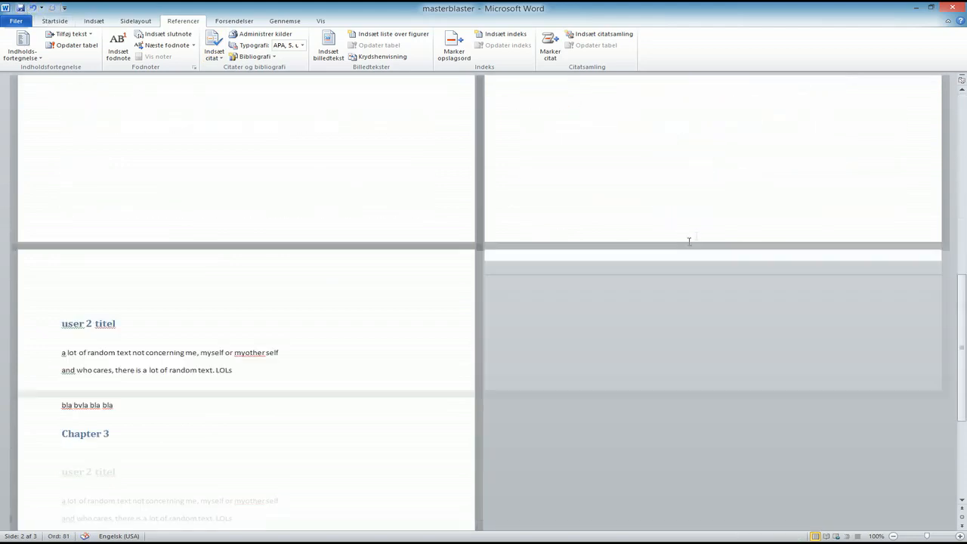
scroll("up", 3)
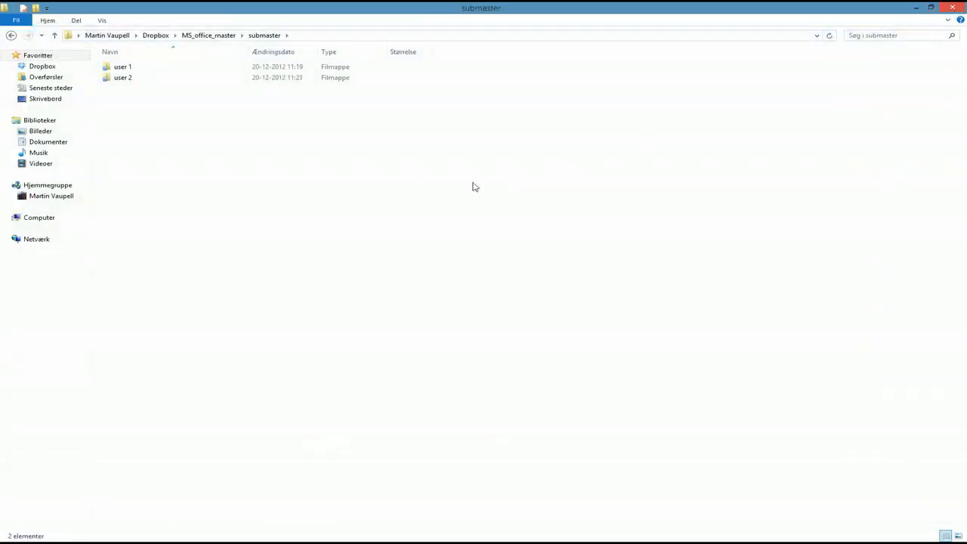
- Browse the user 2 folder, go up to MS_office_master and open masterblaster in Word
left_click(122, 67)
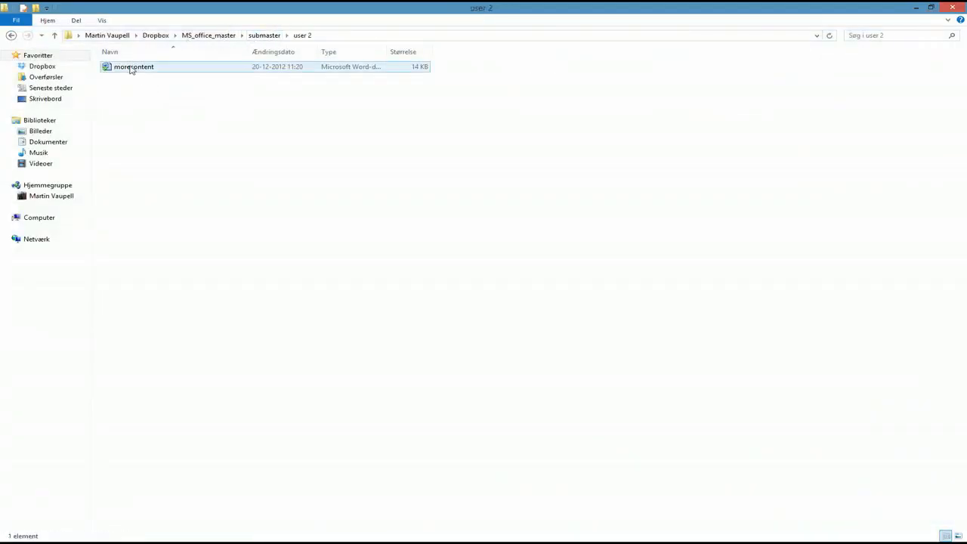
double_click(133, 67)
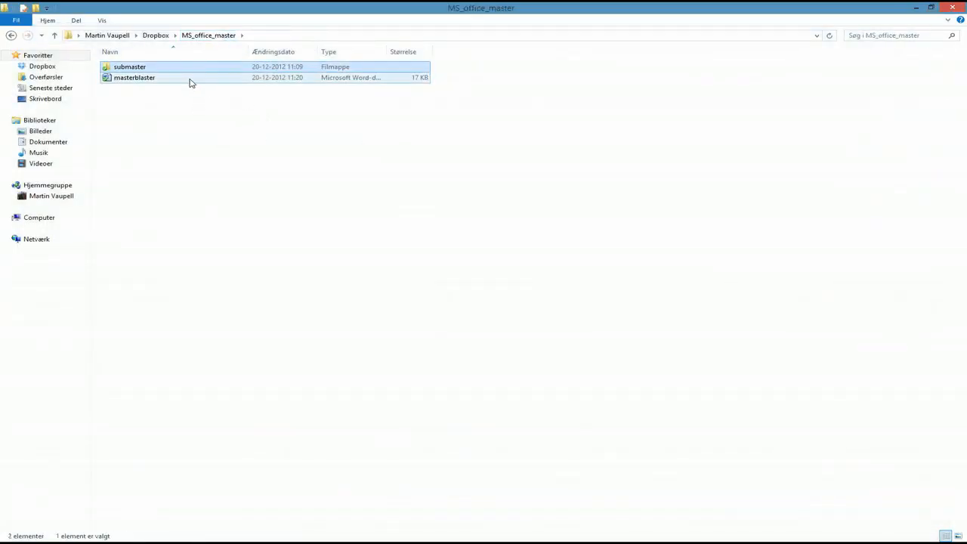
left_click(135, 78)
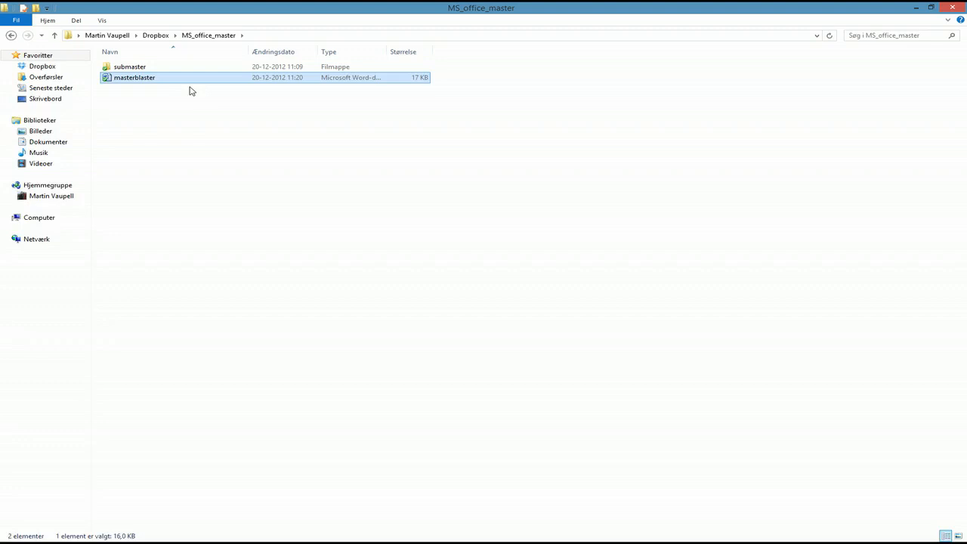
double_click(135, 77)
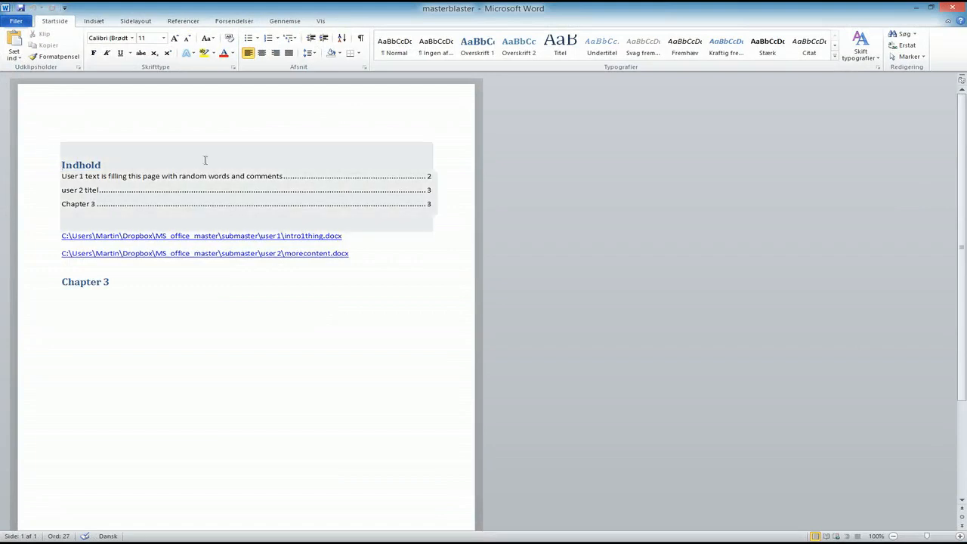
- Save a Word 97-2003 copy of masterblaster beside the original .docx
left_click(16, 21)
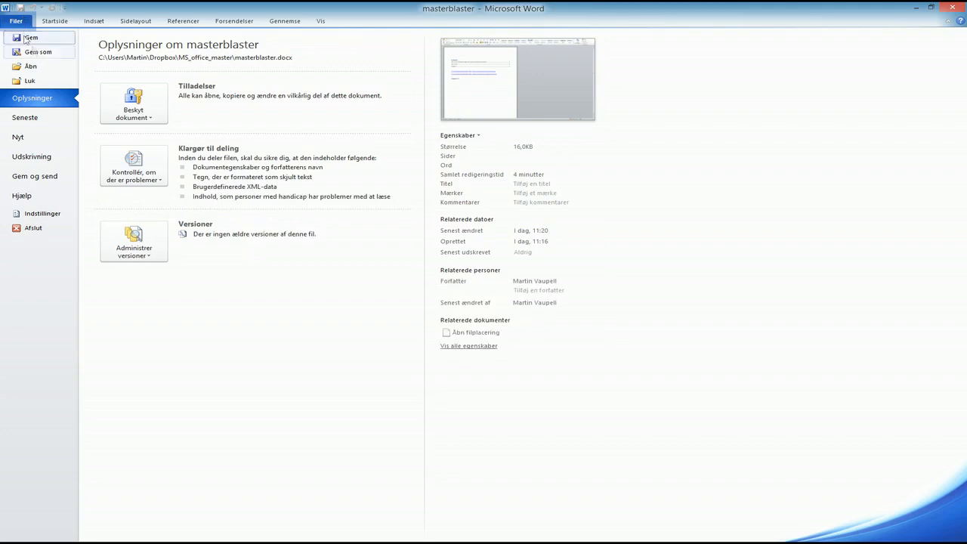
left_click(38, 52)
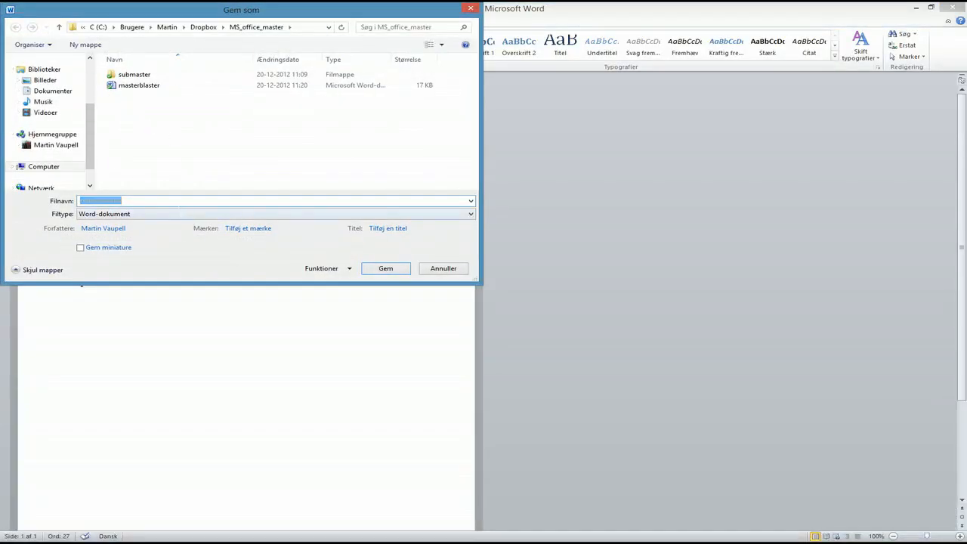
left_click(468, 214)
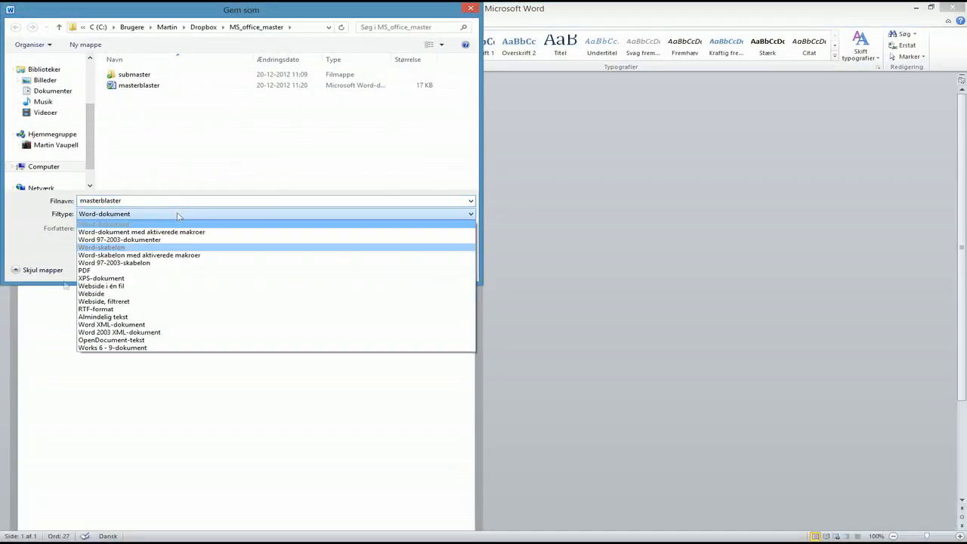
left_click(119, 239)
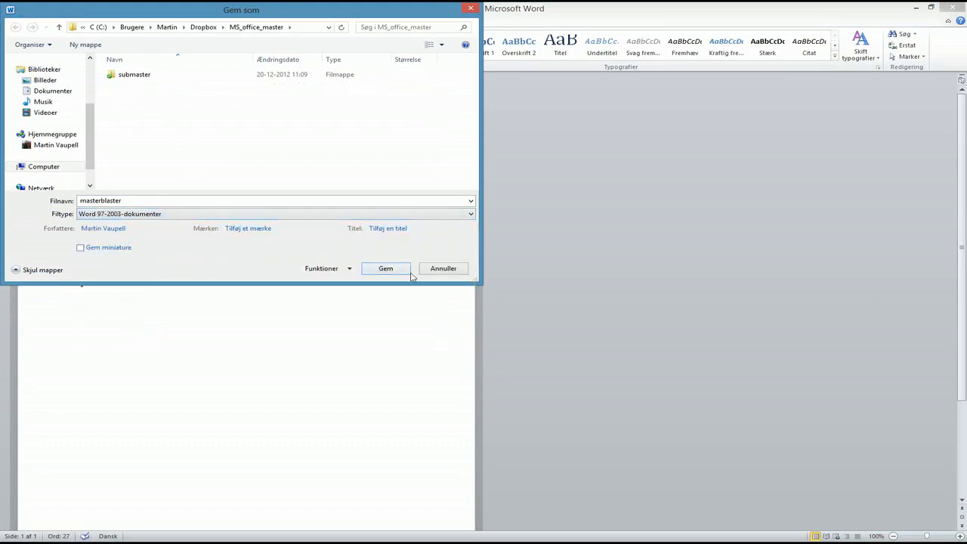
left_click(385, 268)
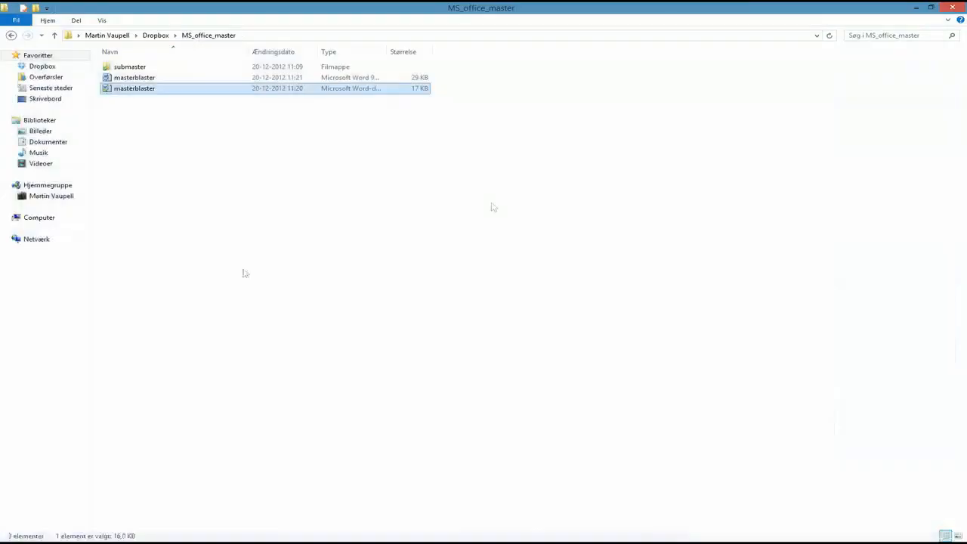
- Browse into the submaster folder and back up to MS_office_master
left_click(129, 66)
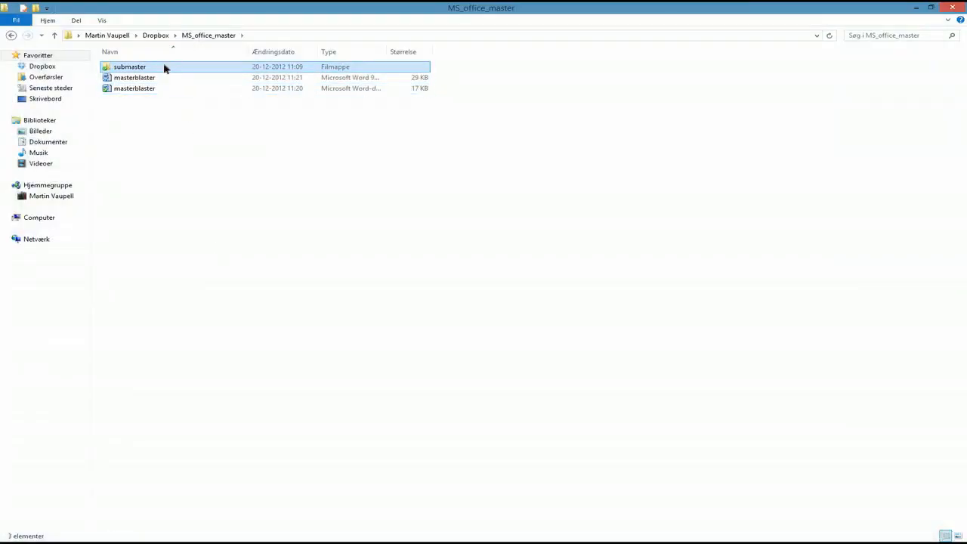
double_click(129, 66)
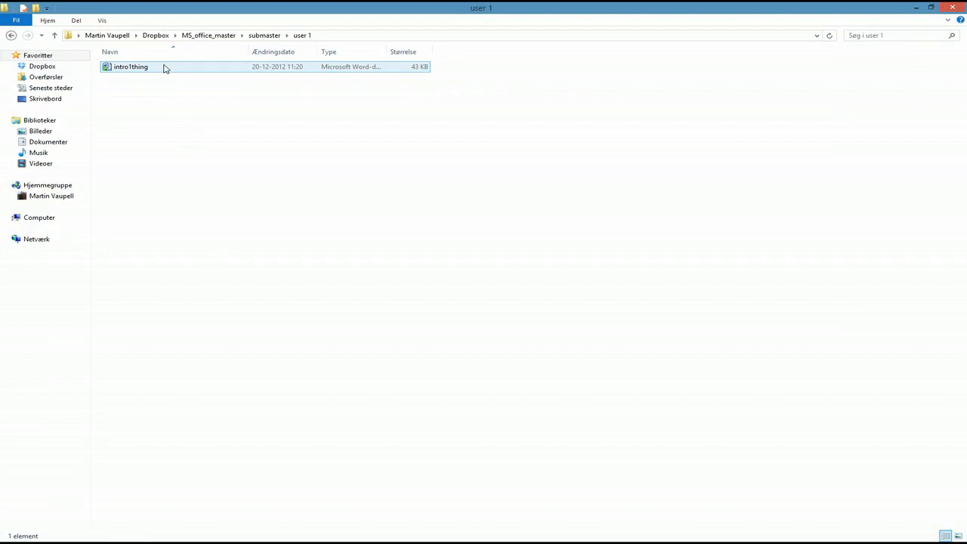
left_click(208, 36)
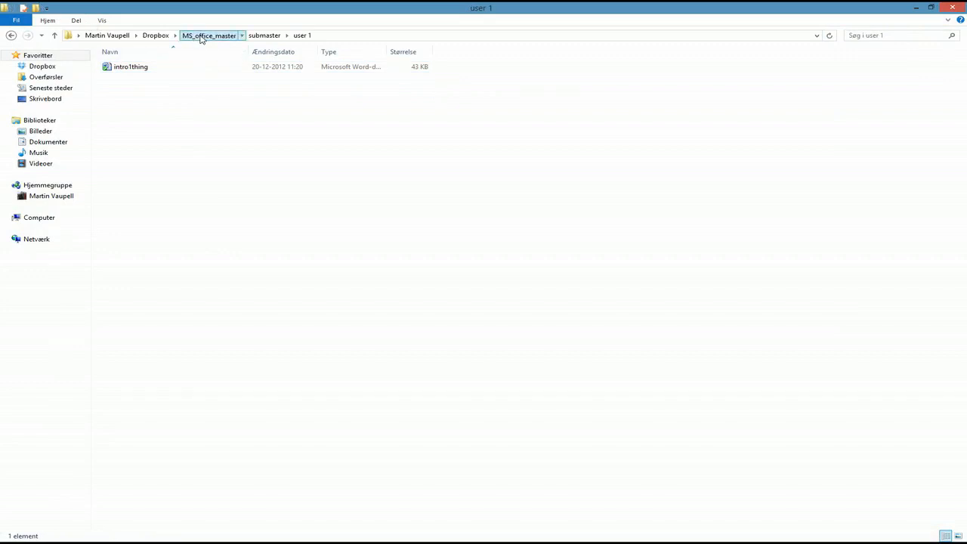
left_click(209, 35)
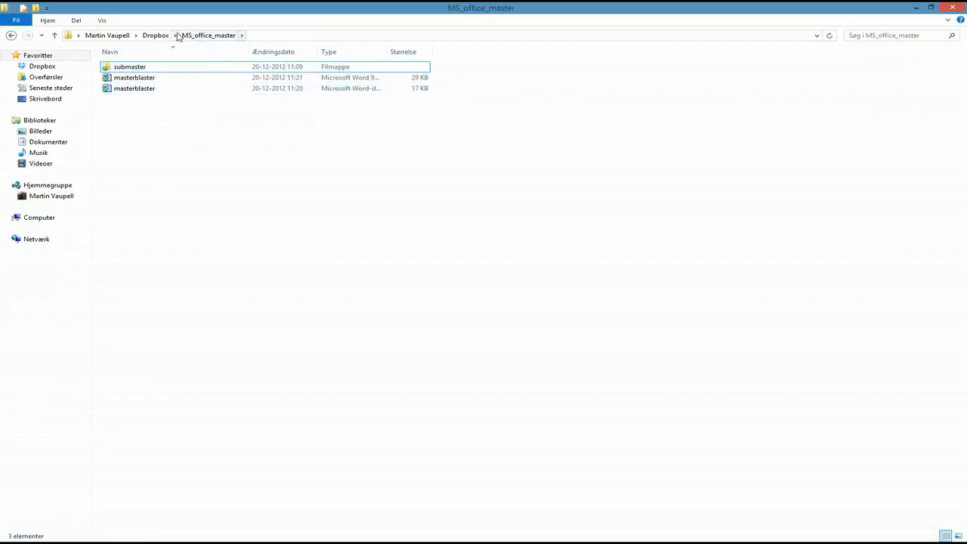
mouse_move(156, 35)
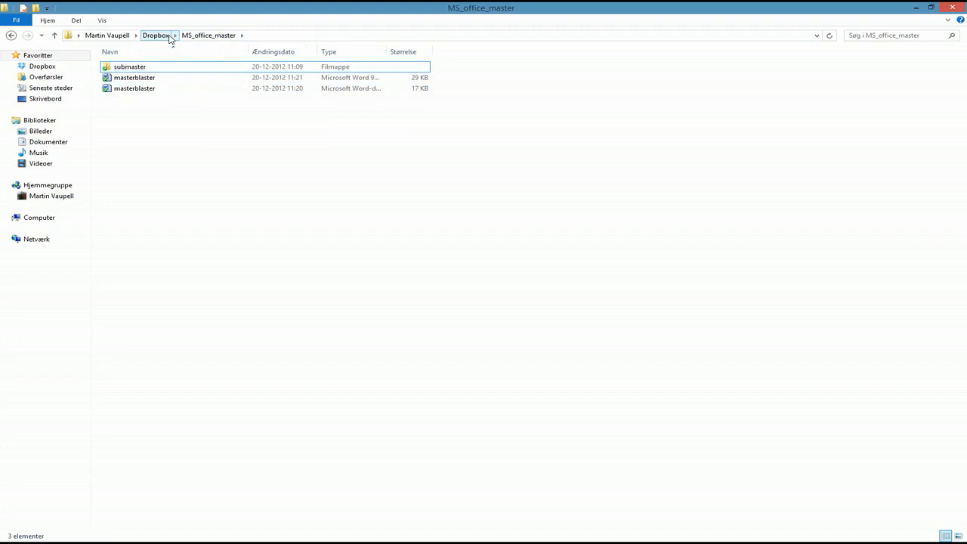
double_click(129, 66)
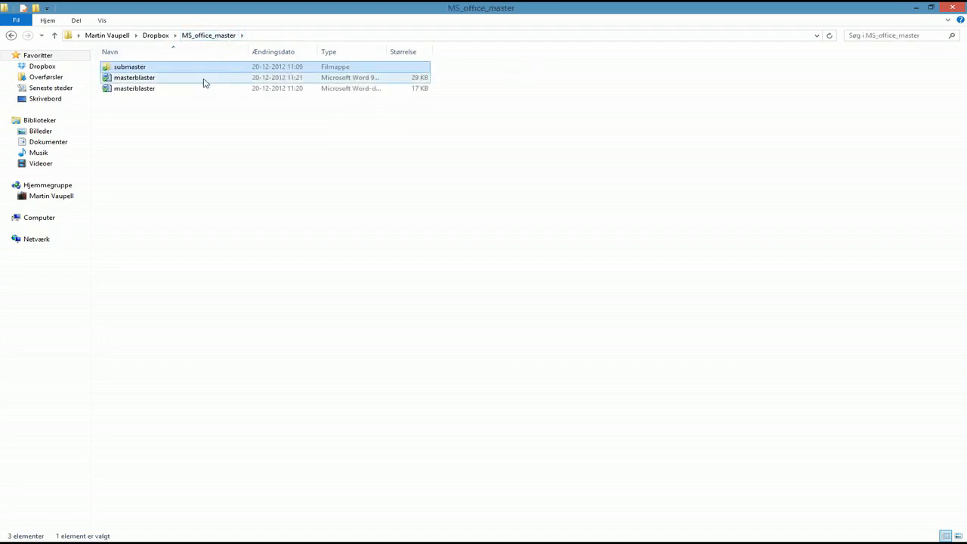
mouse_move(218, 50)
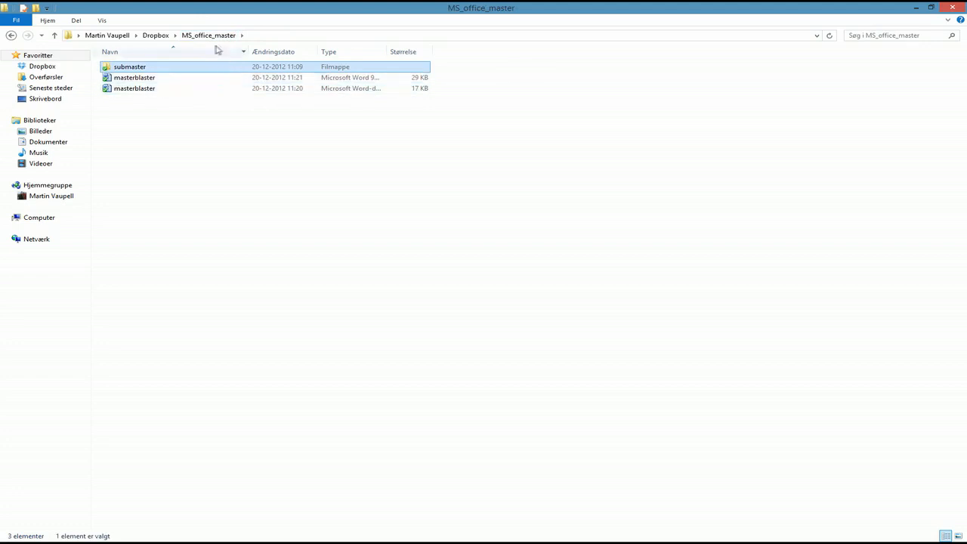
- Open the Word 97-2003 masterblaster file from MS_office_master in Word
double_click(129, 67)
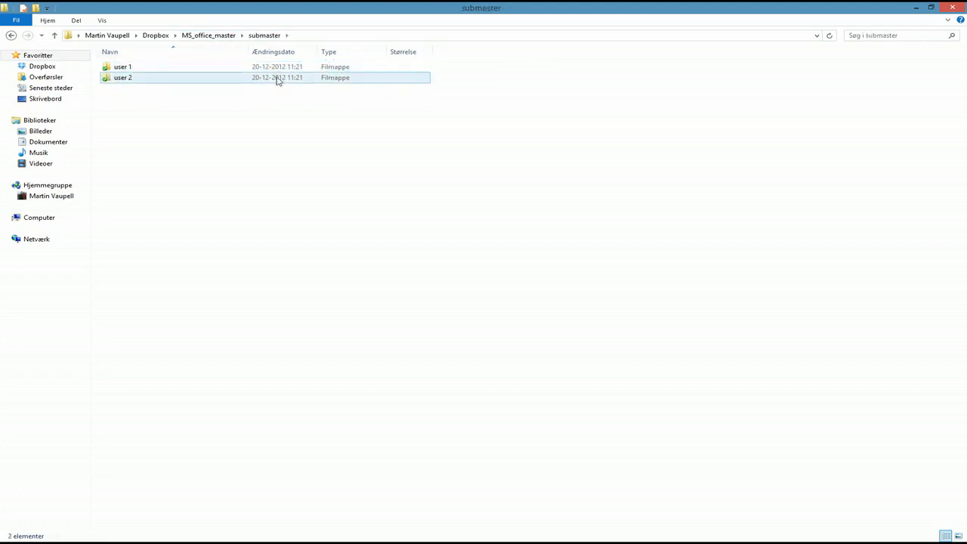
left_click(122, 66)
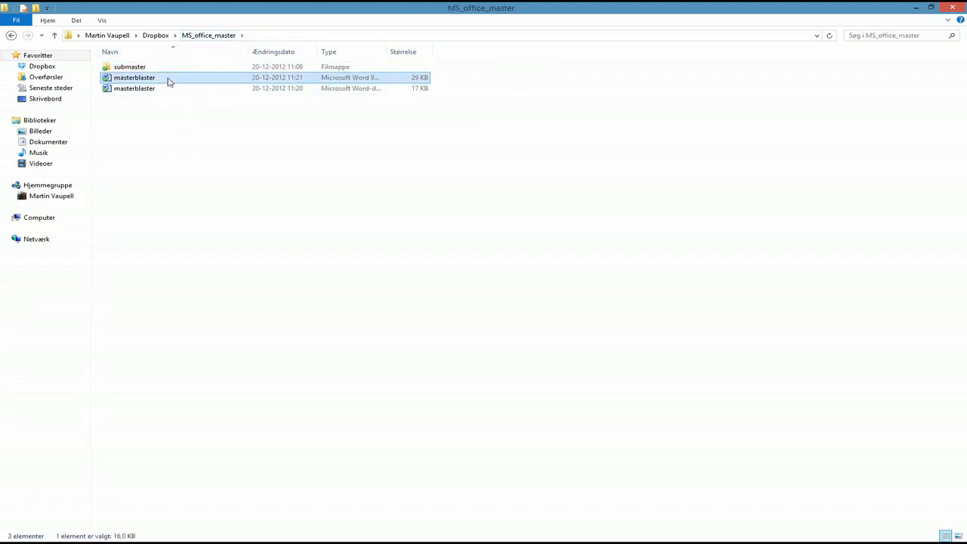
left_click(134, 77)
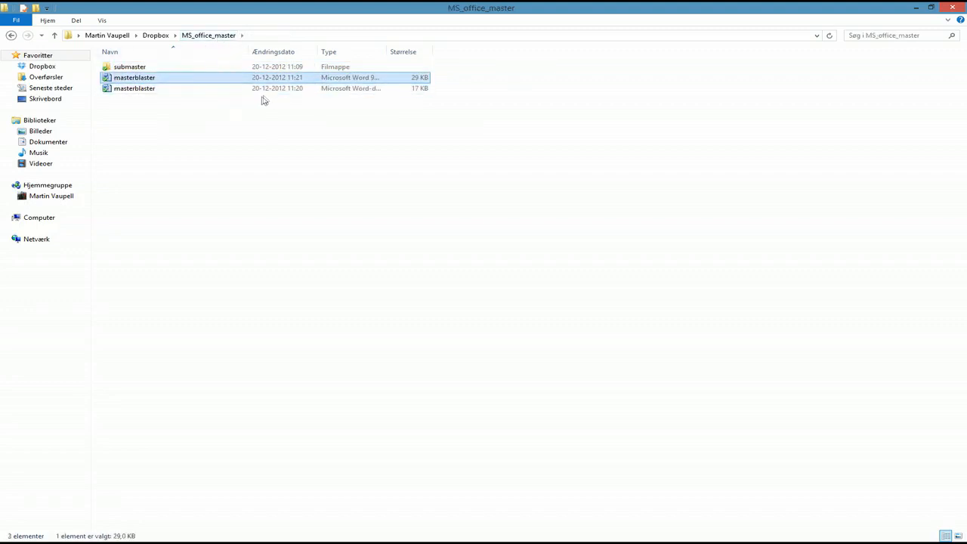
double_click(134, 77)
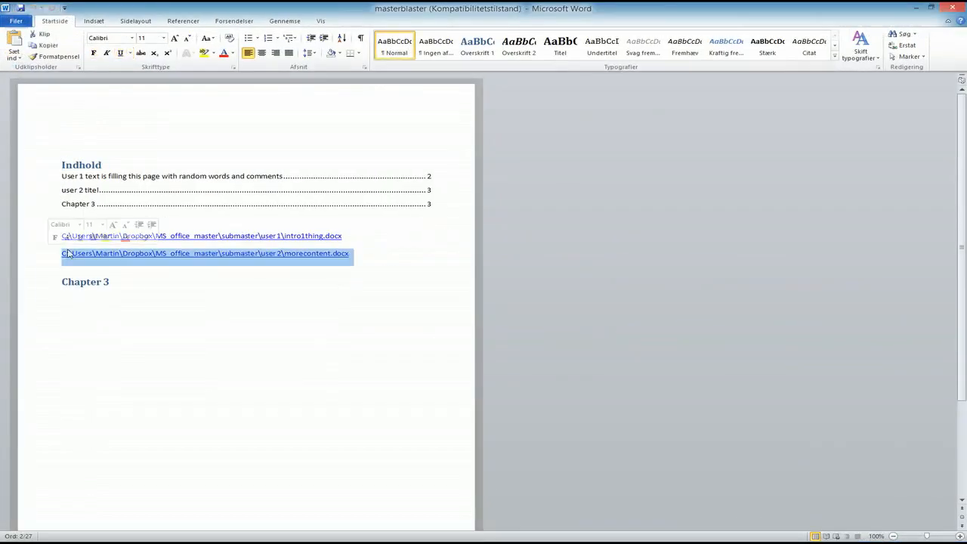
mouse_move(201, 234)
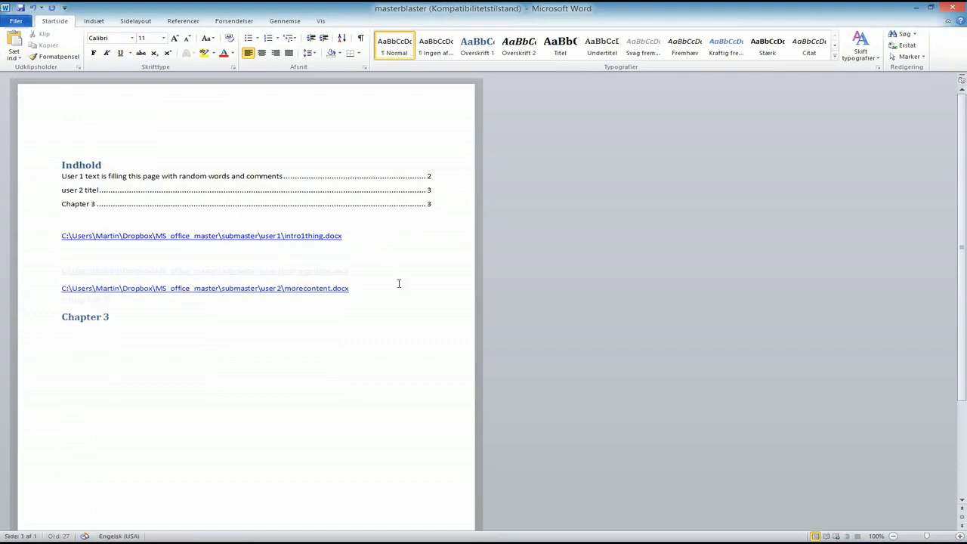
type("c")
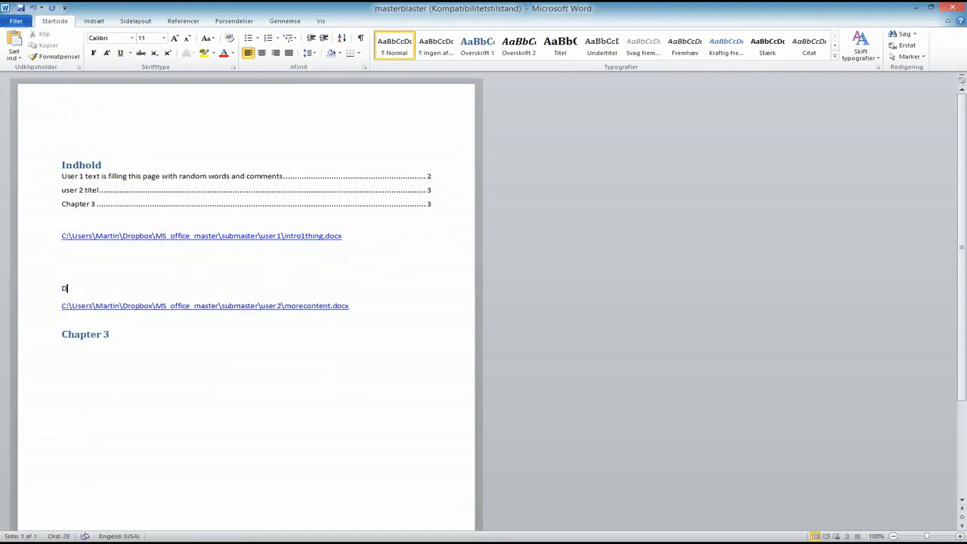
key("BackSpace")
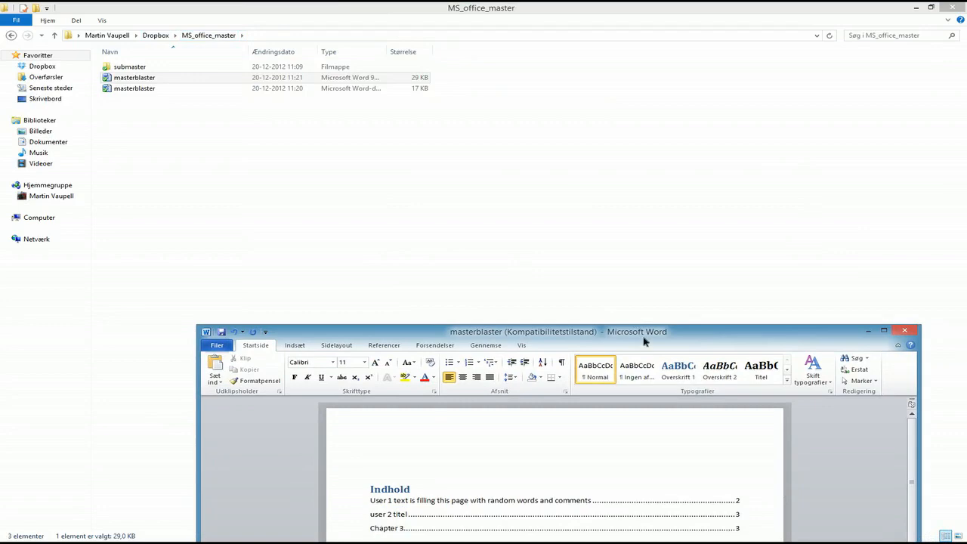
left_click(882, 331)
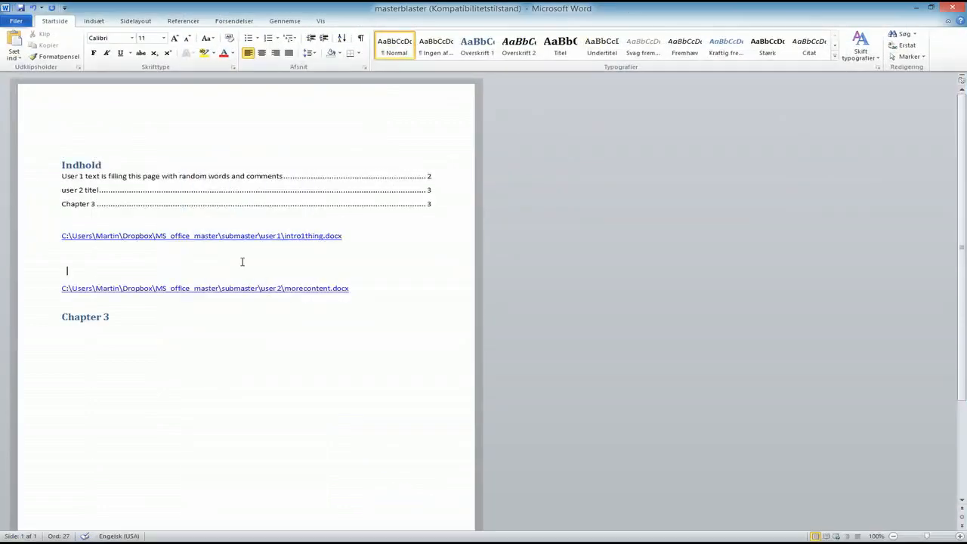
type("\\submaster\\user")
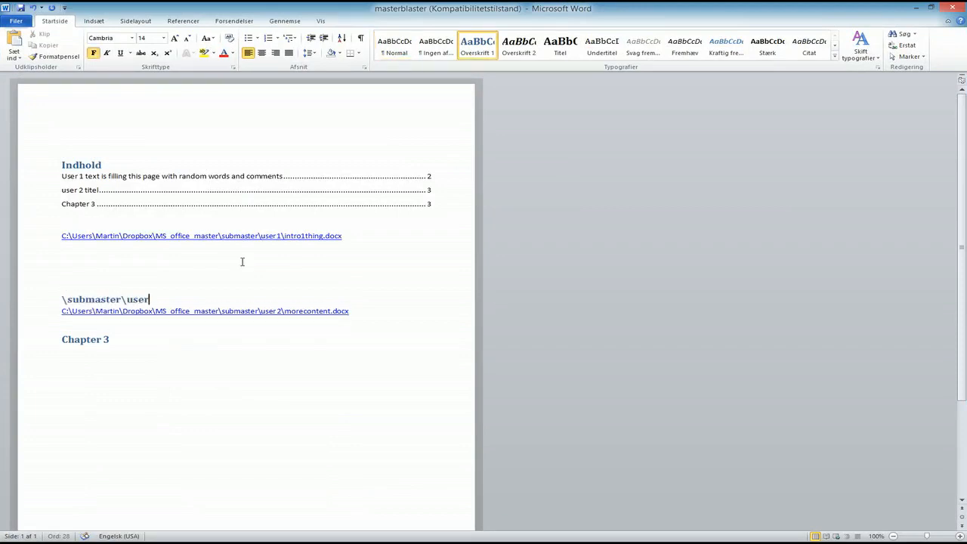
type("1")
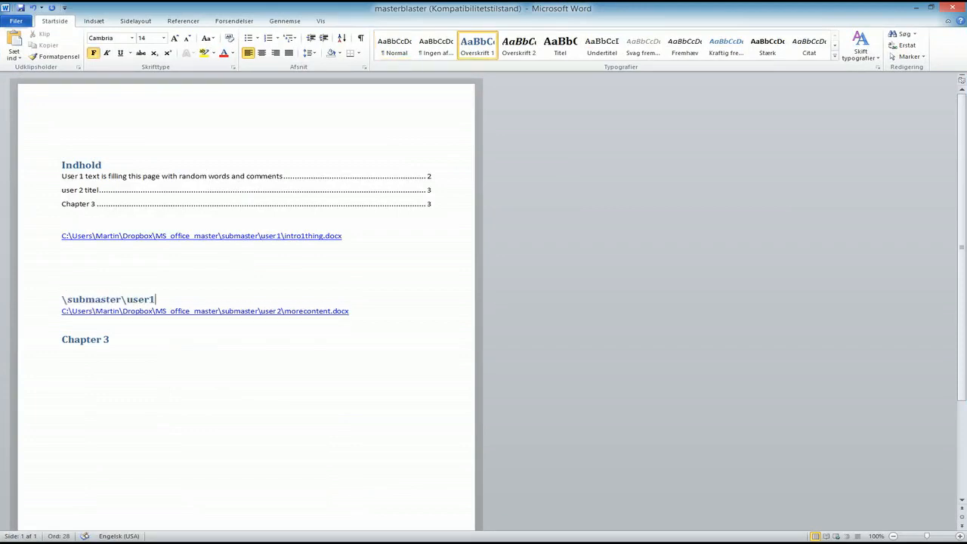
type("\\introthing.docx")
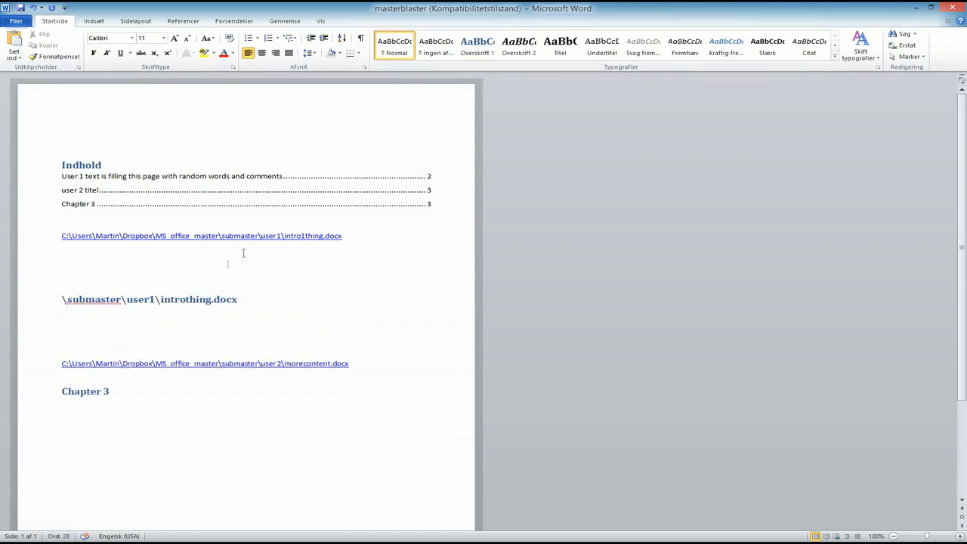
double_click(208, 236)
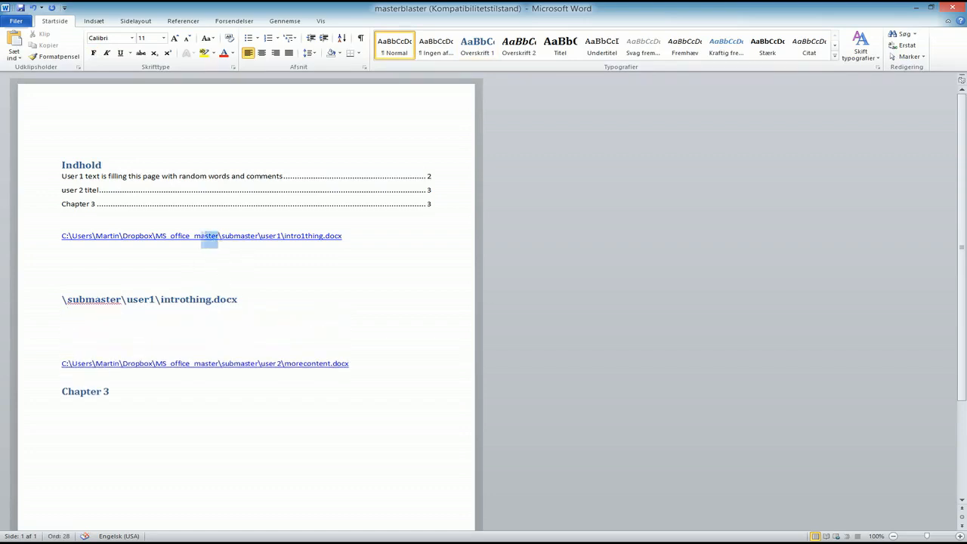
triple_click(200, 235)
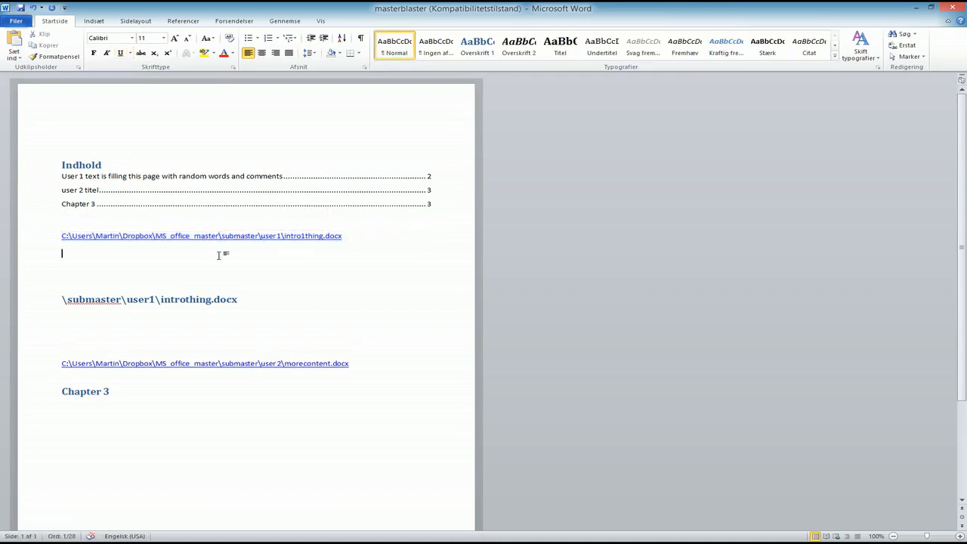
left_click_drag(62, 253, 341, 235)
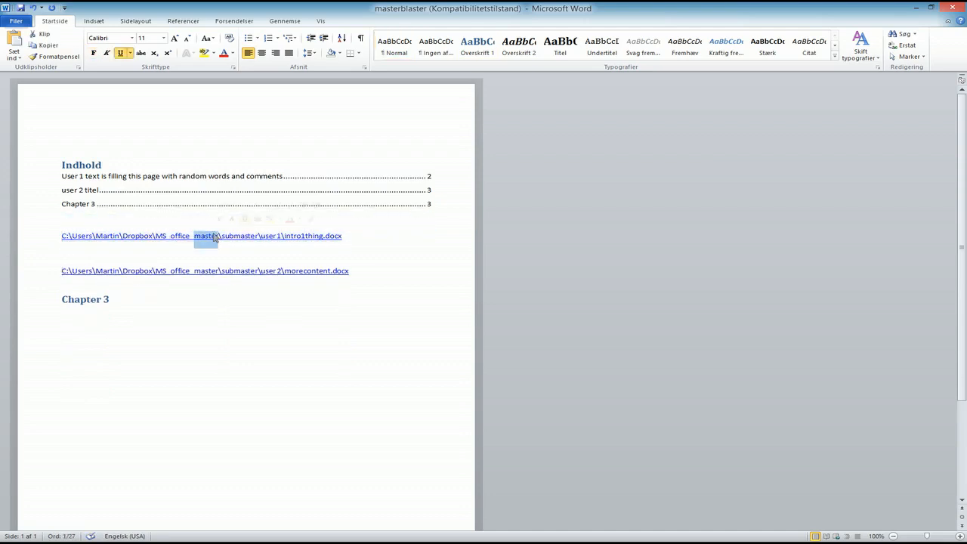
mouse_move(207, 235)
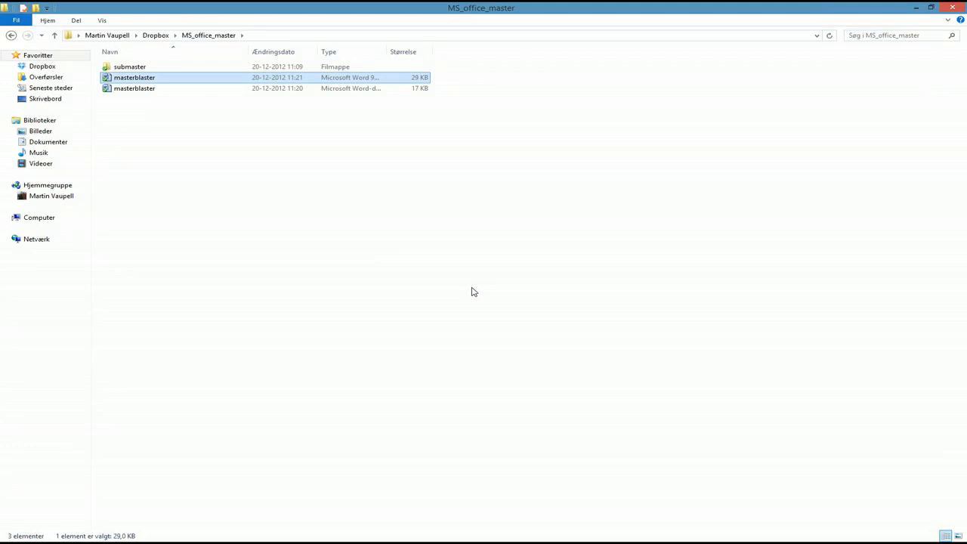
- Browse submaster > user 2 and open the morecontent subdocument
left_click(211, 126)
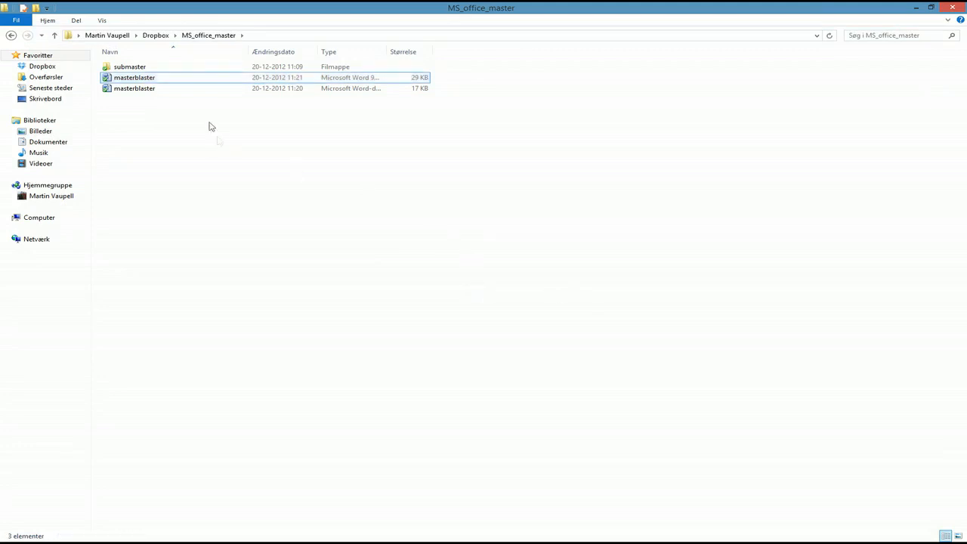
double_click(135, 77)
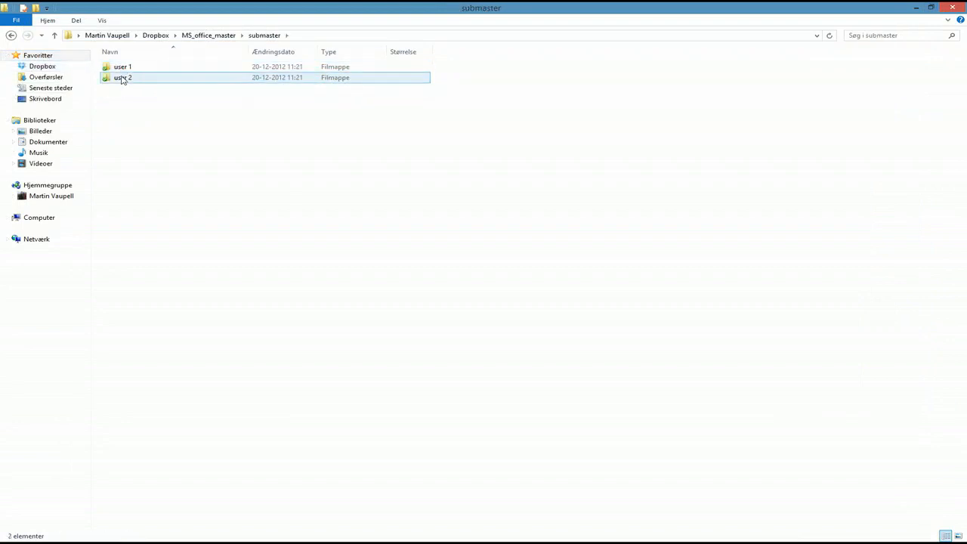
double_click(122, 77)
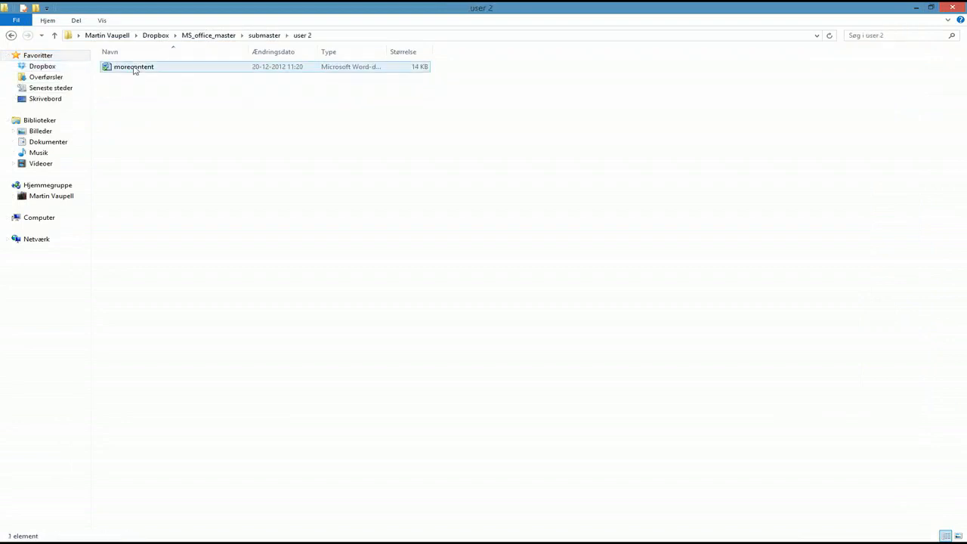
double_click(133, 67)
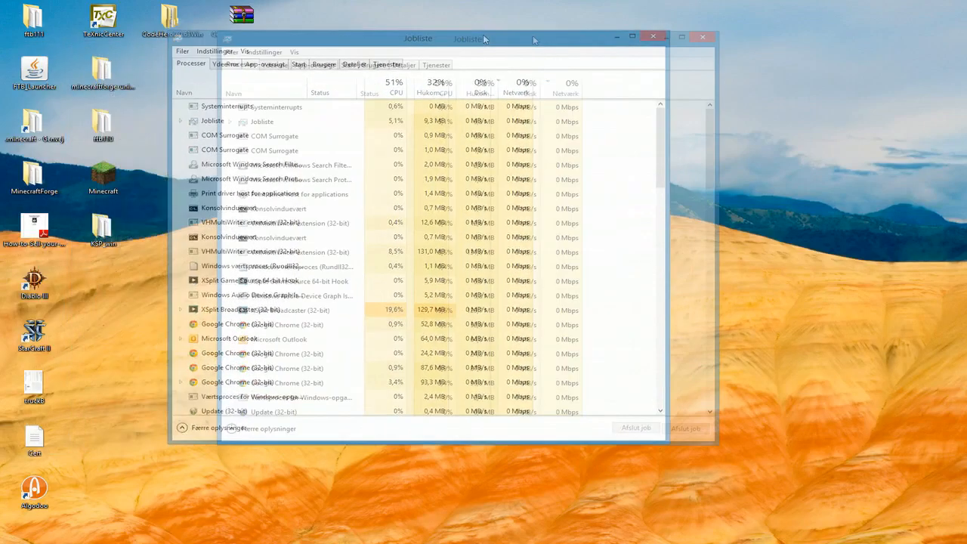
- View memory usage on Task Manager's Ydeevne tab, then launch TeXnicCenter
left_click(275, 64)
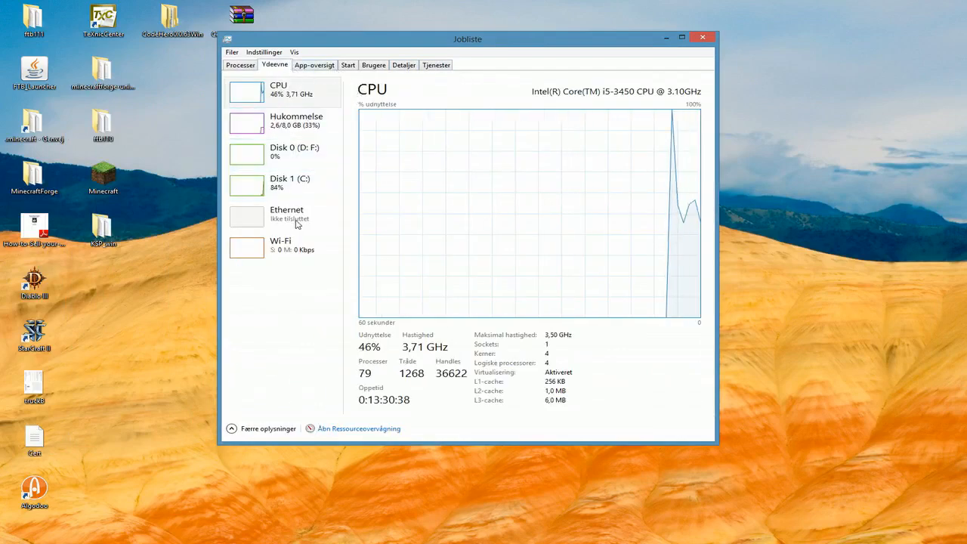
left_click(297, 121)
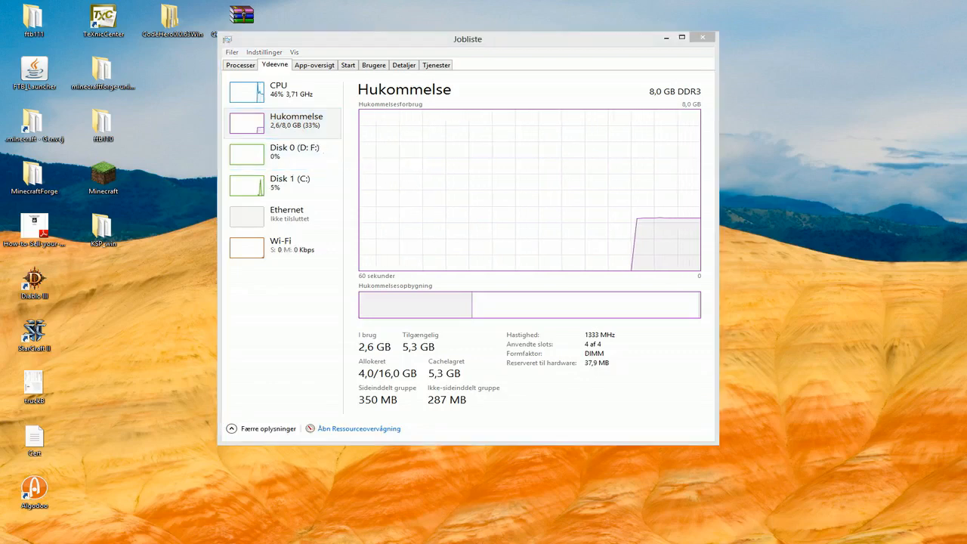
double_click(104, 16)
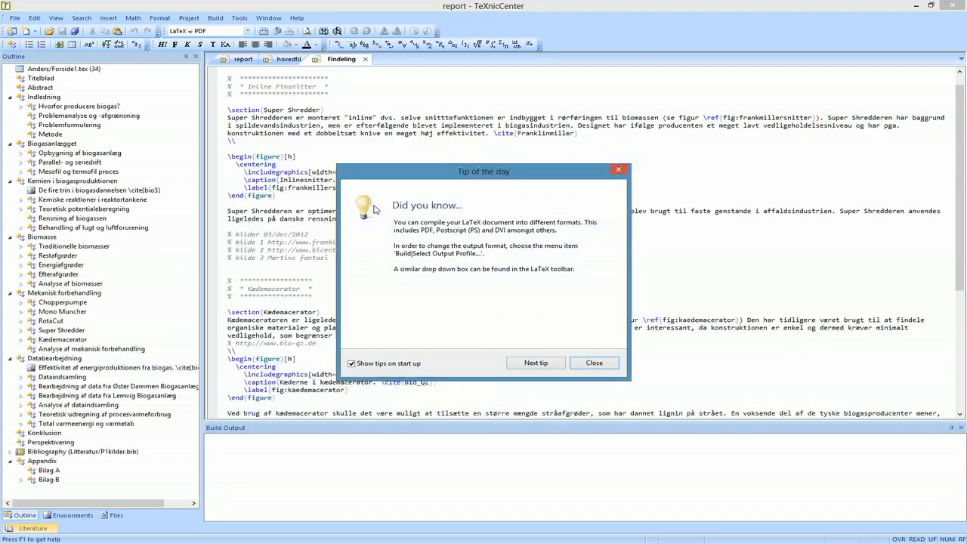
- Close TeXnicCenter's Tip of the day dialog
left_click(594, 363)
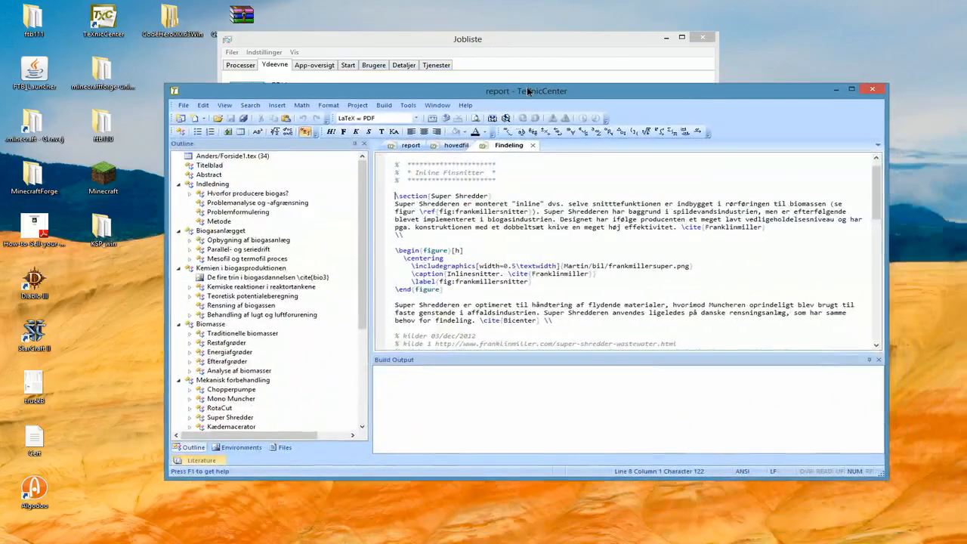
mouse_move(871, 89)
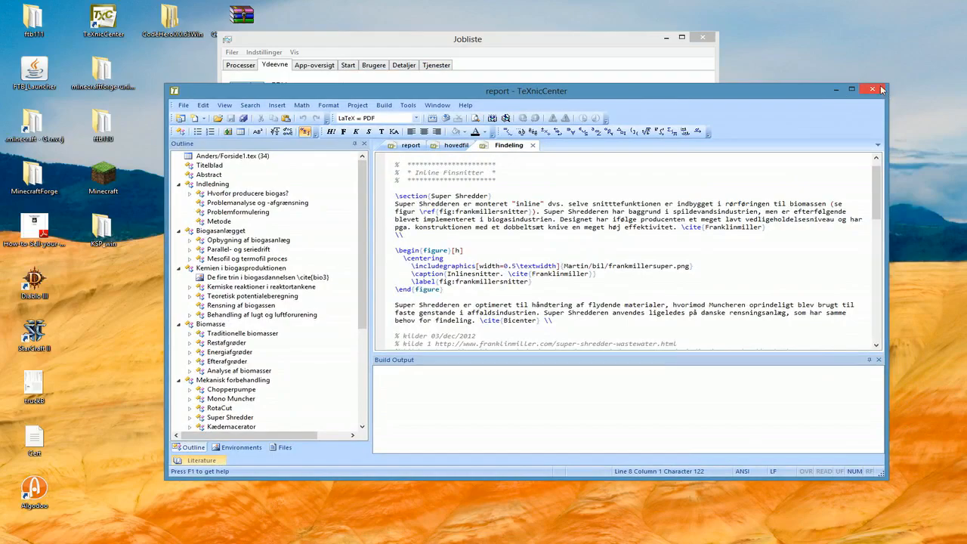
mouse_move(879, 89)
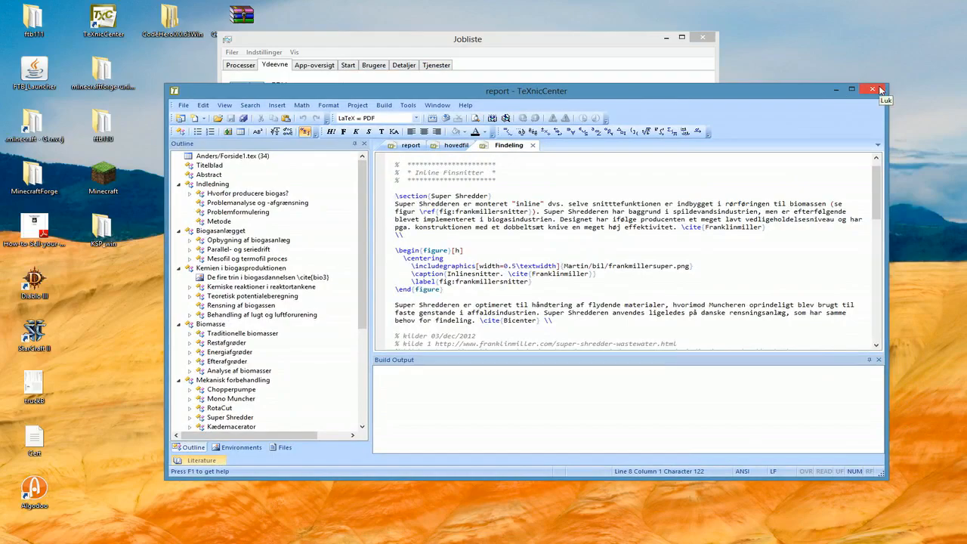